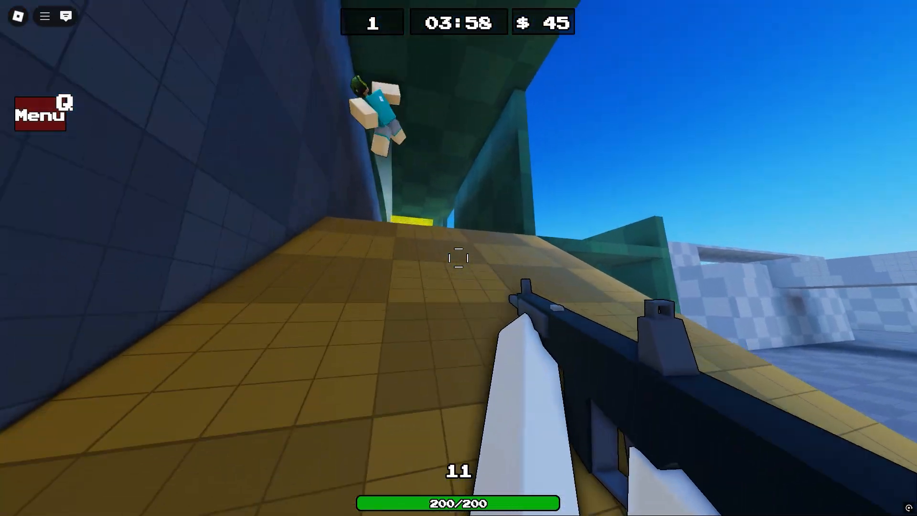
# Quit the Roblox shooter match and return to the Windows desktop
pyautogui.click(459, 267)
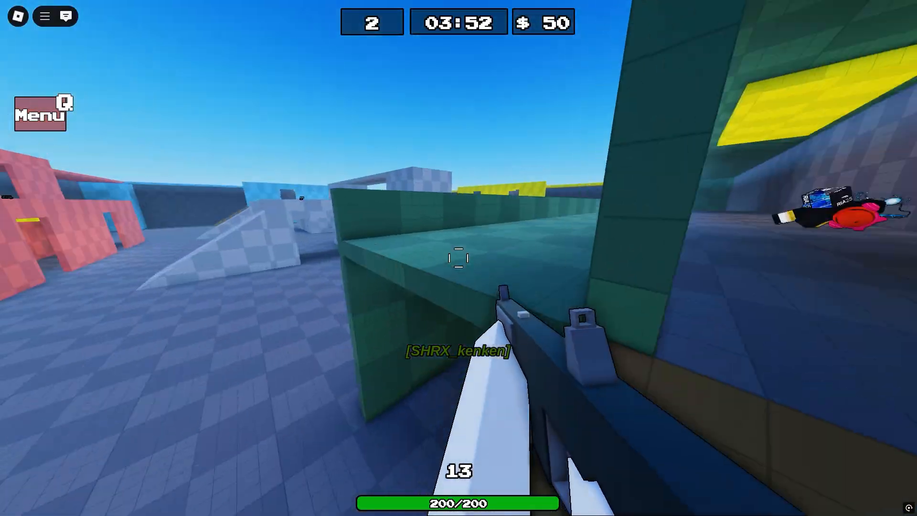
pyautogui.moveTo(458, 263)
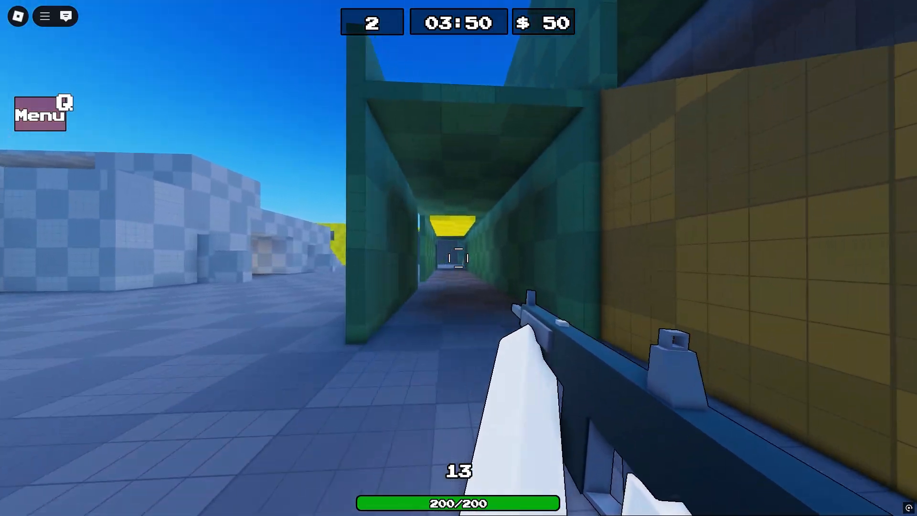
pyautogui.press('w')
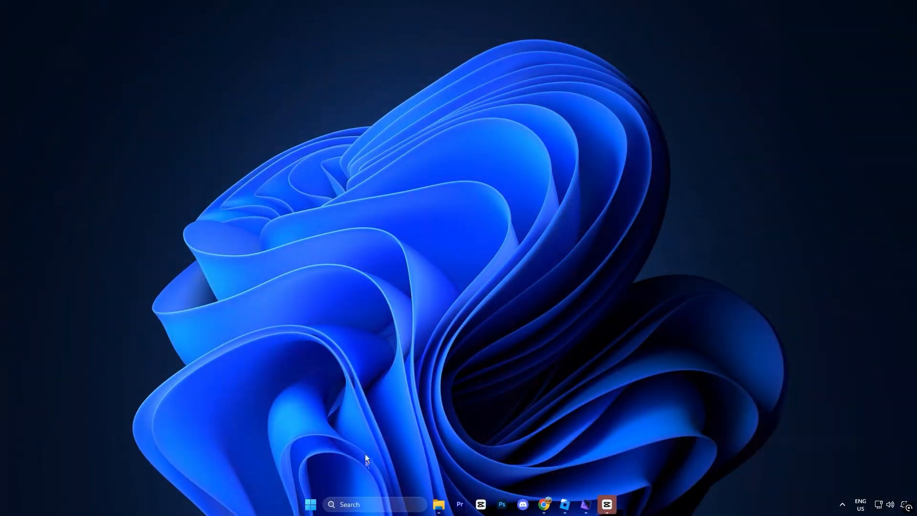
# Launch the Windows Services console via search and browse the services list
pyautogui.write('services')
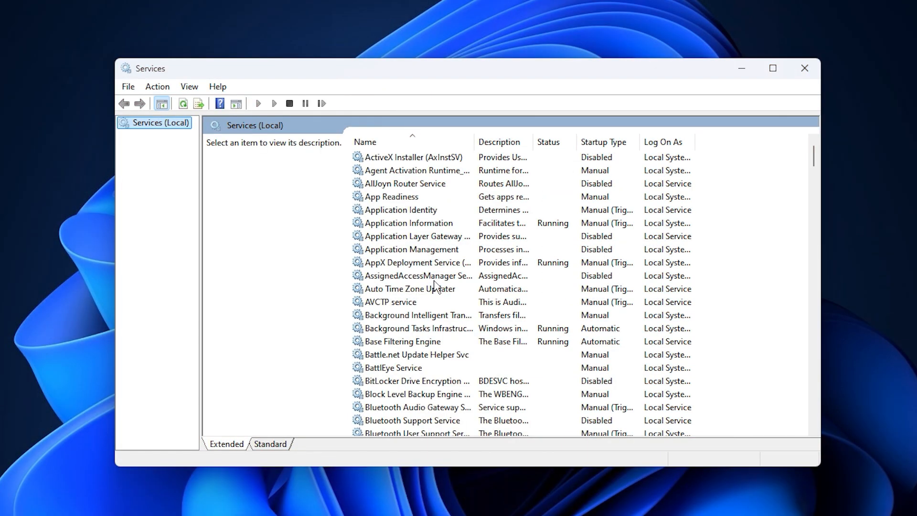
pyautogui.moveTo(435, 285)
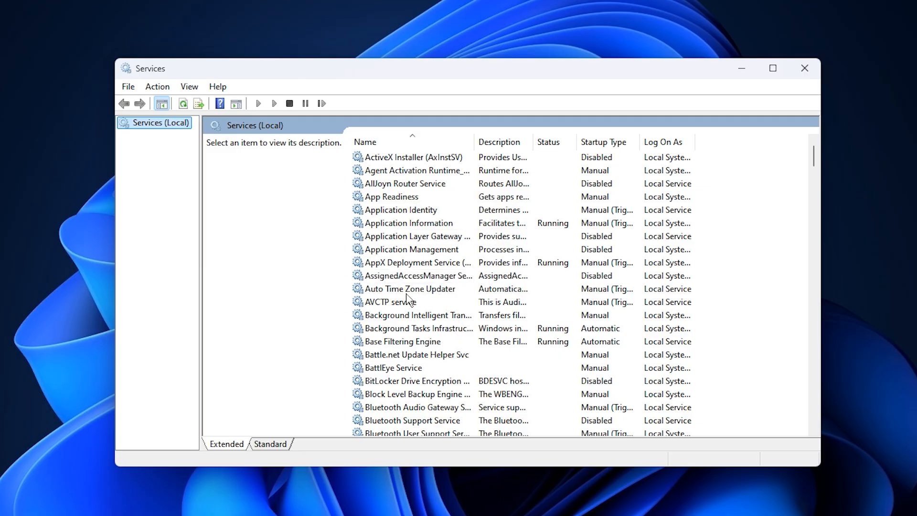
pyautogui.scroll(-3)
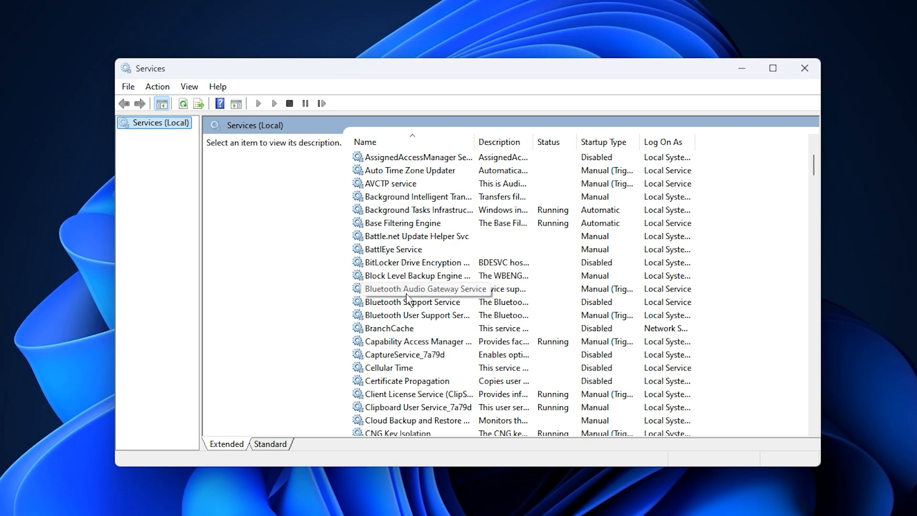
pyautogui.scroll(3)
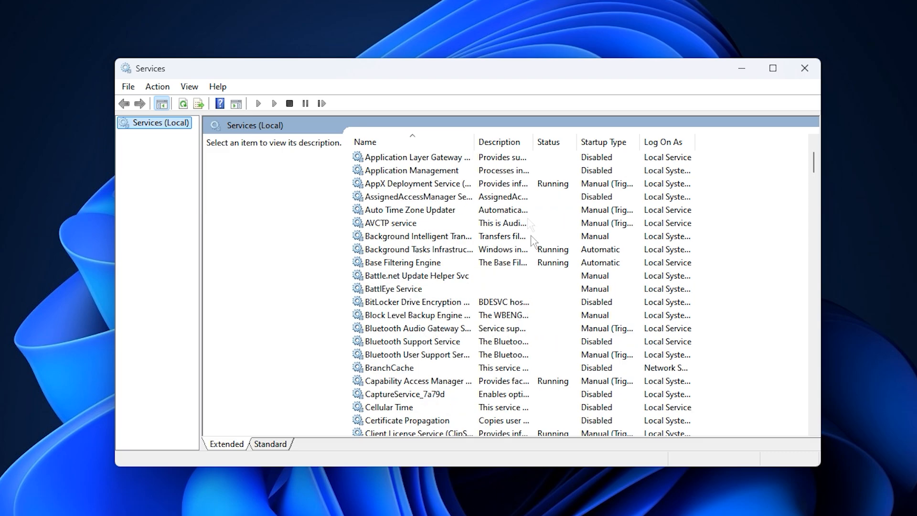
pyautogui.moveTo(426, 277)
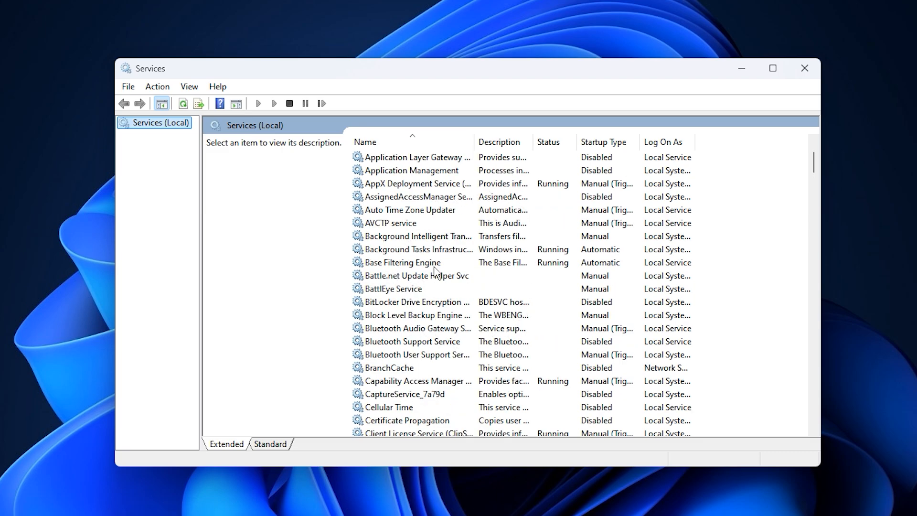
pyautogui.moveTo(511, 327)
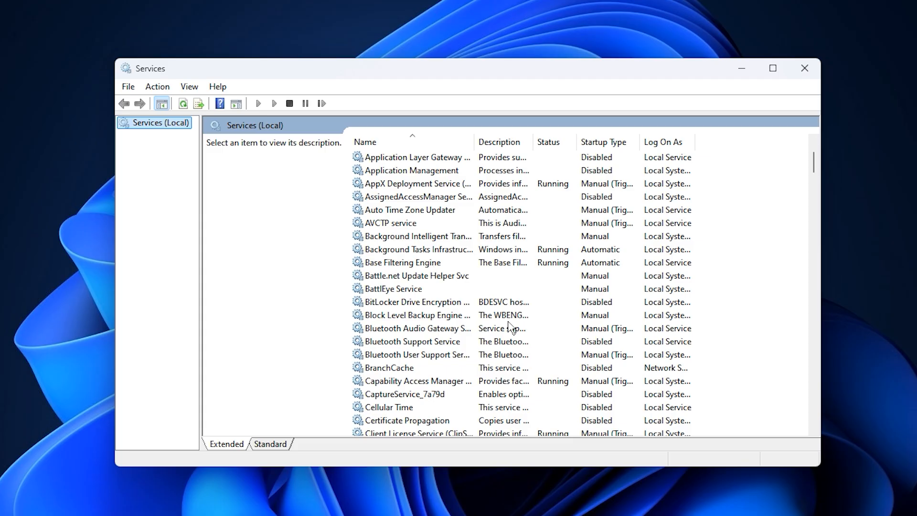
pyautogui.moveTo(447, 292)
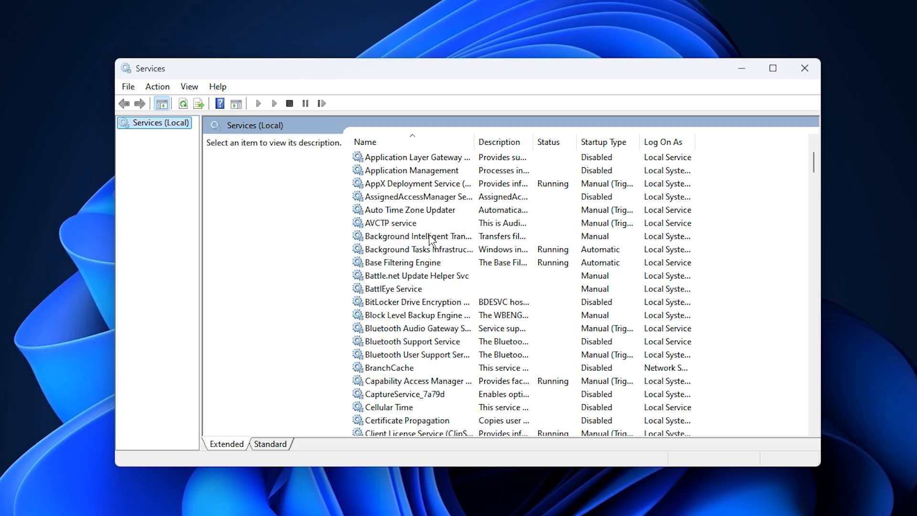
# Set Background Intelligent Transfer Service to a Disabled startup type in its Properties
pyautogui.click(432, 236)
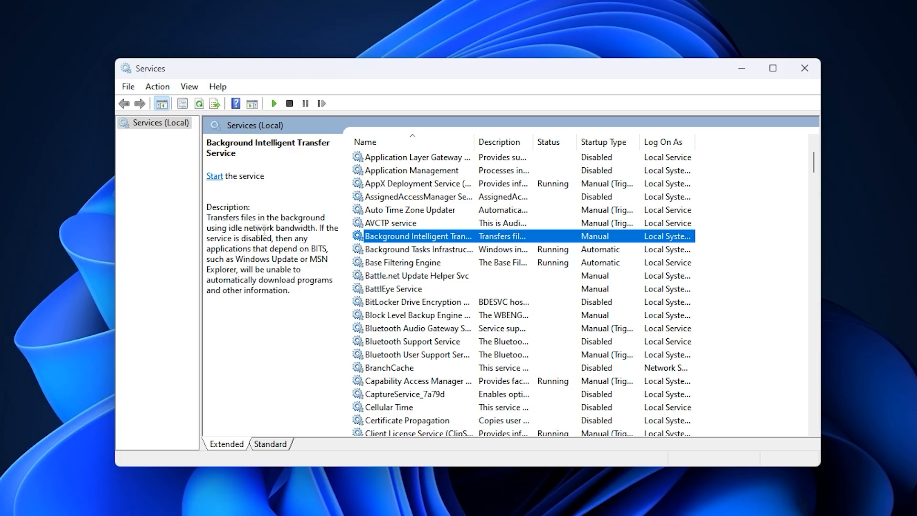
pyautogui.moveTo(297, 266)
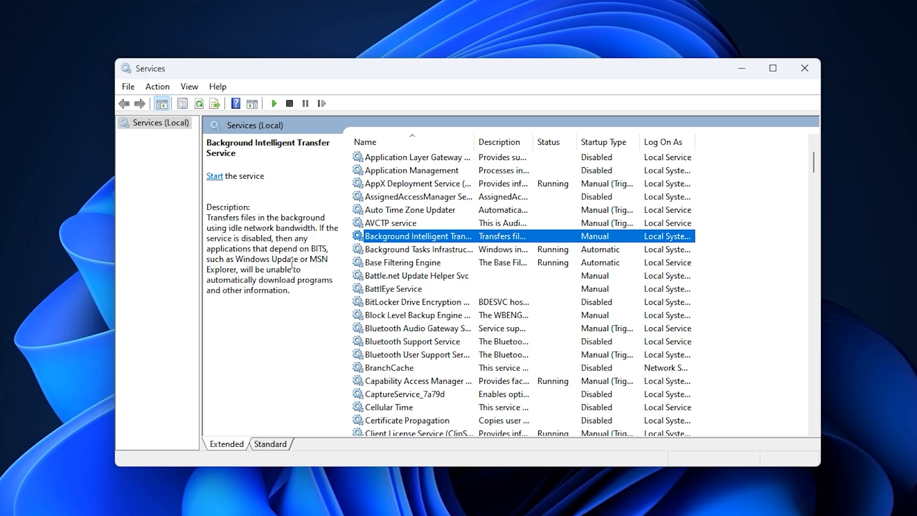
pyautogui.moveTo(412, 243)
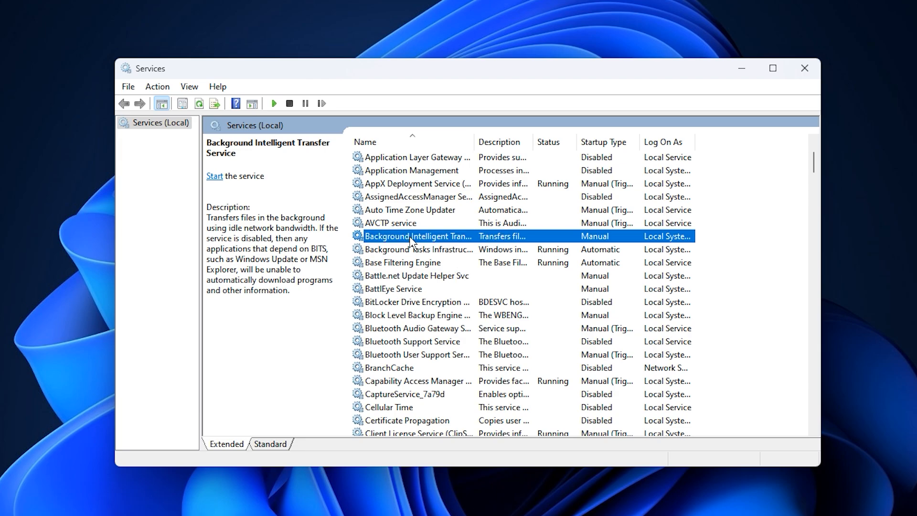
pyautogui.rightClick(417, 236)
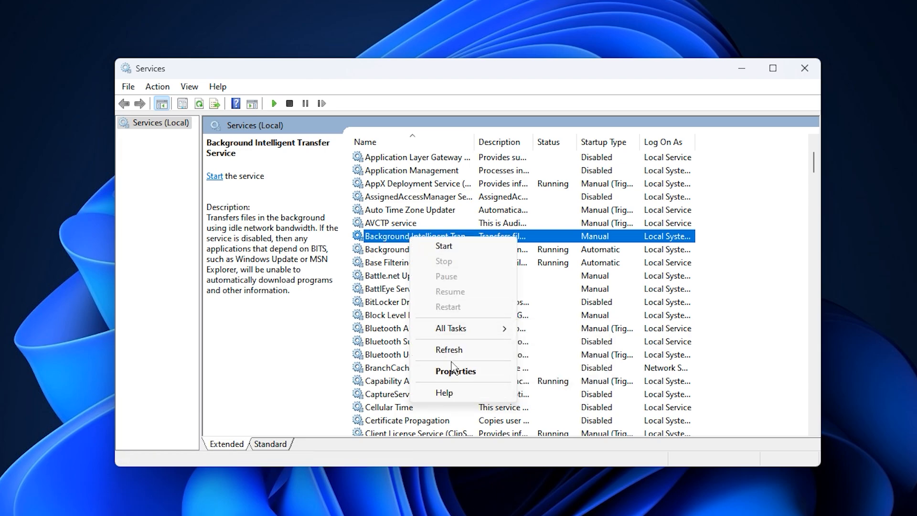
pyautogui.click(455, 371)
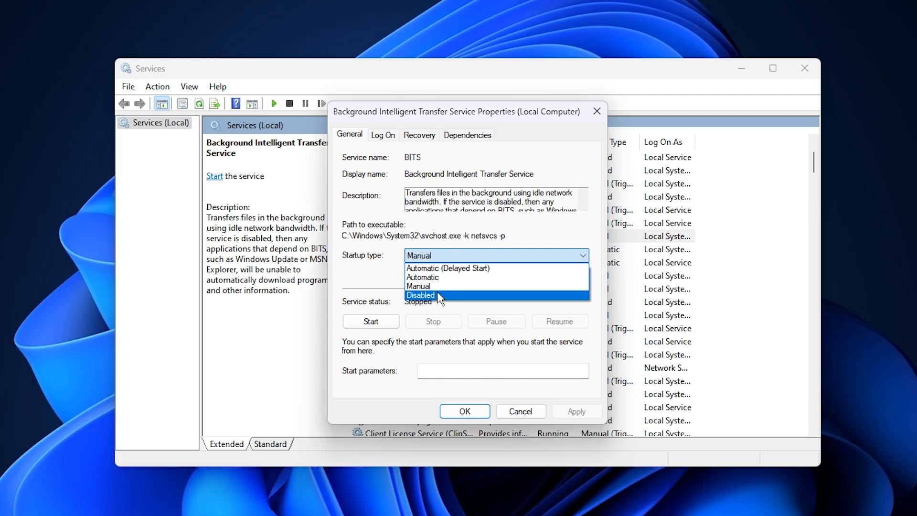
pyautogui.click(421, 296)
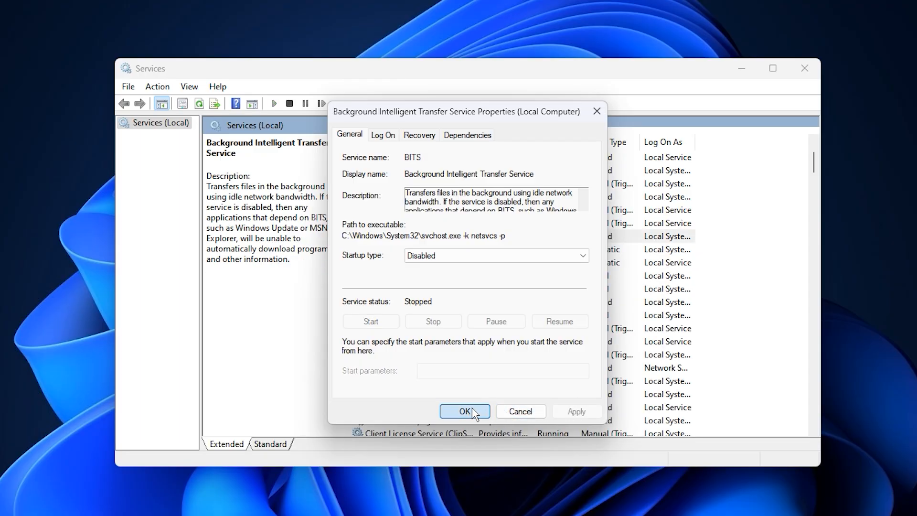
pyautogui.click(465, 412)
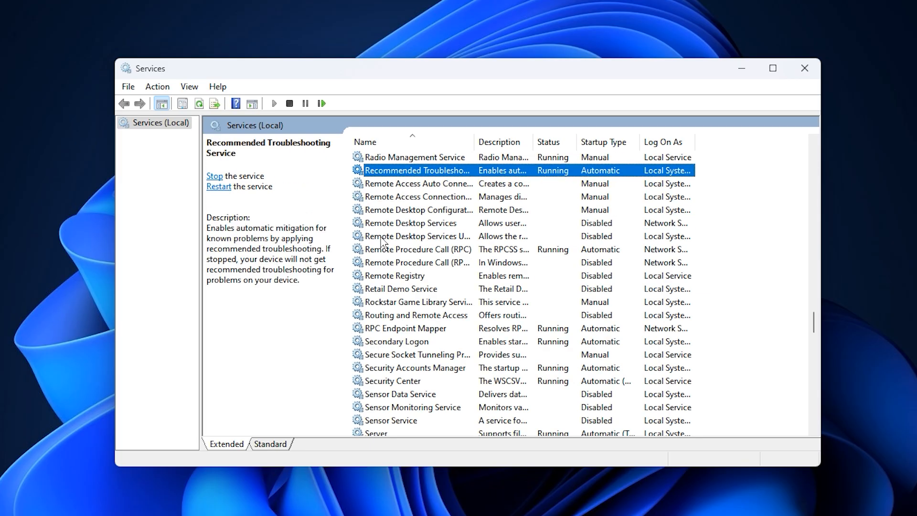
# Check in Properties that Remote Desktop Services already has a Disabled startup type
pyautogui.click(417, 183)
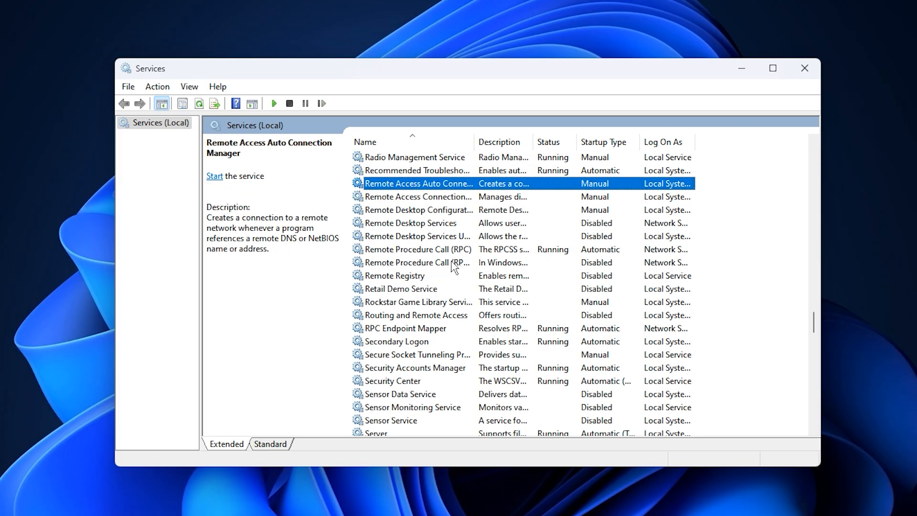
pyautogui.moveTo(419, 292)
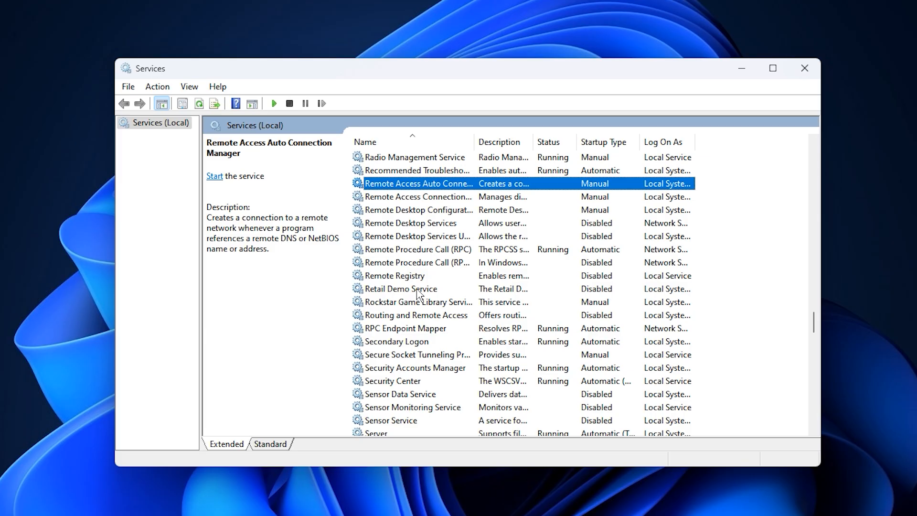
pyautogui.moveTo(411, 230)
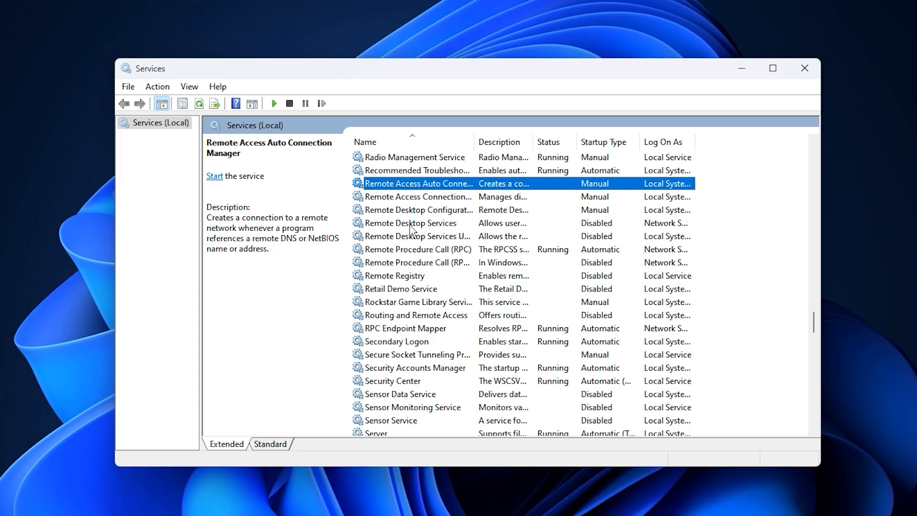
pyautogui.click(411, 223)
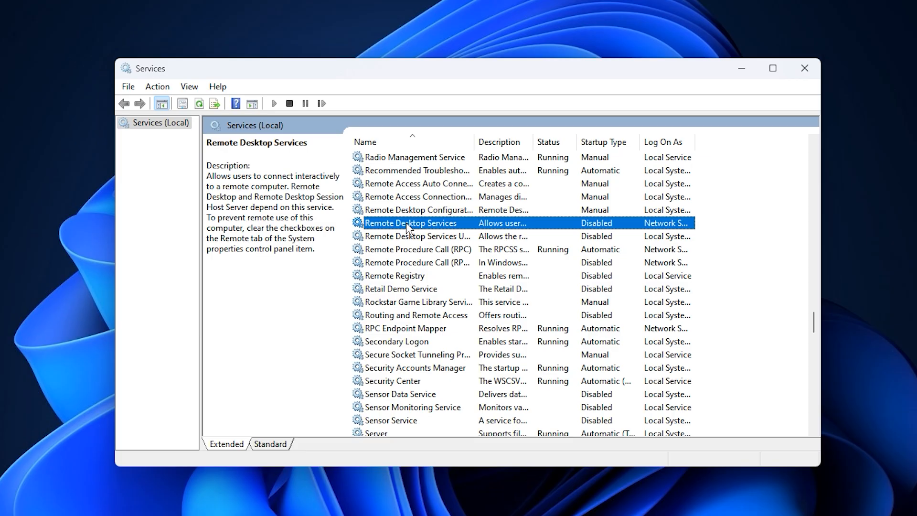
pyautogui.rightClick(412, 224)
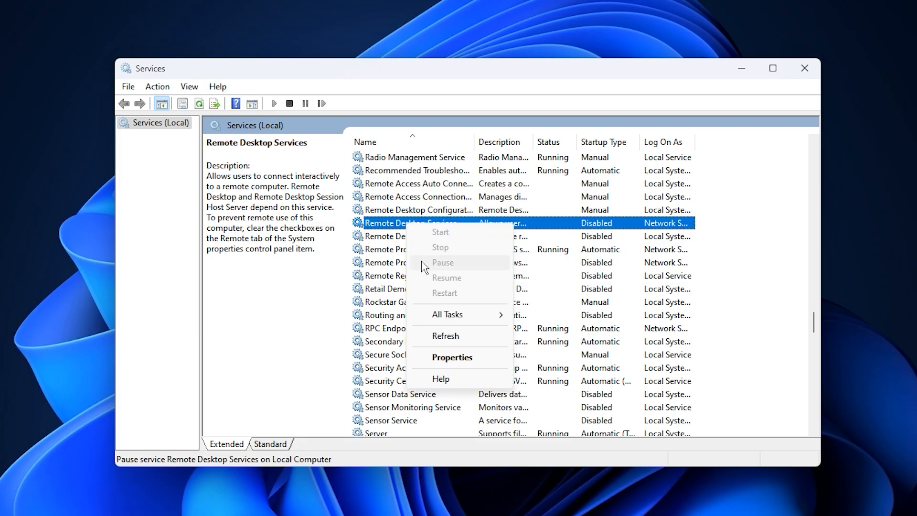
pyautogui.click(452, 357)
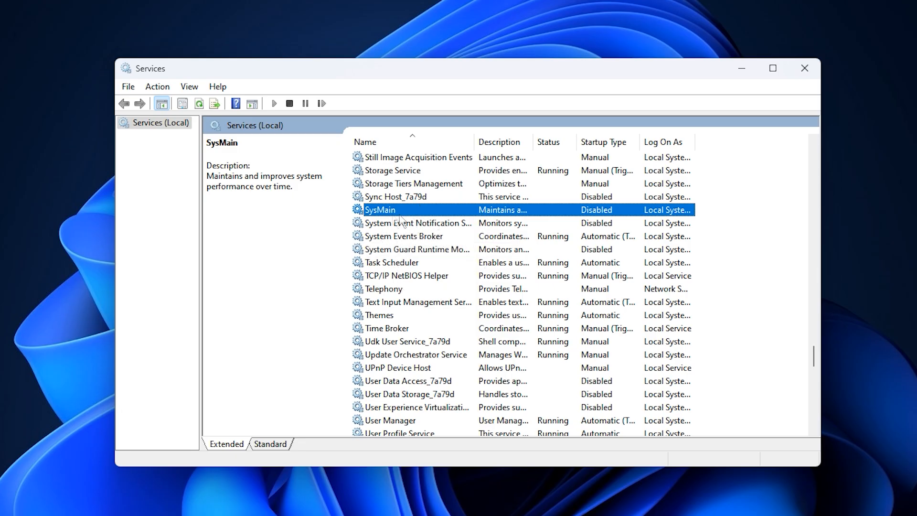
pyautogui.moveTo(402, 213)
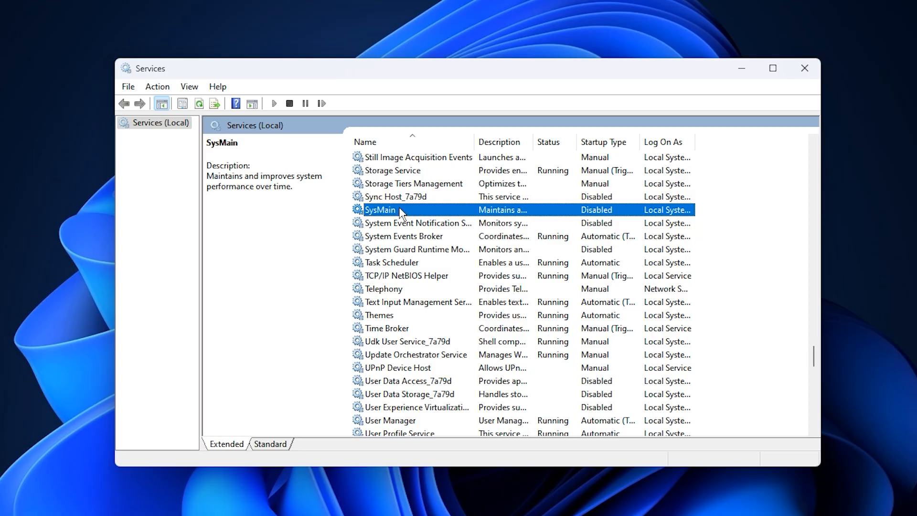
pyautogui.moveTo(416, 227)
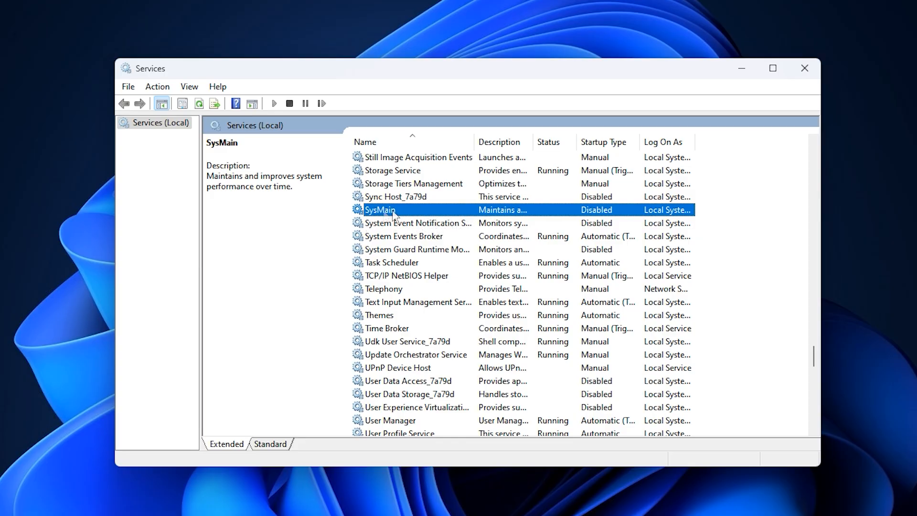
pyautogui.moveTo(415, 216)
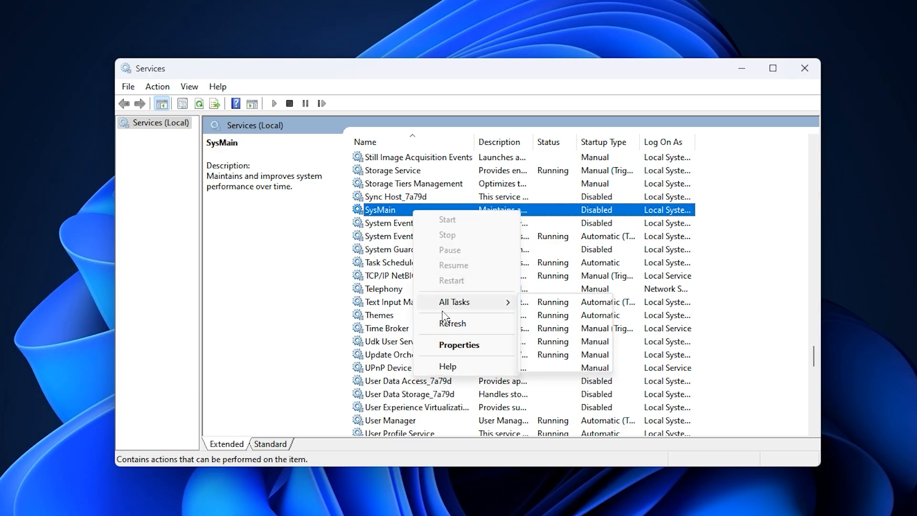
# Confirm SysMain's Disabled startup type in its Properties and close the dialog
pyautogui.click(459, 345)
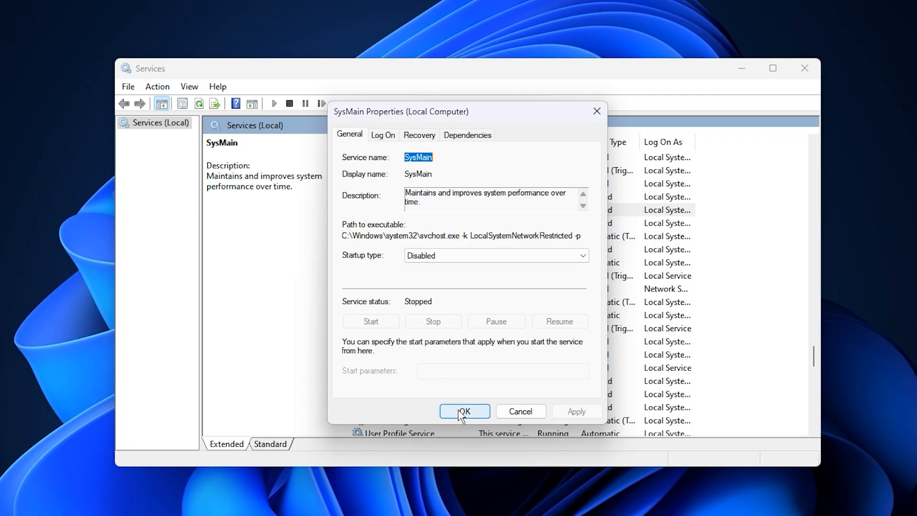
pyautogui.click(465, 411)
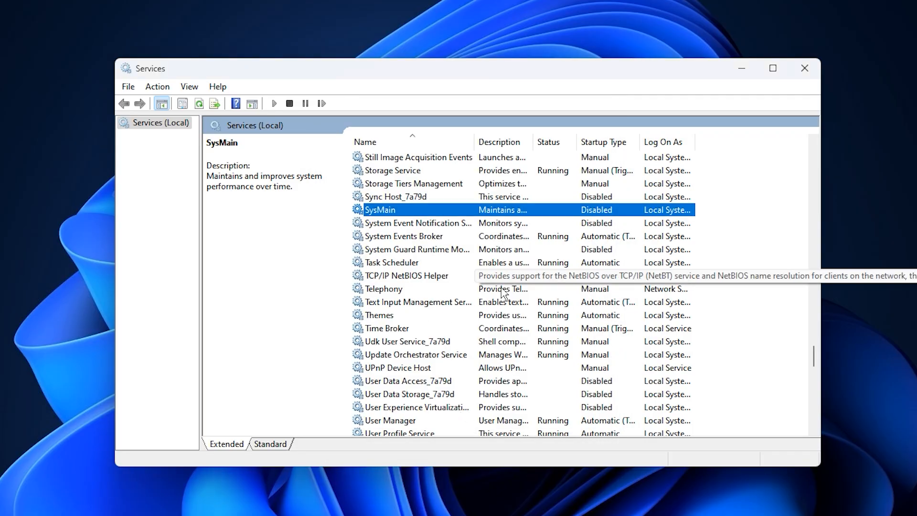
pyautogui.moveTo(411, 215)
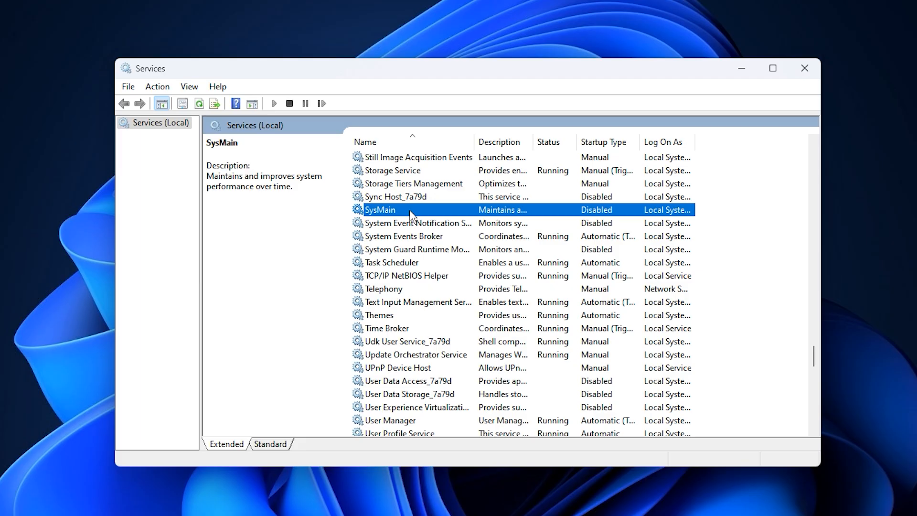
pyautogui.moveTo(480, 210)
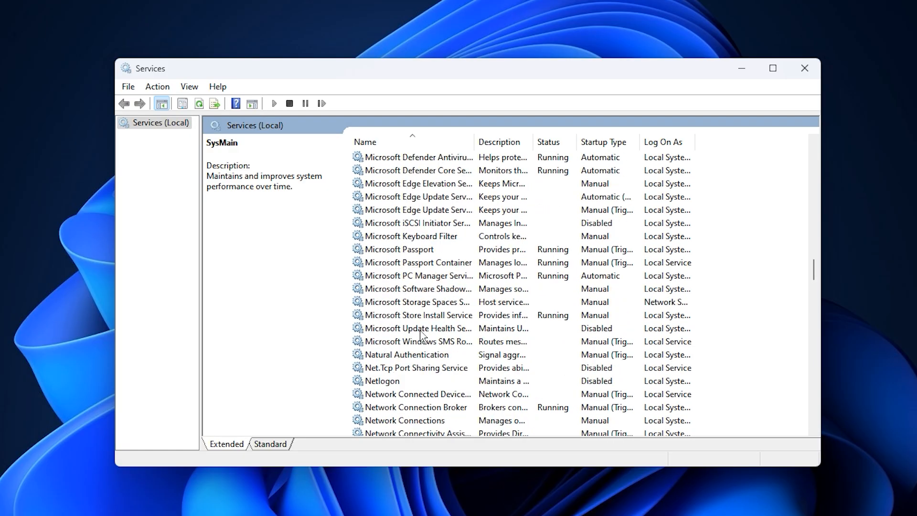
pyautogui.scroll(-3)
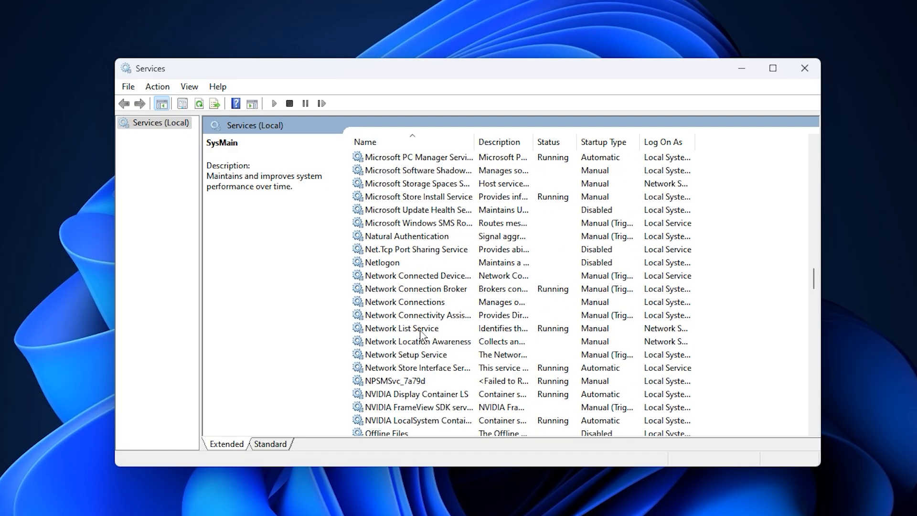
pyautogui.scroll(-3)
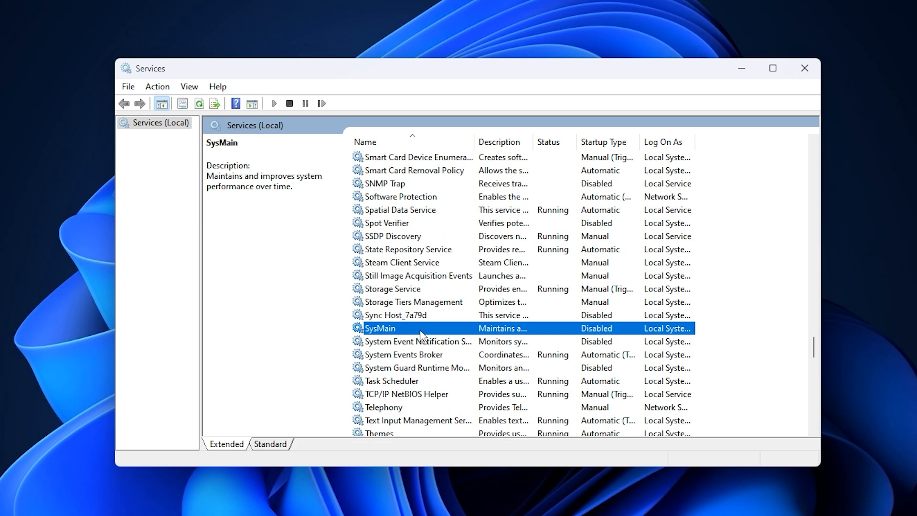
pyautogui.scroll(-3)
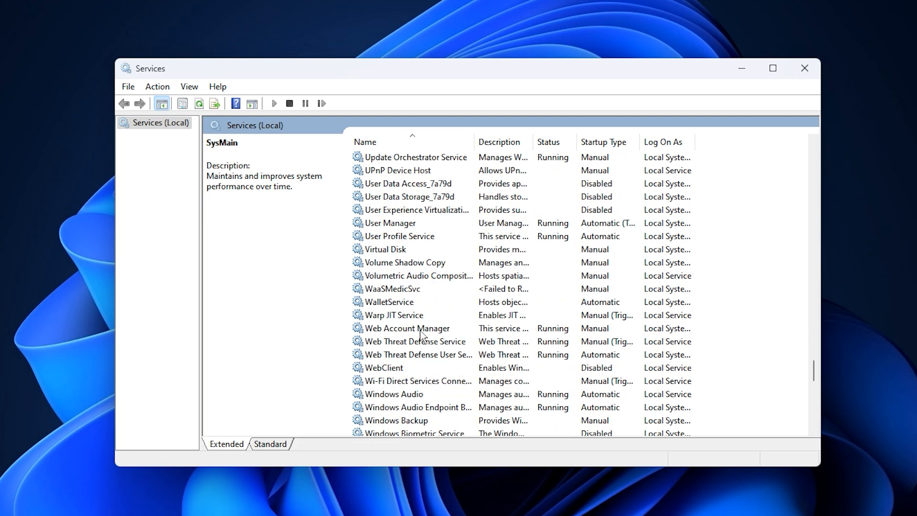
pyautogui.scroll(-3)
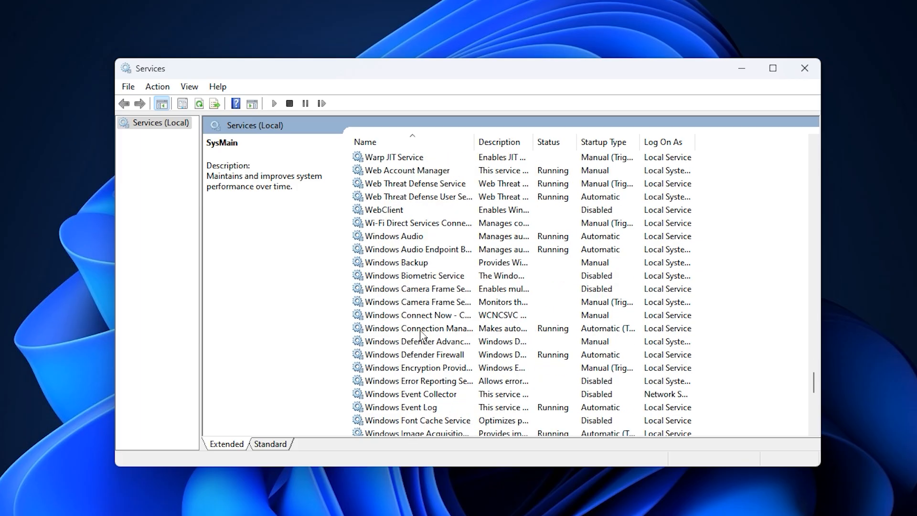
pyautogui.scroll(-3)
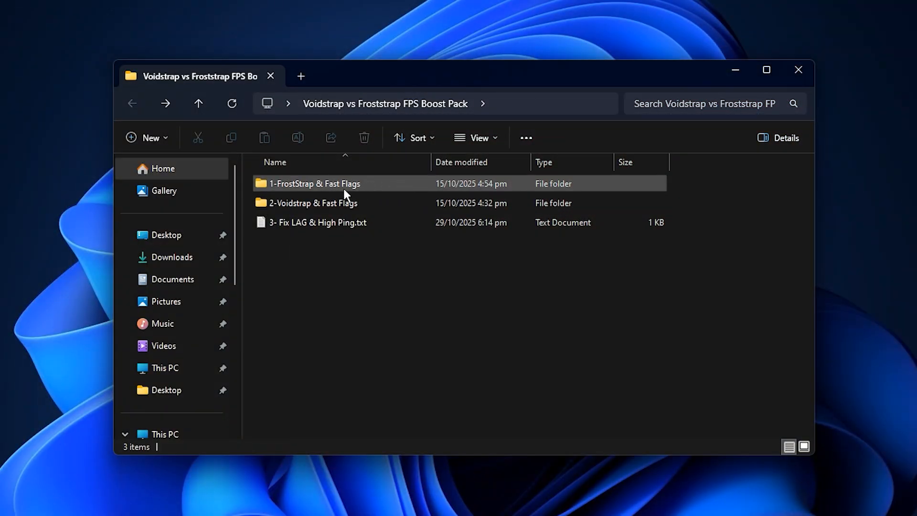
# Launch Froststrap-v1.2.5.0.exe from the 1-FrostStrap & Fast Flags folder
pyautogui.doubleClick(333, 183)
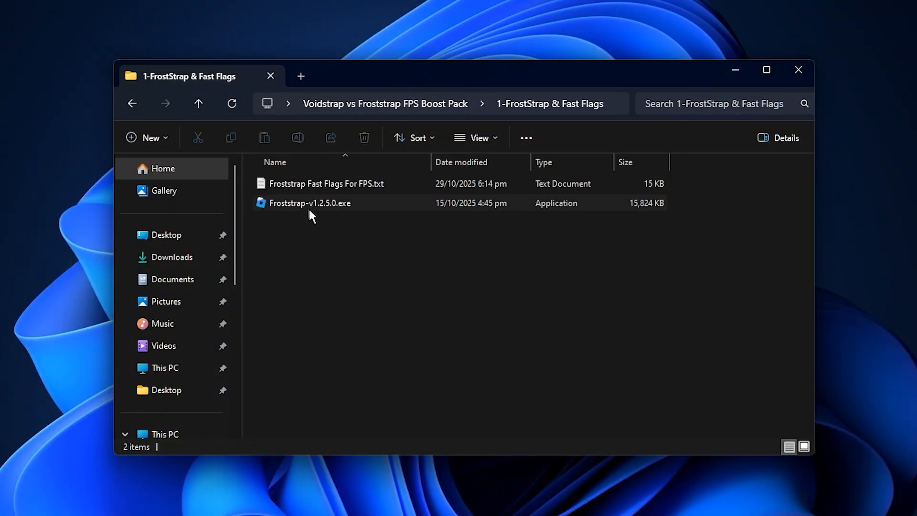
pyautogui.click(323, 204)
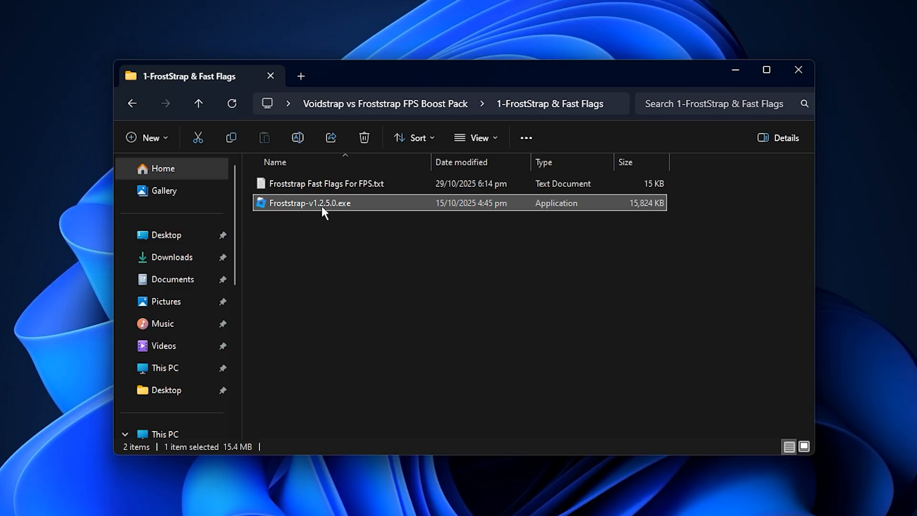
pyautogui.doubleClick(323, 203)
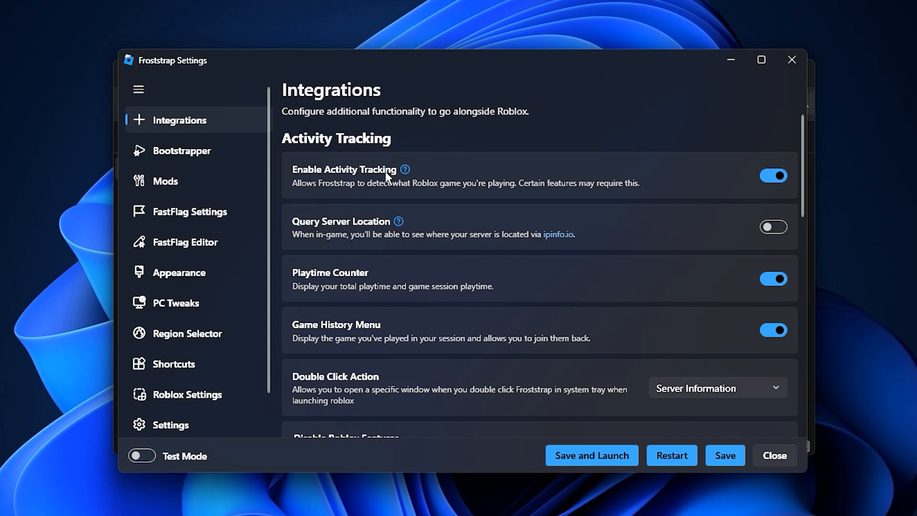
pyautogui.moveTo(194, 133)
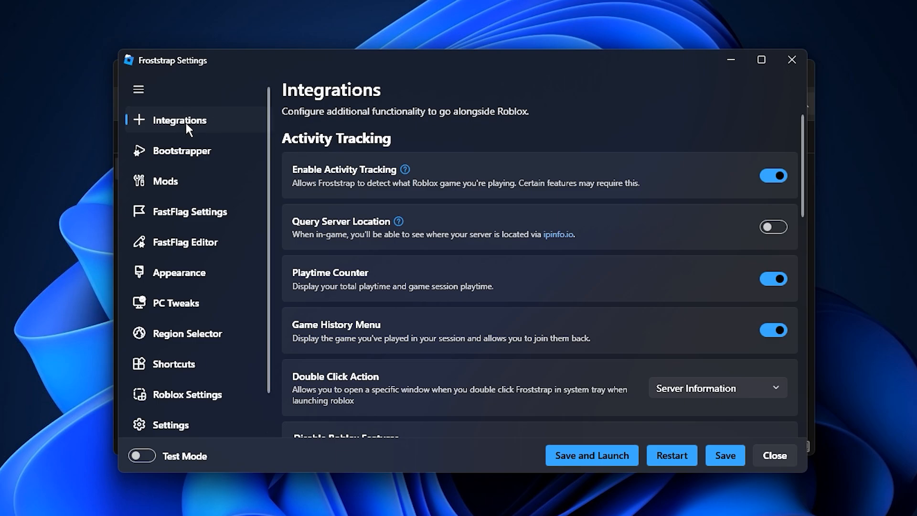
pyautogui.moveTo(650, 239)
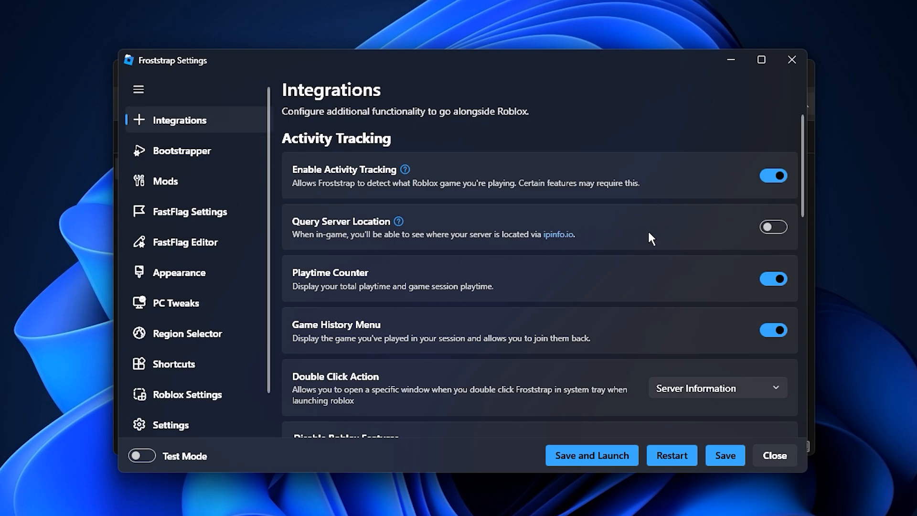
pyautogui.moveTo(753, 164)
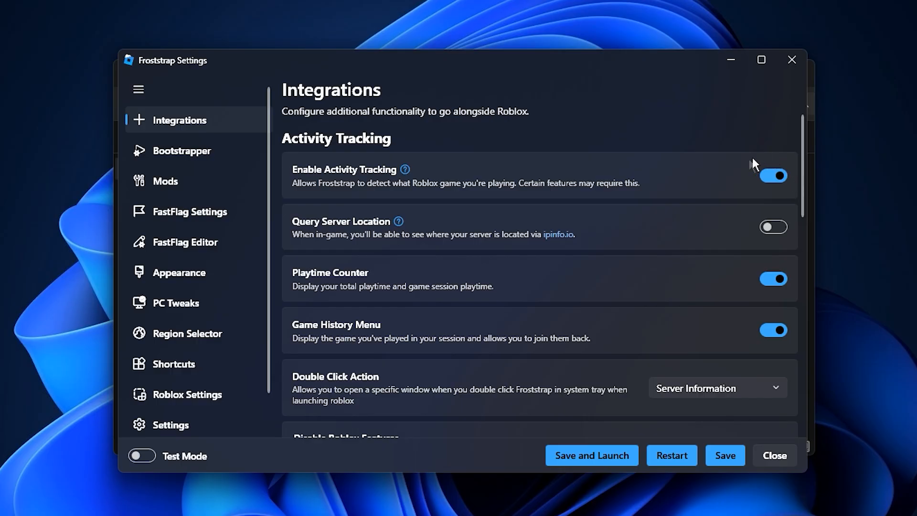
pyautogui.moveTo(767, 191)
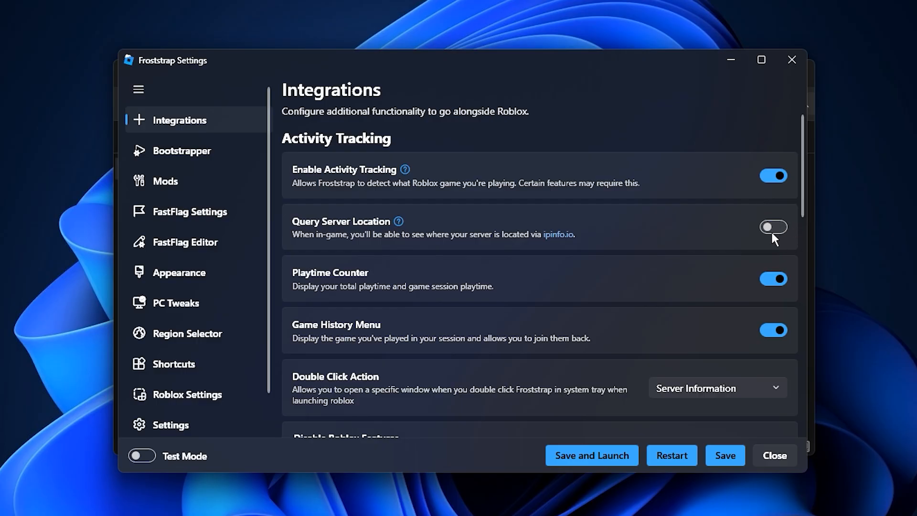
# Enable Query Server Location on Integrations, then move to the Bootstrapper page
pyautogui.click(773, 227)
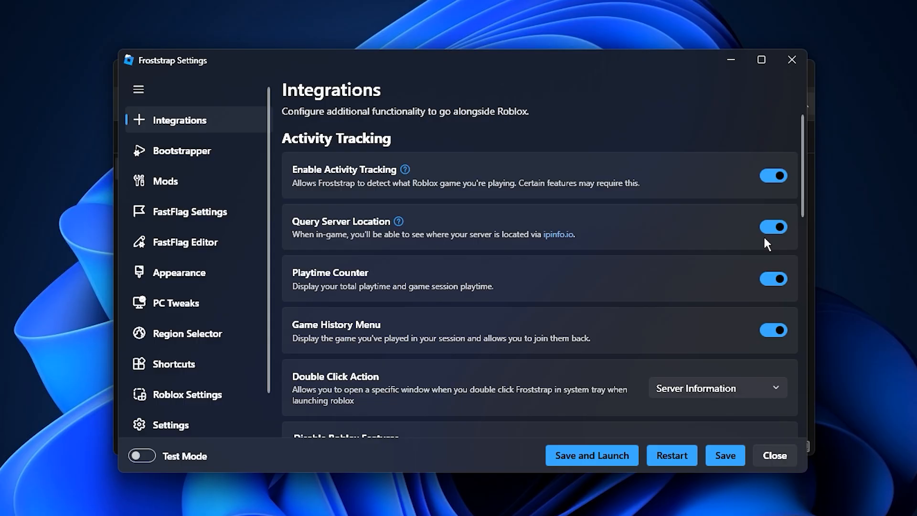
pyautogui.moveTo(777, 300)
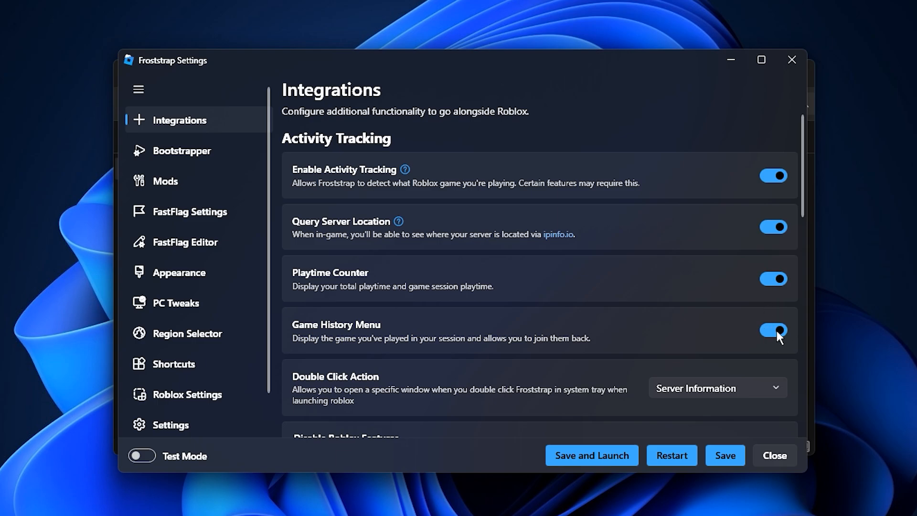
pyautogui.moveTo(769, 360)
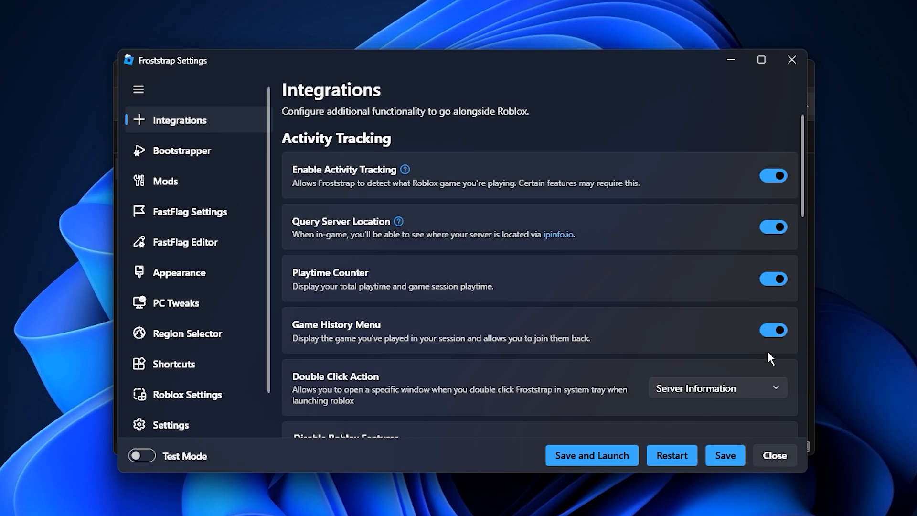
pyautogui.moveTo(776, 348)
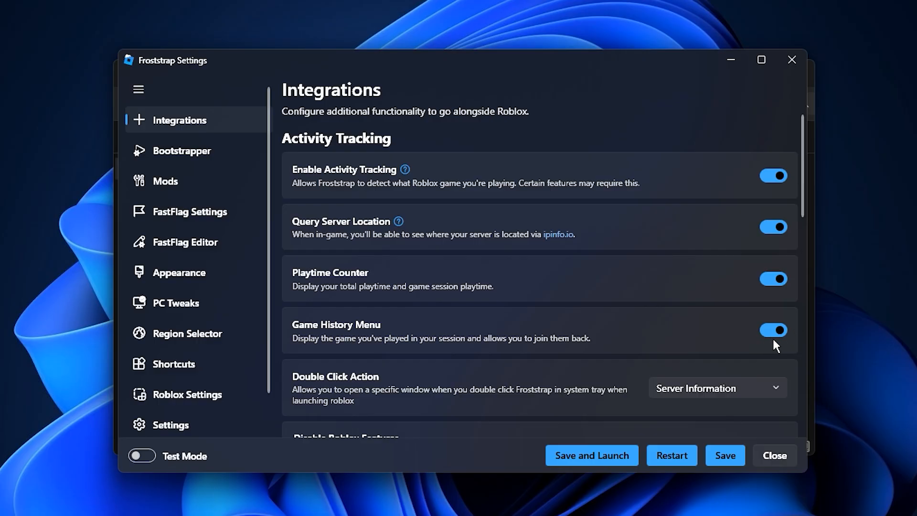
pyautogui.moveTo(475, 216)
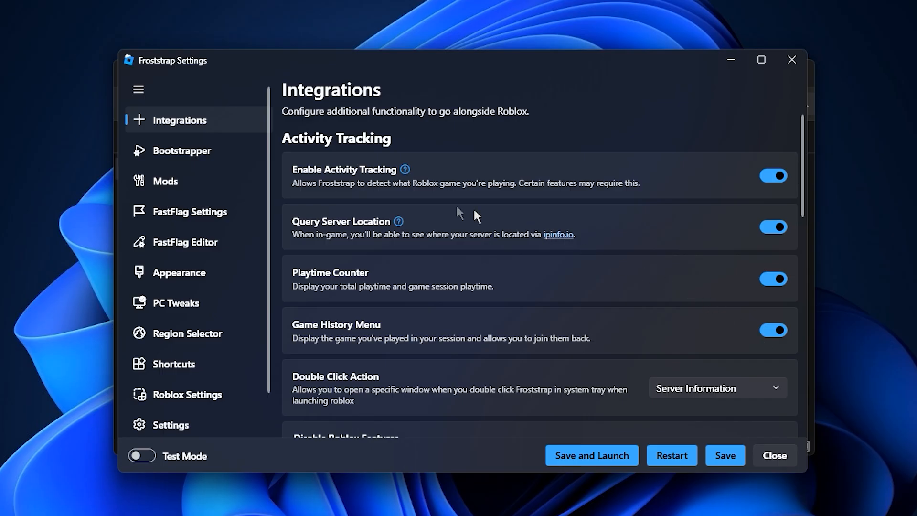
pyautogui.click(182, 151)
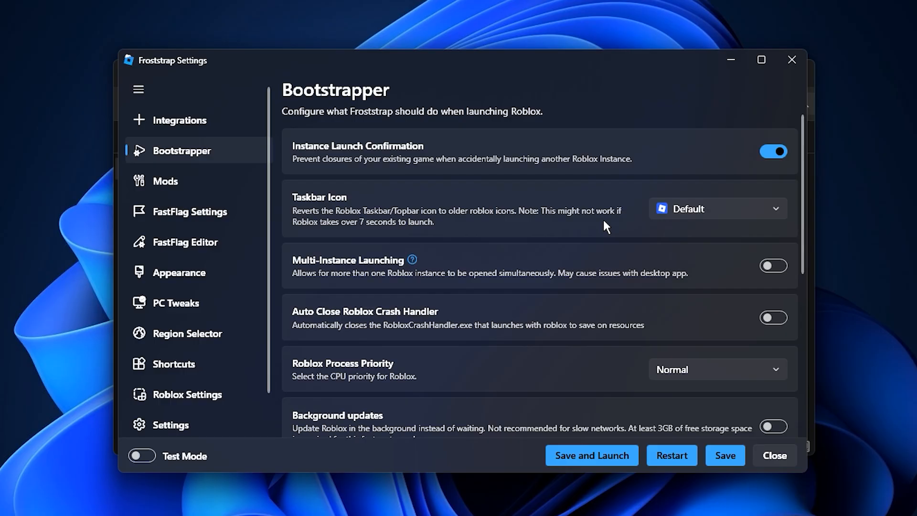
pyautogui.moveTo(637, 207)
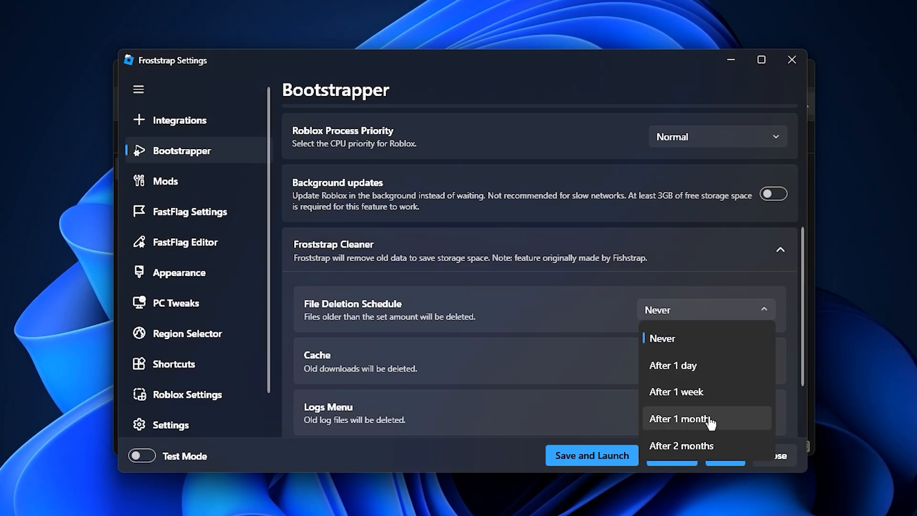
pyautogui.moveTo(700, 451)
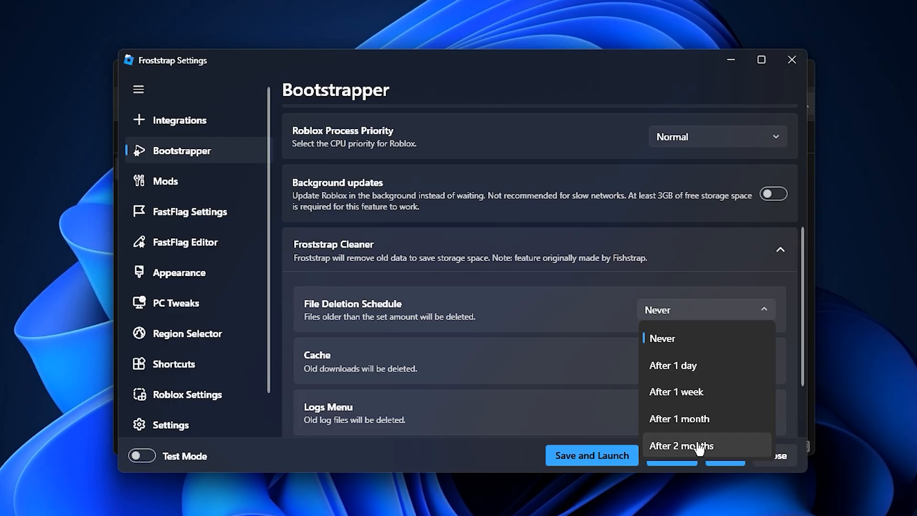
# Set file deletion to After 2 months with Cache, Logs Menu and Froststrap logs cleanup on
pyautogui.click(682, 446)
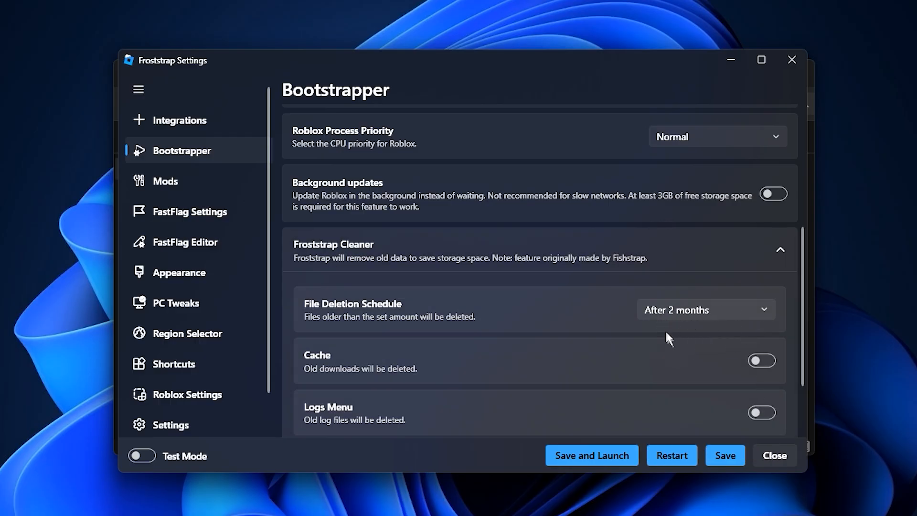
pyautogui.moveTo(706, 335)
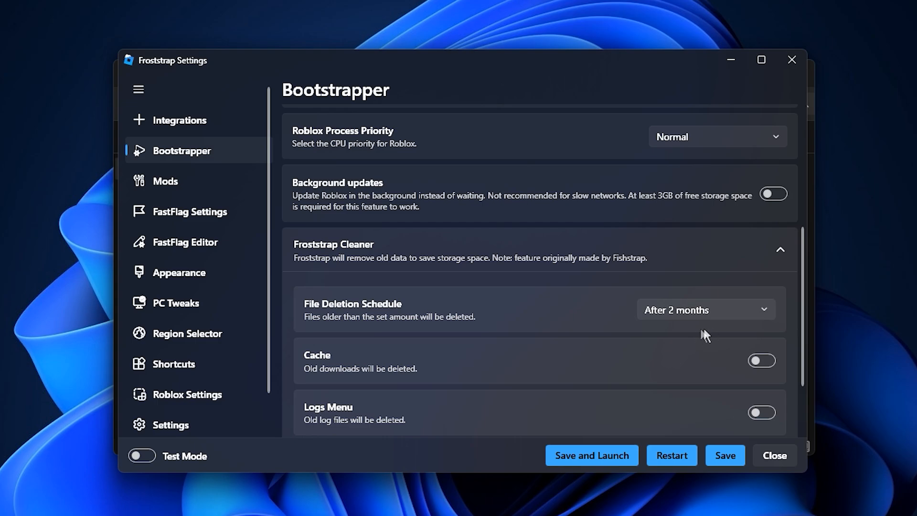
pyautogui.moveTo(700, 337)
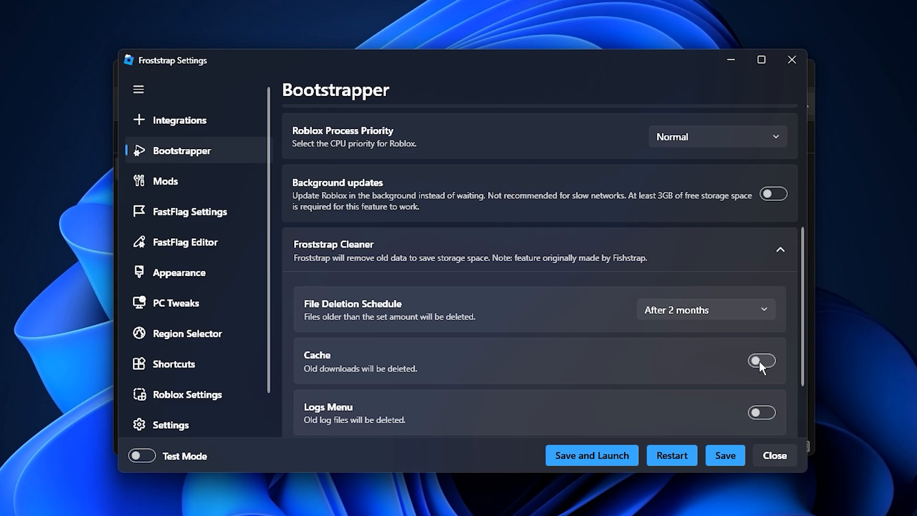
pyautogui.click(762, 361)
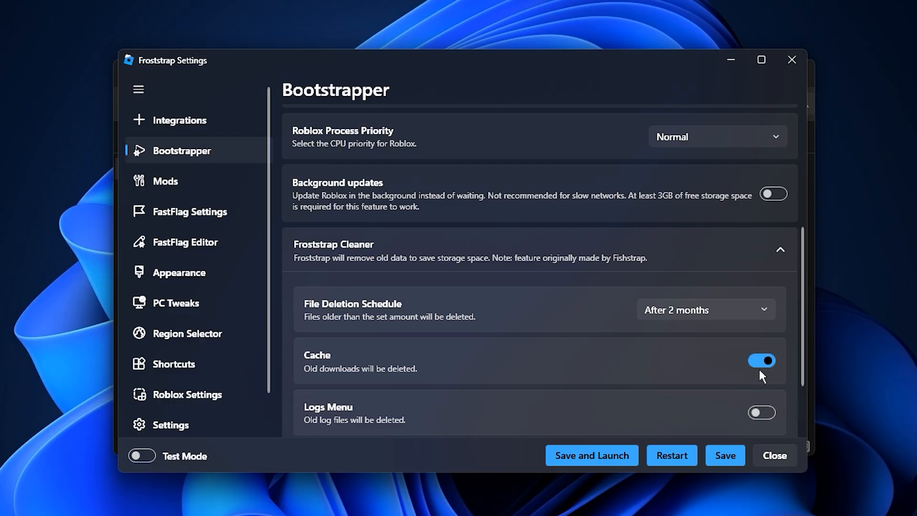
pyautogui.click(762, 413)
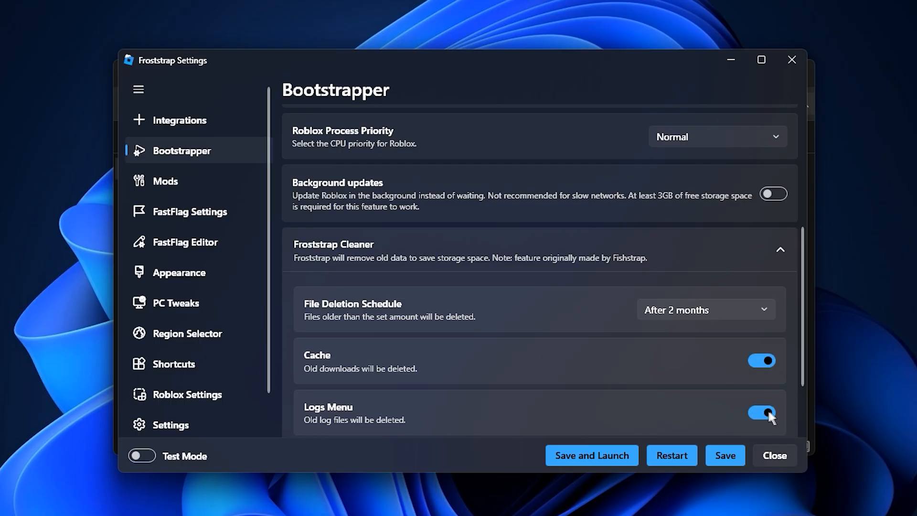
pyautogui.scroll(-3)
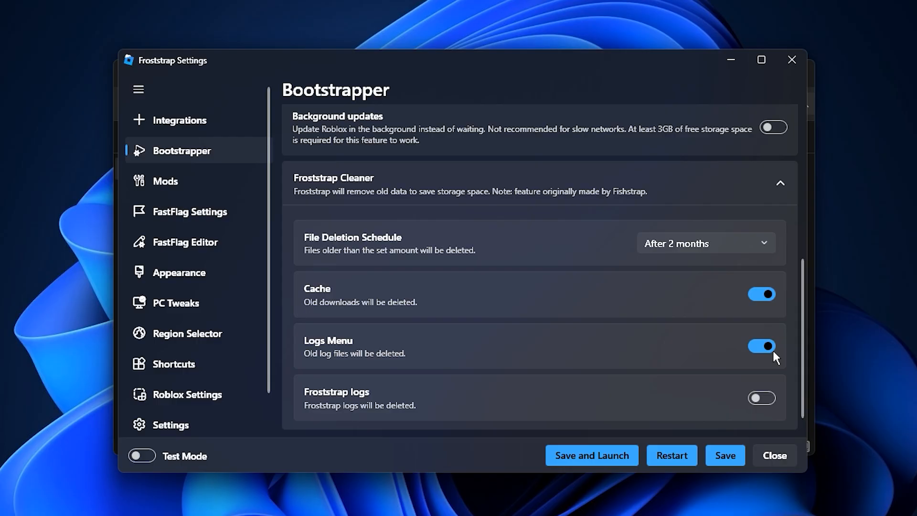
pyautogui.click(762, 398)
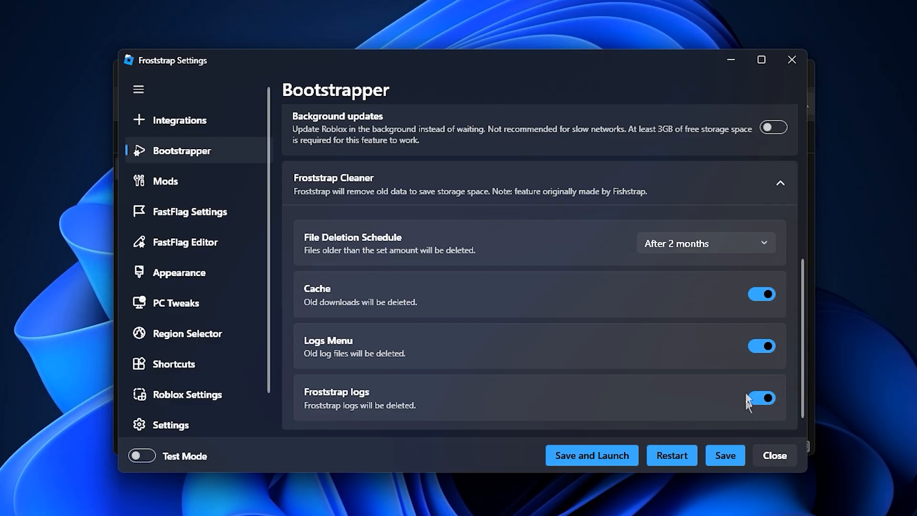
pyautogui.moveTo(764, 421)
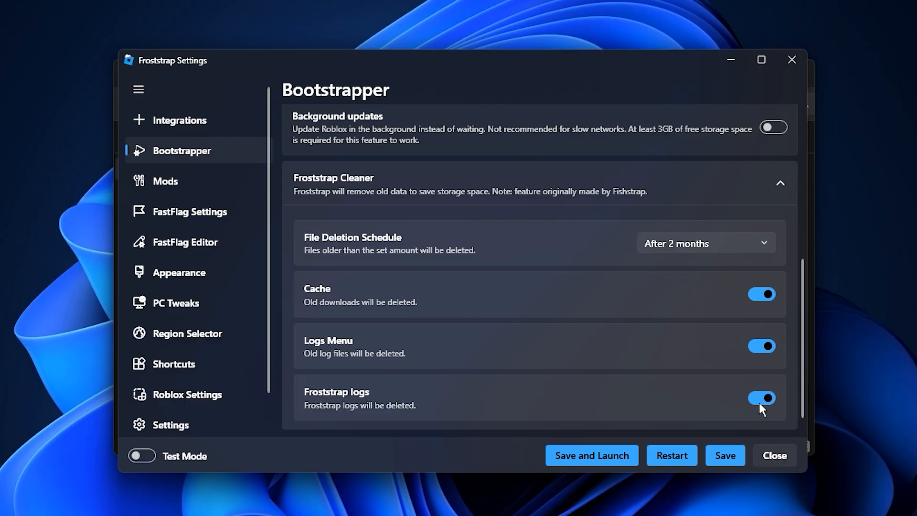
pyautogui.moveTo(182, 194)
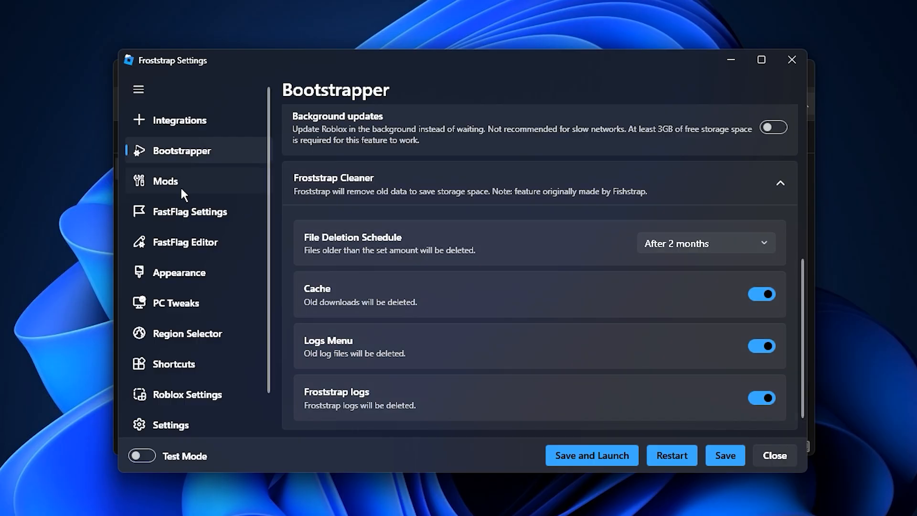
pyautogui.click(165, 181)
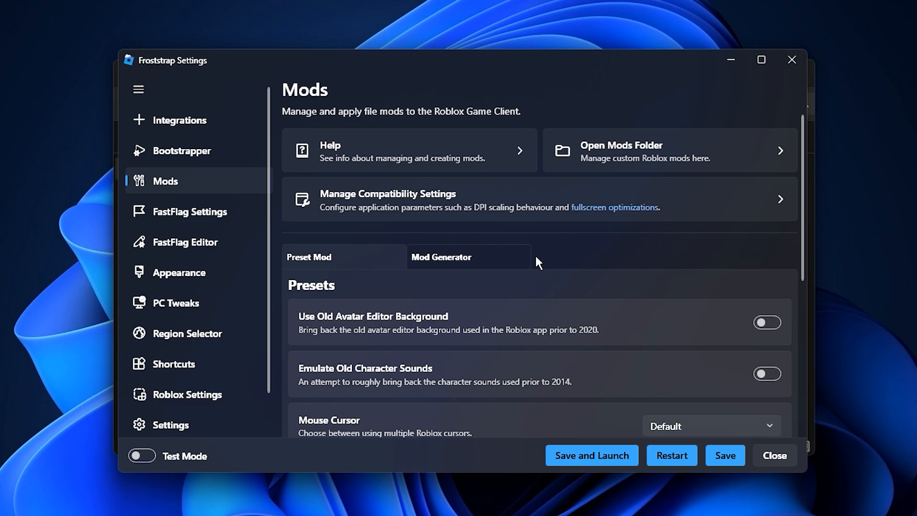
pyautogui.scroll(-3)
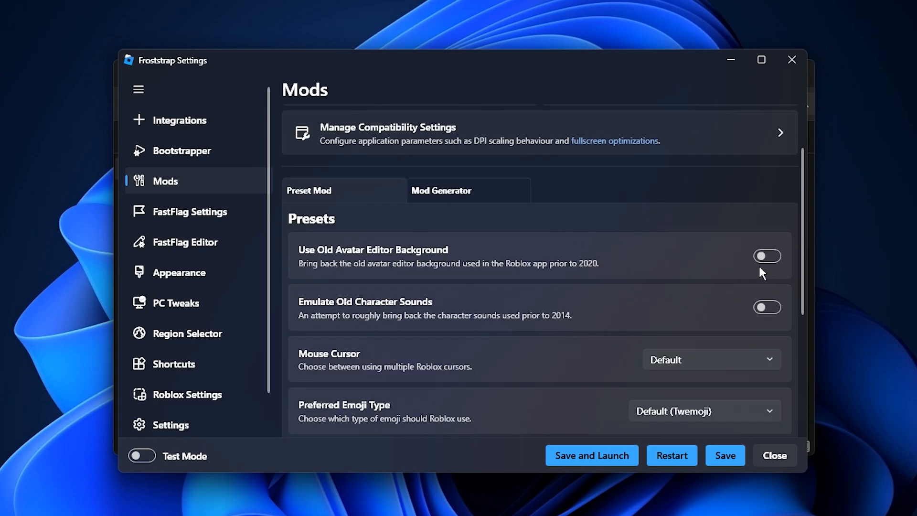
pyautogui.moveTo(773, 278)
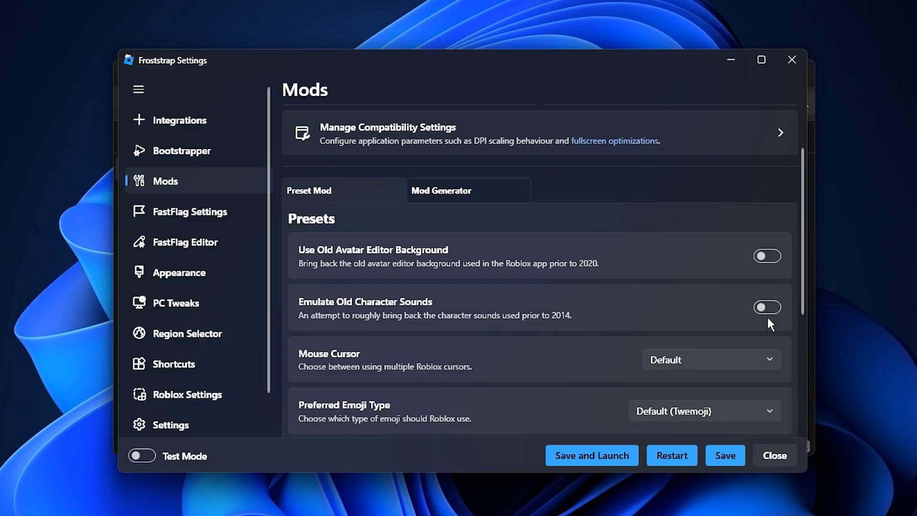
pyautogui.moveTo(760, 322)
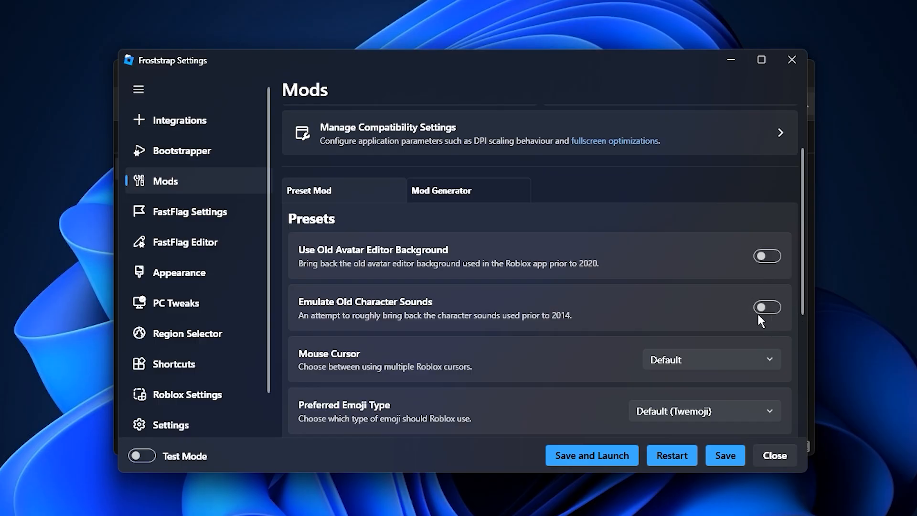
pyautogui.moveTo(759, 325)
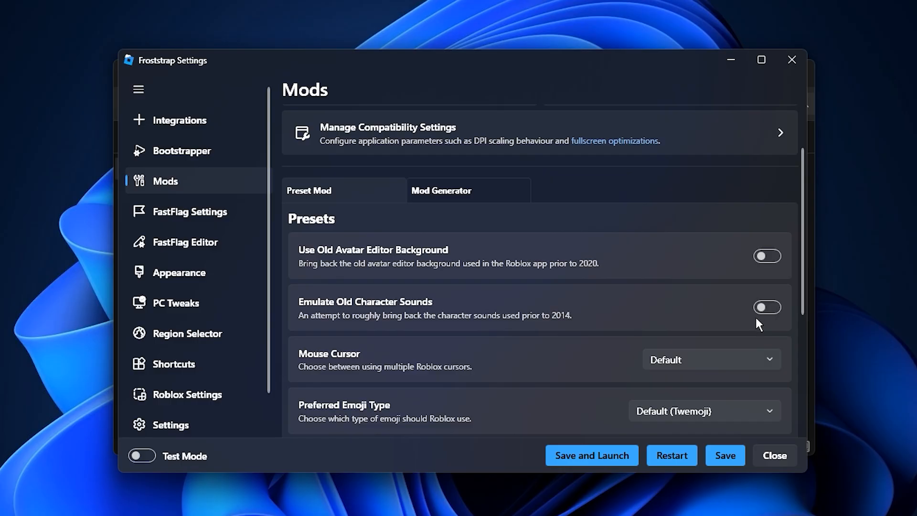
pyautogui.moveTo(730, 373)
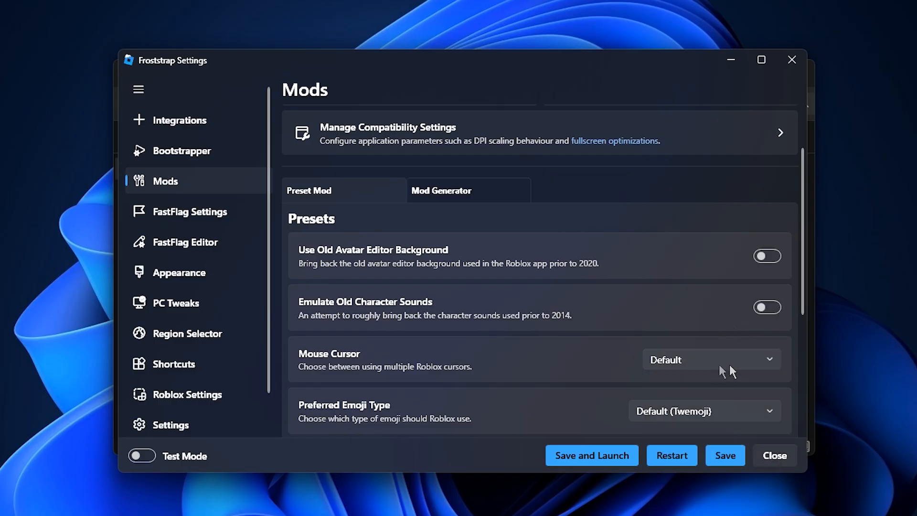
pyautogui.moveTo(698, 362)
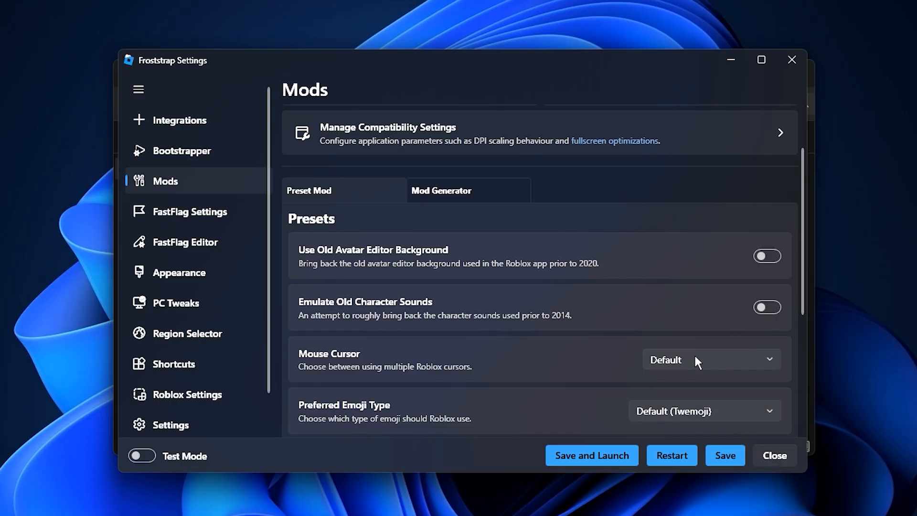
pyautogui.scroll(-3)
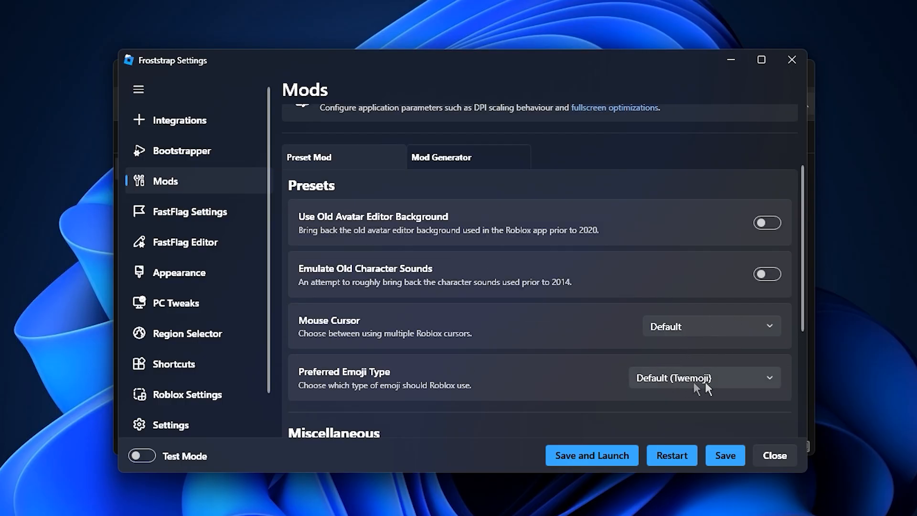
pyautogui.click(705, 378)
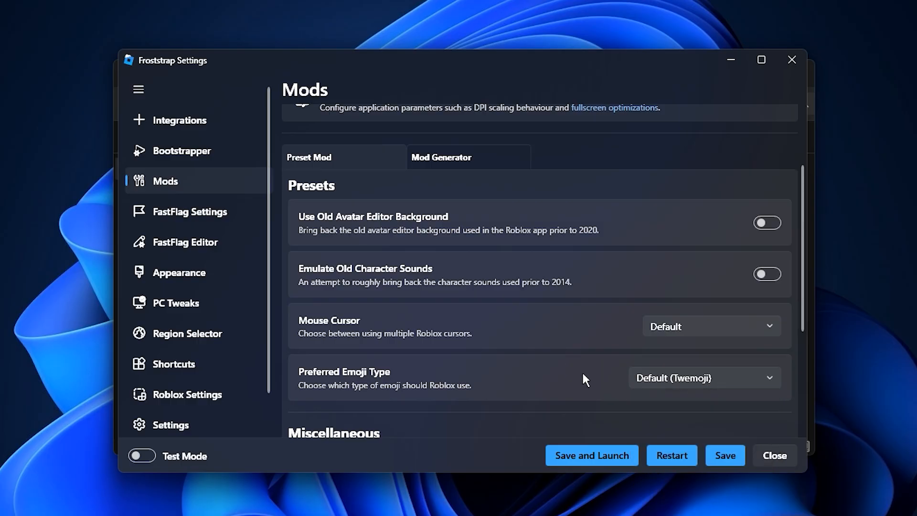
pyautogui.scroll(-3)
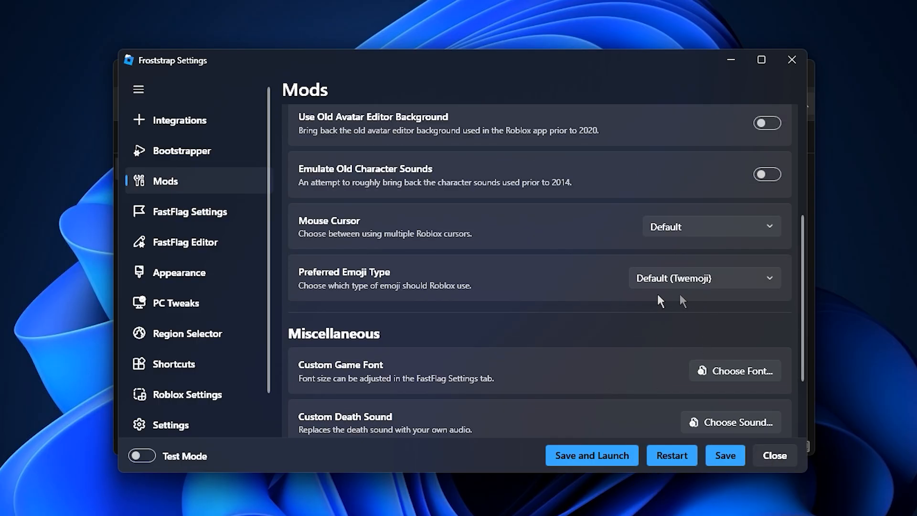
pyautogui.scroll(-3)
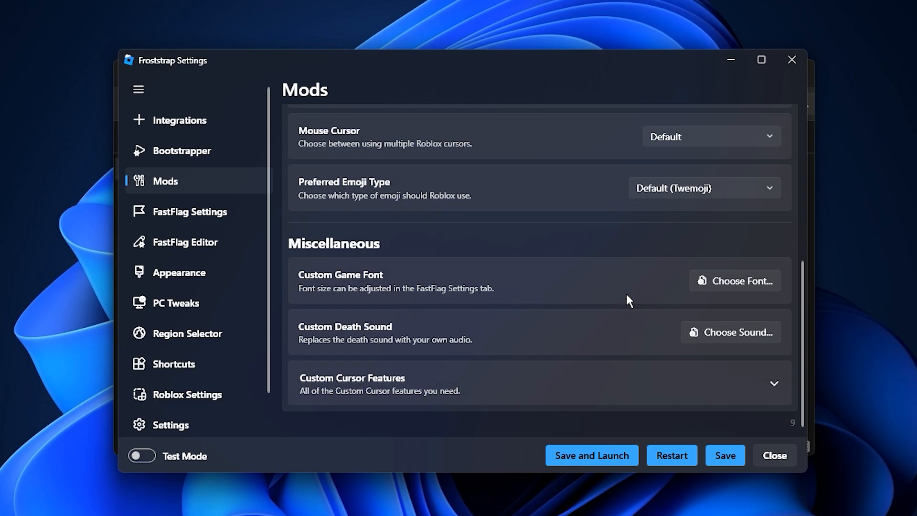
pyautogui.moveTo(273, 229)
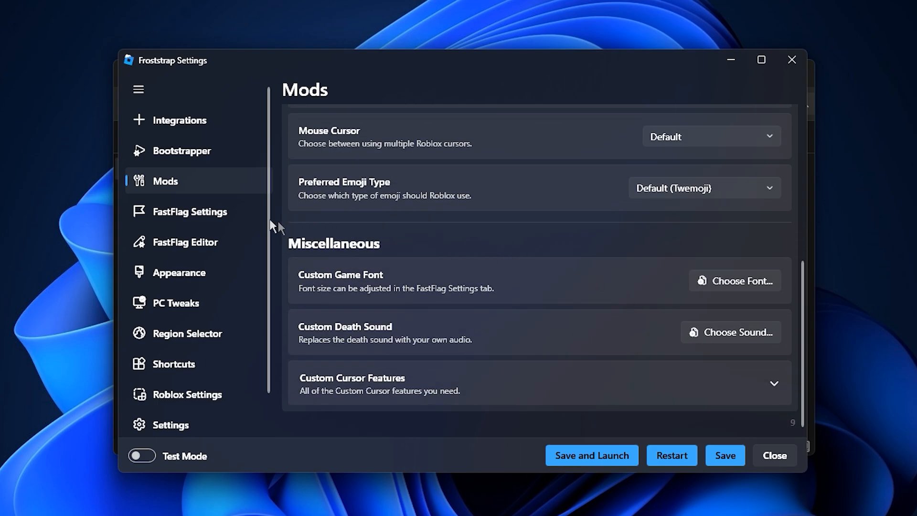
# Set FastFlag anti-aliasing (MSAA) to 2x and Rendering Mode to Vulkan
pyautogui.click(190, 211)
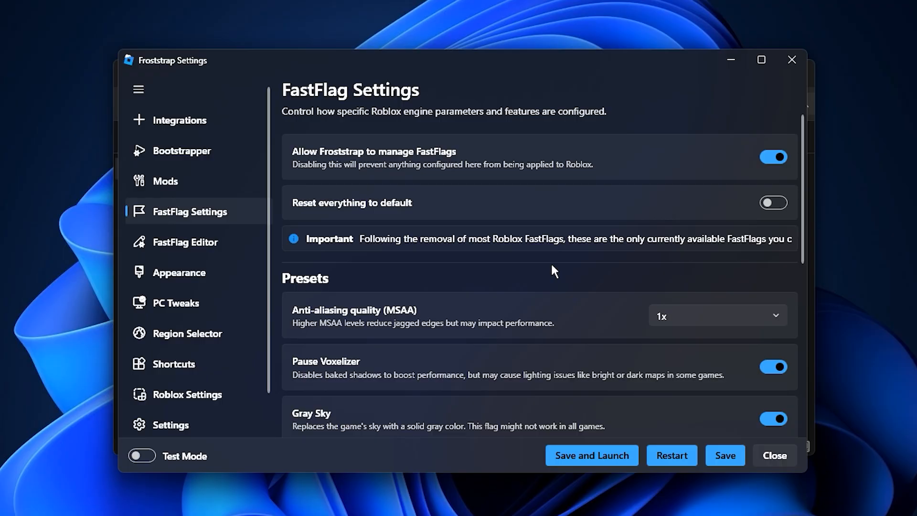
pyautogui.moveTo(714, 330)
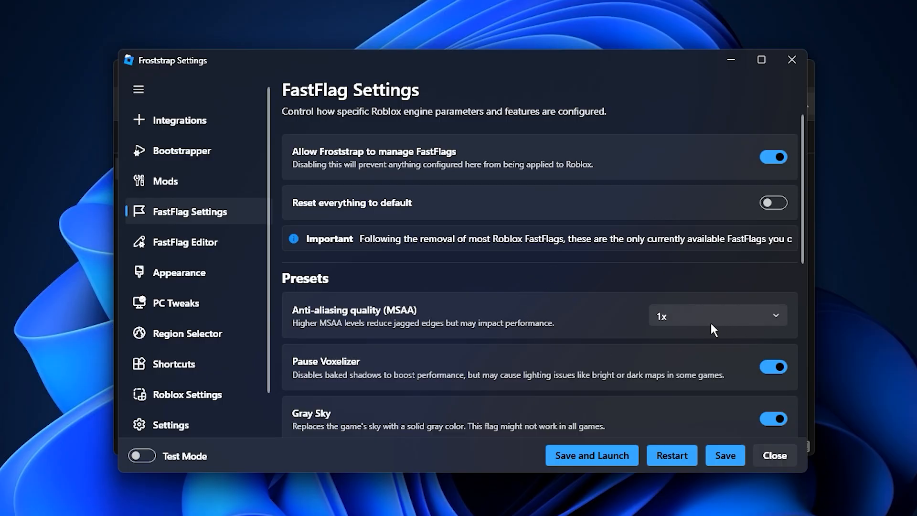
pyautogui.click(718, 316)
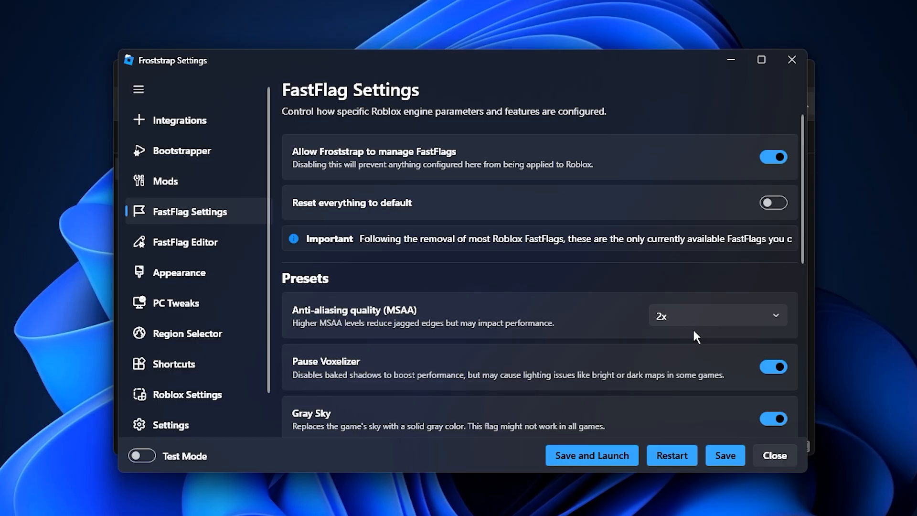
pyautogui.scroll(-3)
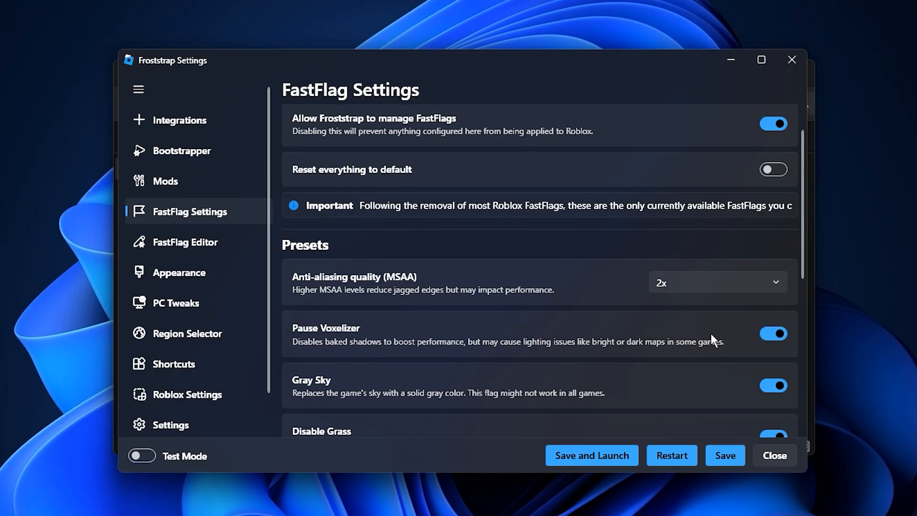
pyautogui.moveTo(732, 361)
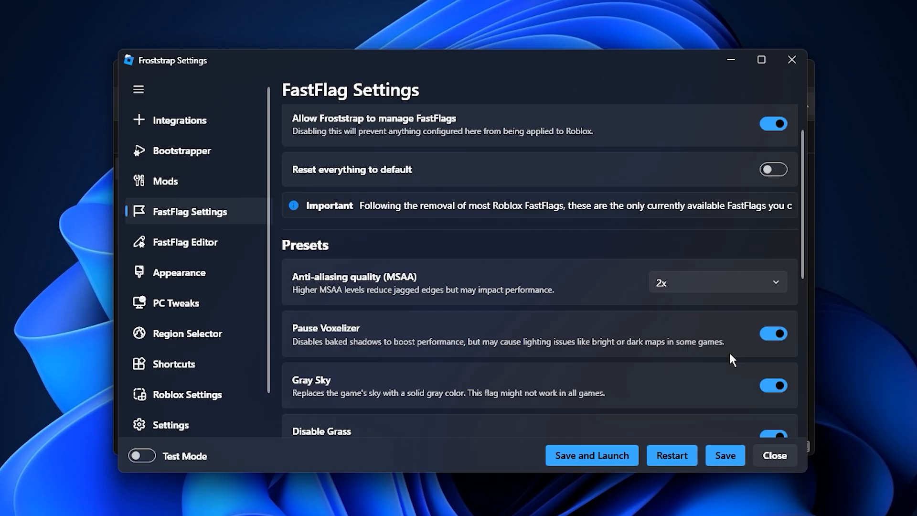
pyautogui.scroll(-3)
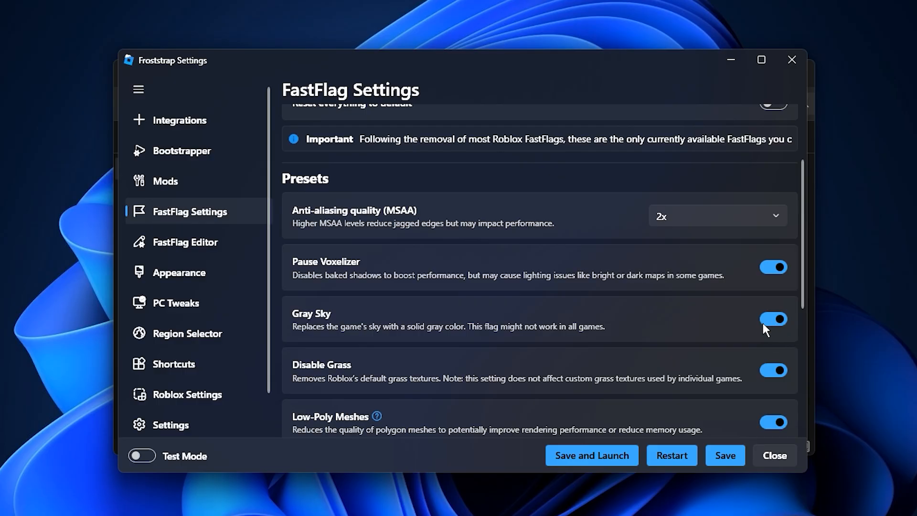
pyautogui.scroll(-3)
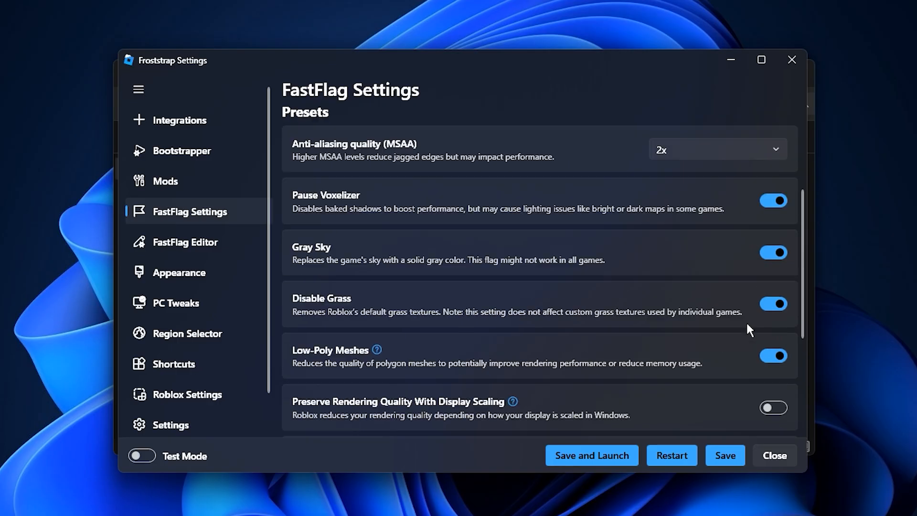
pyautogui.moveTo(779, 318)
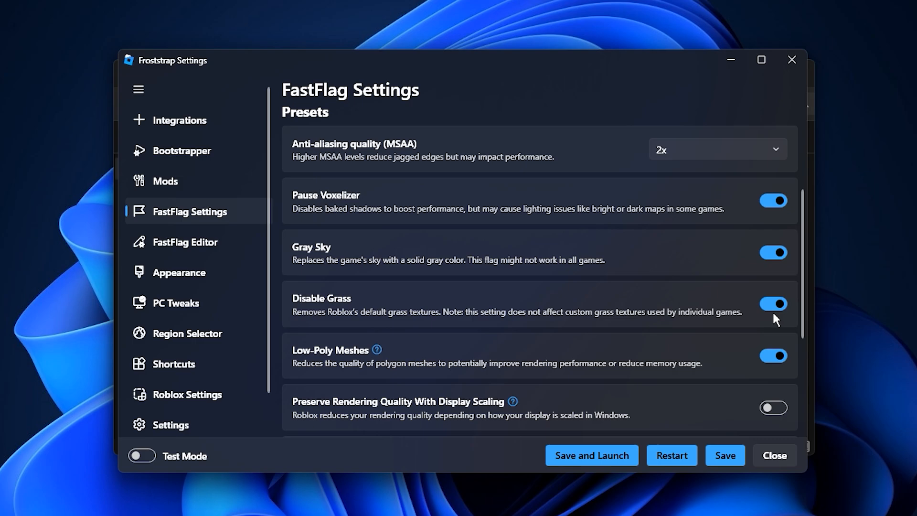
pyautogui.moveTo(784, 372)
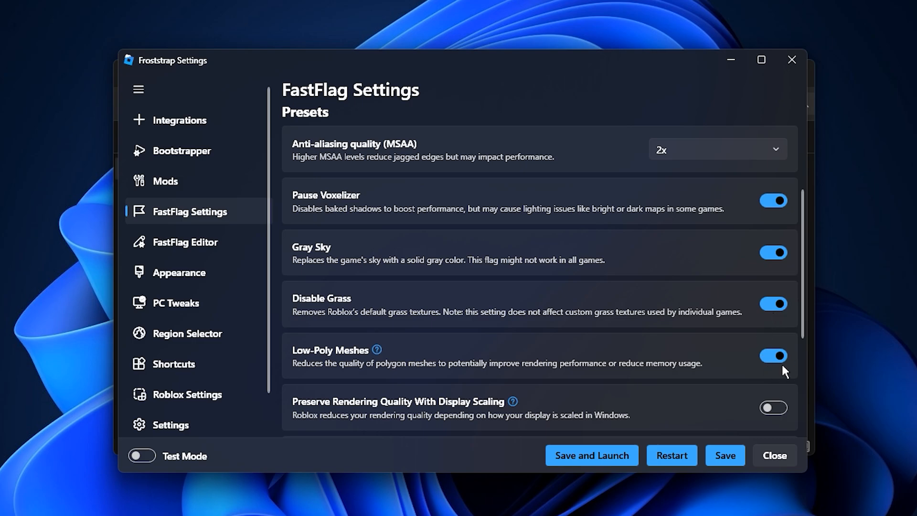
pyautogui.moveTo(772, 373)
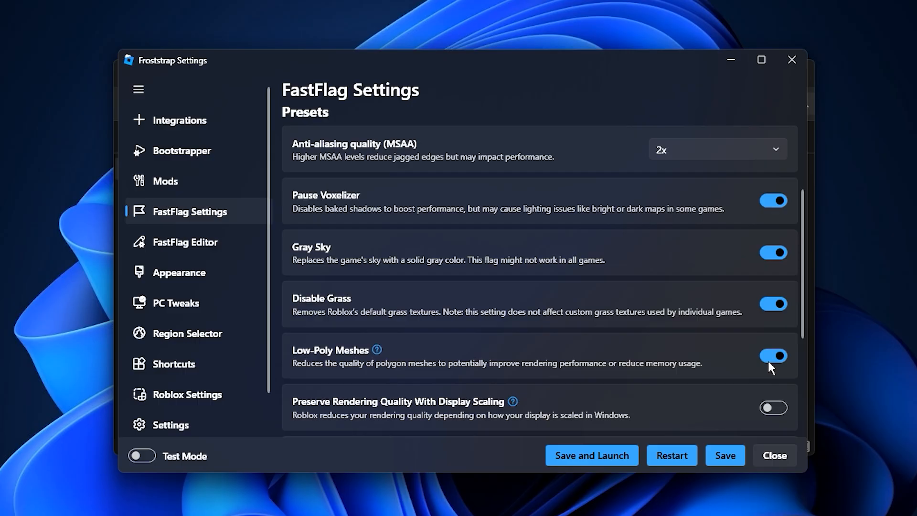
pyautogui.scroll(-3)
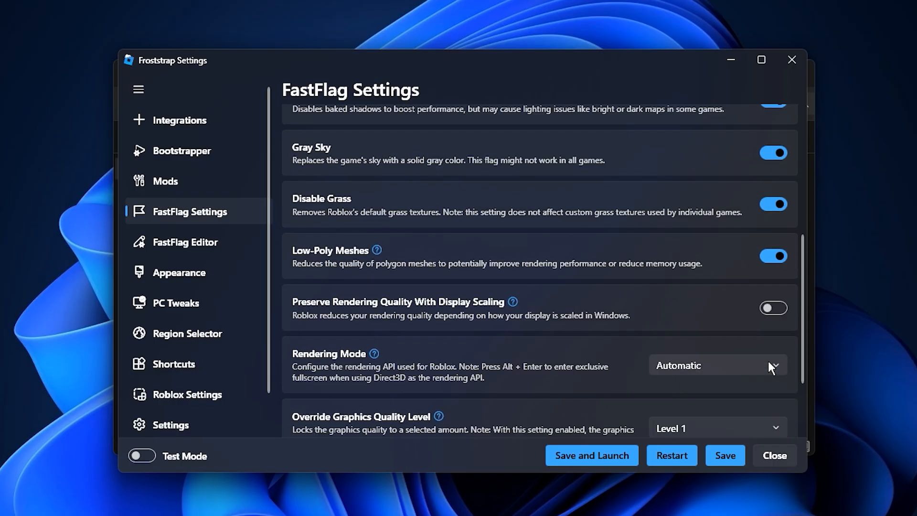
pyautogui.click(720, 365)
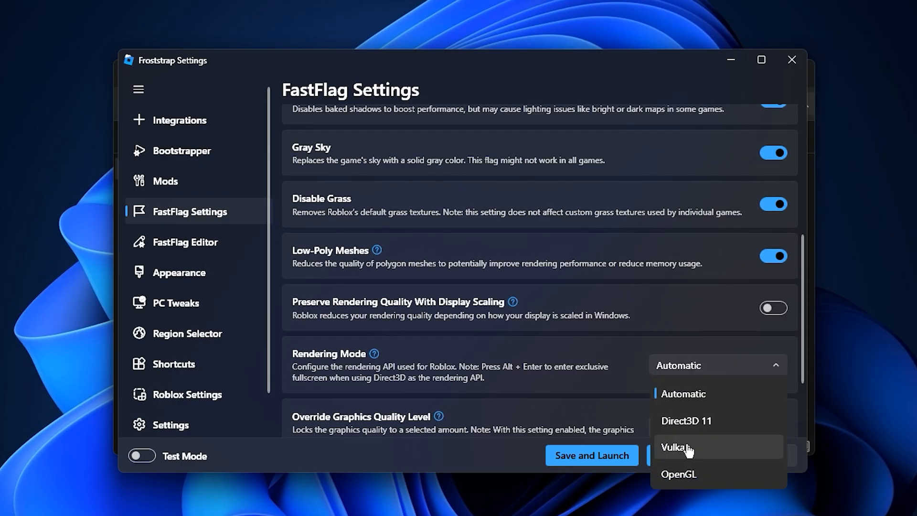
pyautogui.click(681, 447)
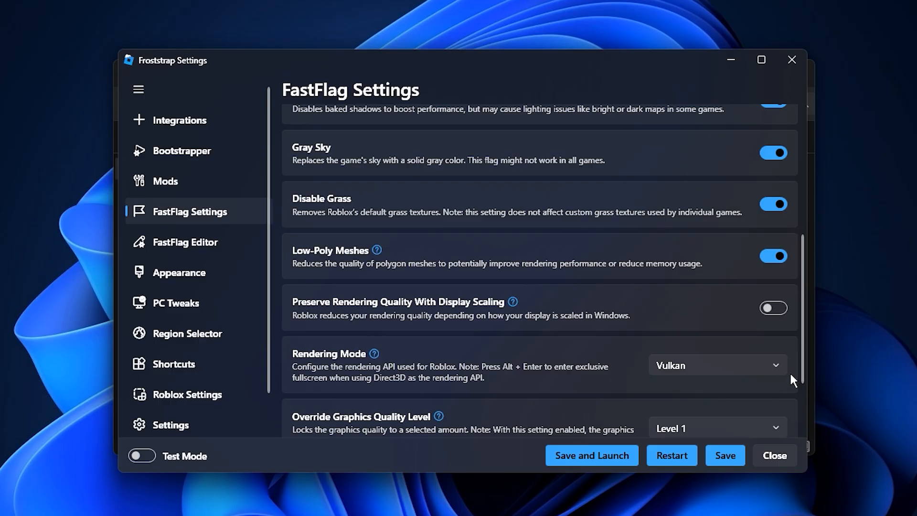
pyautogui.moveTo(715, 387)
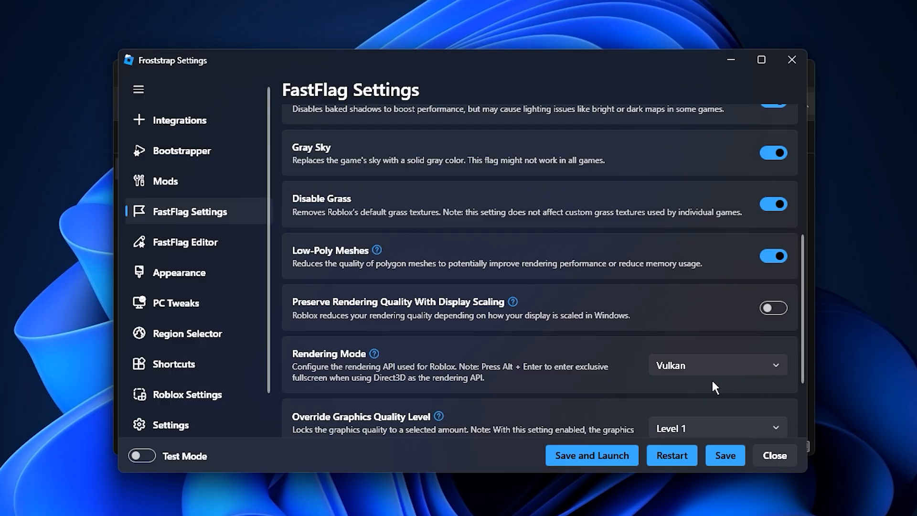
pyautogui.moveTo(218, 283)
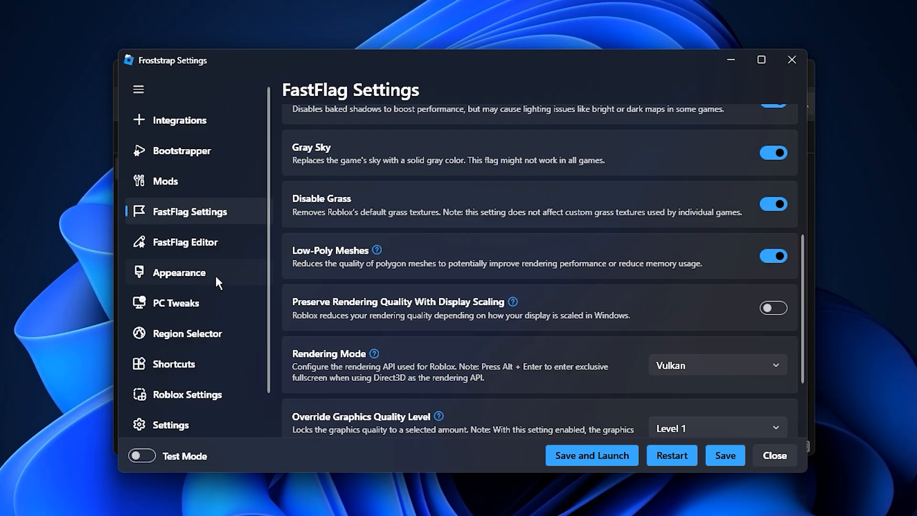
# Set Appearance to the Dark theme with English (United States) as the language
pyautogui.click(179, 273)
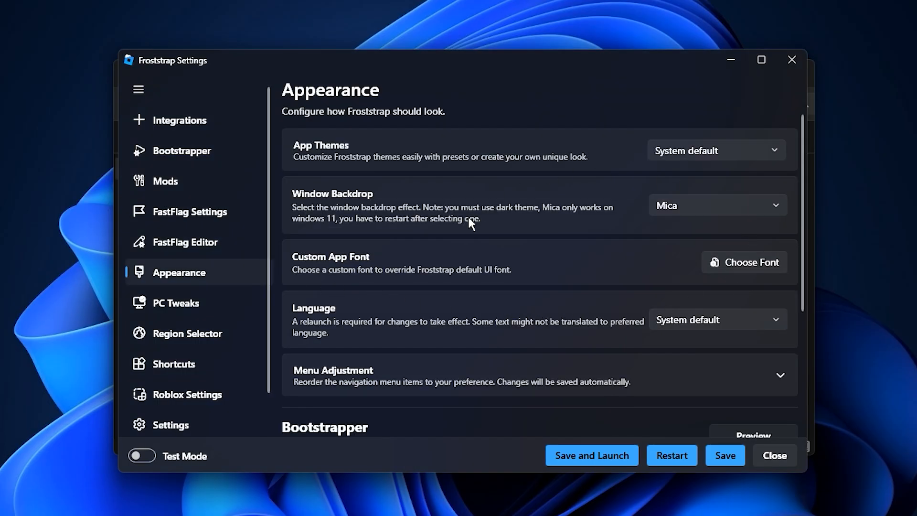
pyautogui.moveTo(718, 160)
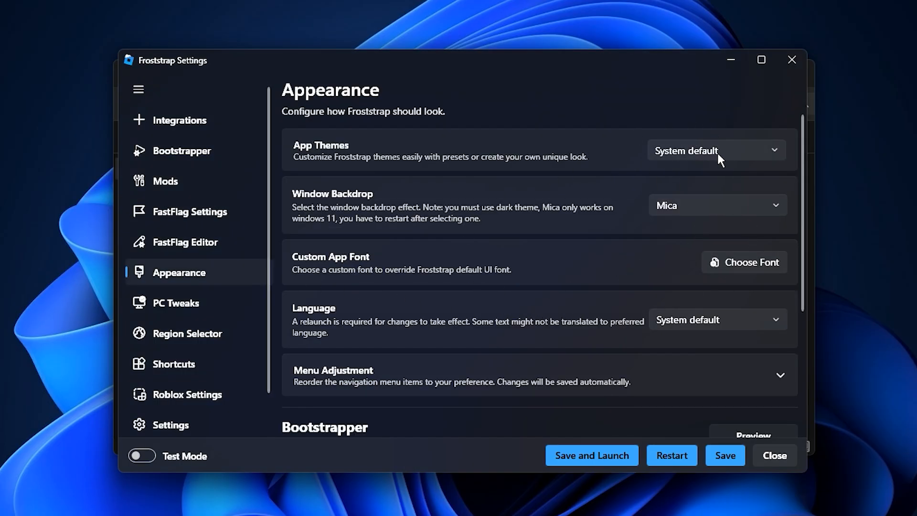
pyautogui.click(717, 150)
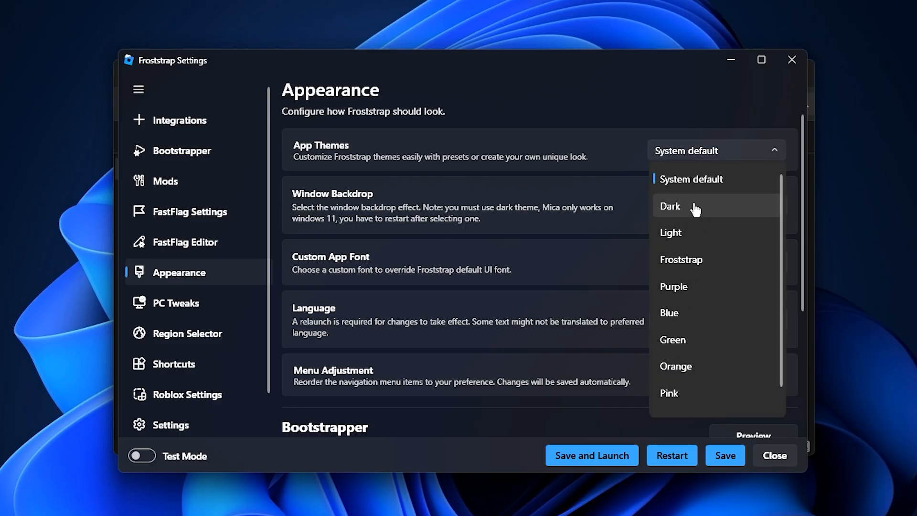
pyautogui.click(670, 206)
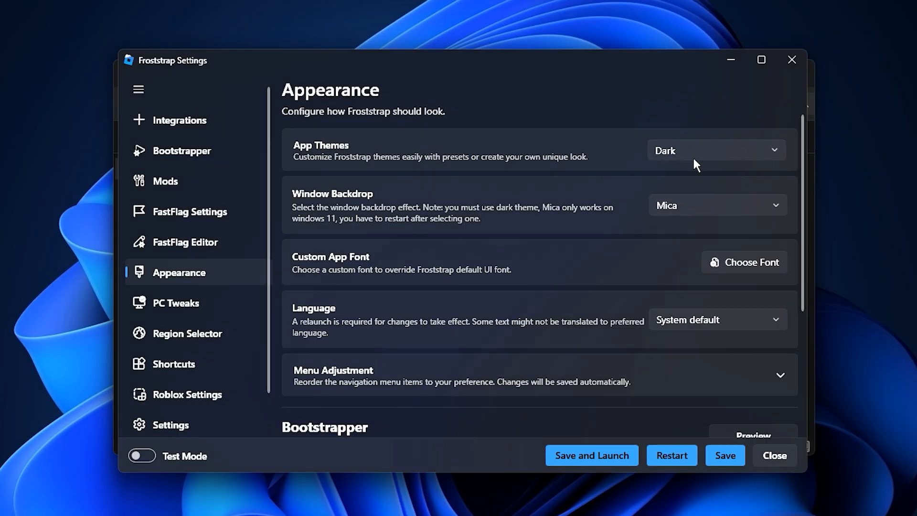
pyautogui.moveTo(703, 171)
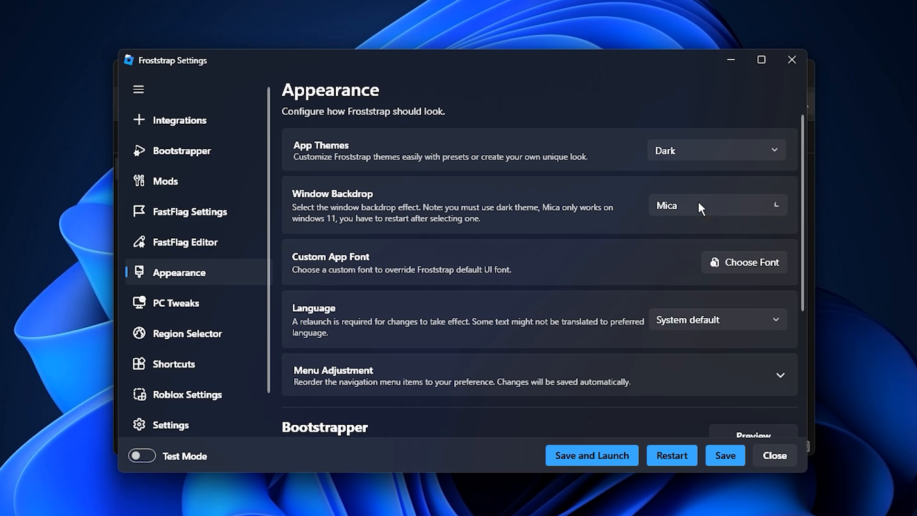
pyautogui.moveTo(680, 223)
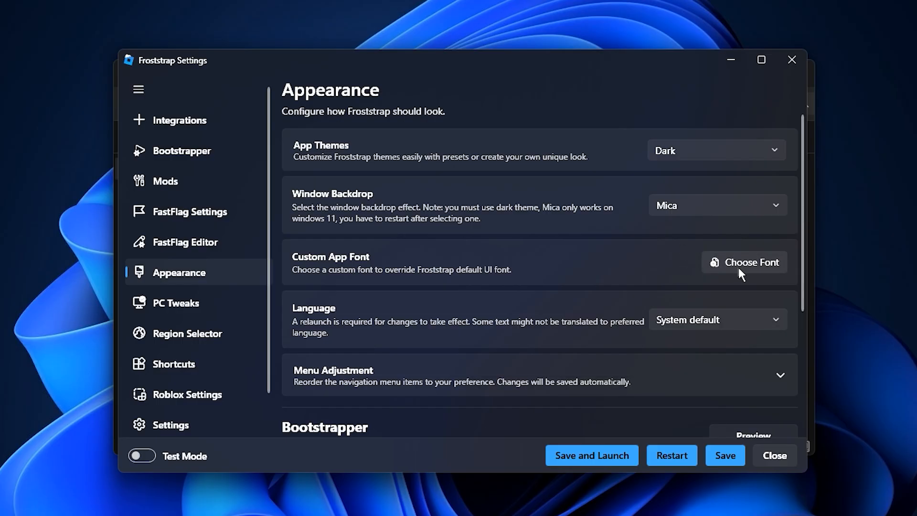
pyautogui.moveTo(728, 267)
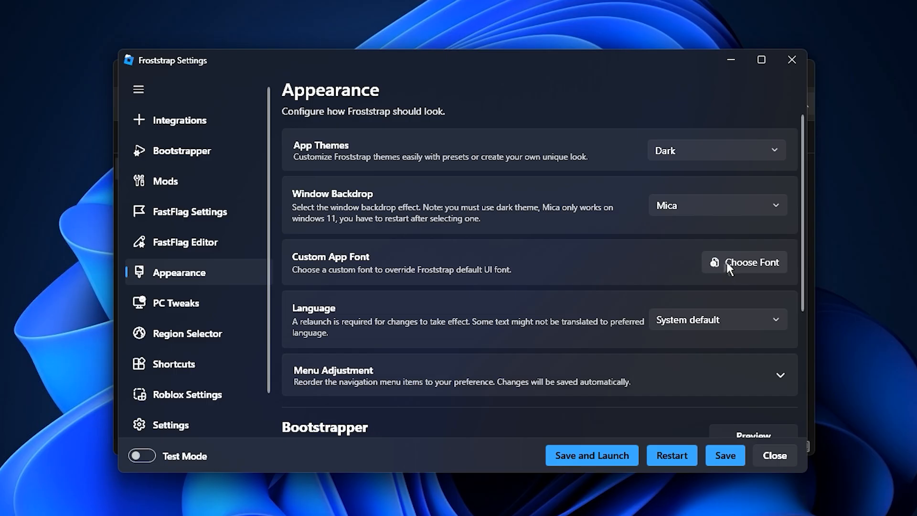
pyautogui.moveTo(703, 332)
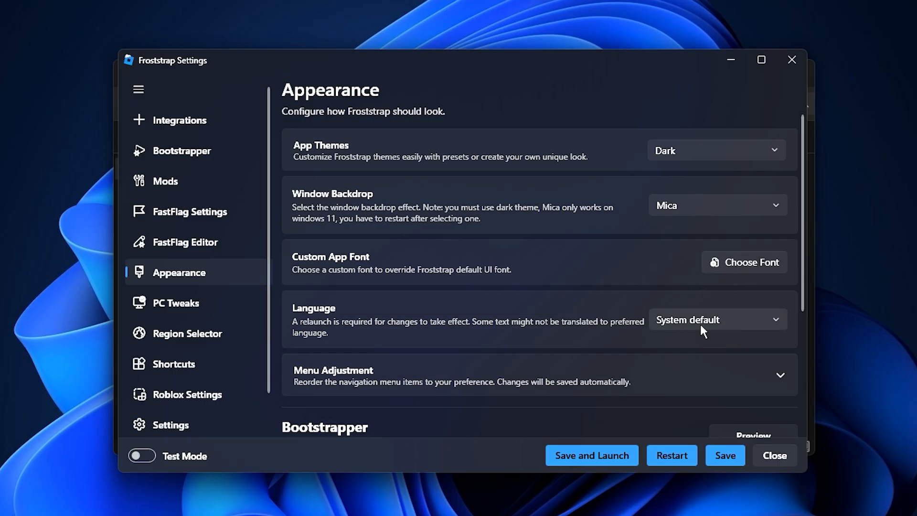
pyautogui.click(717, 319)
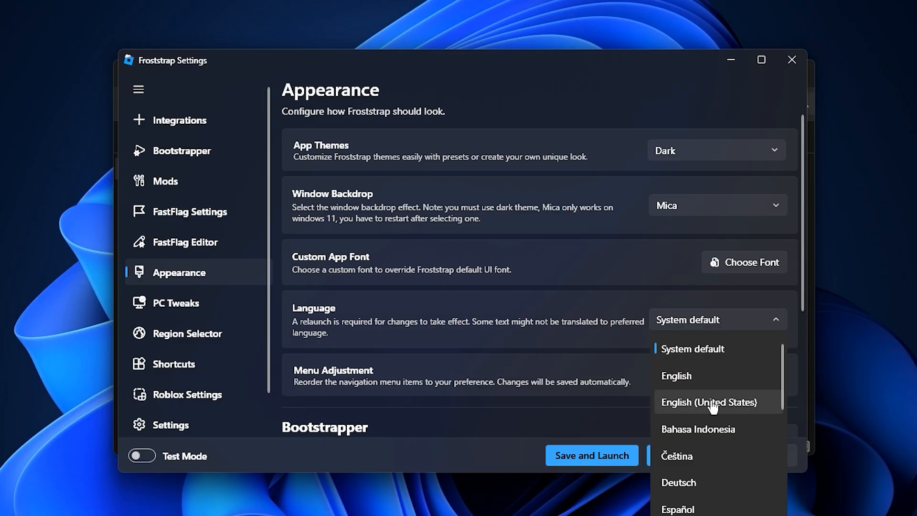
pyautogui.click(710, 403)
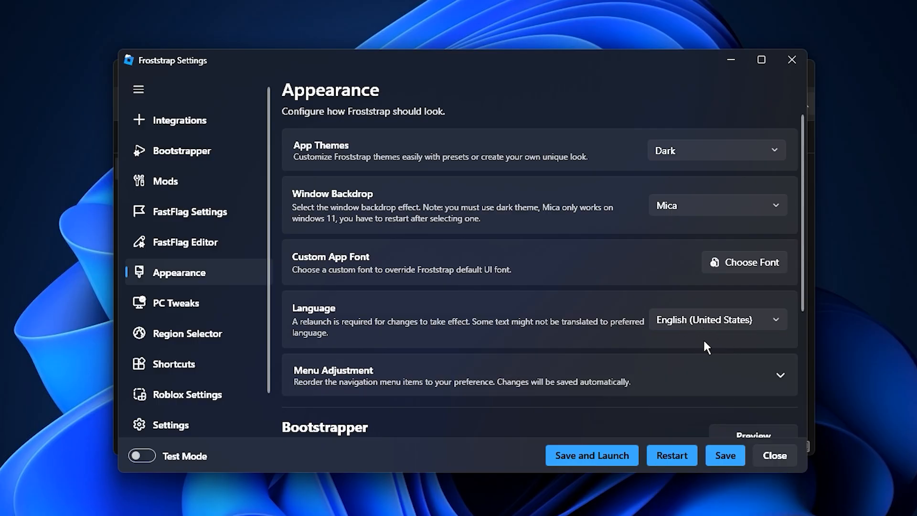
pyautogui.moveTo(709, 343)
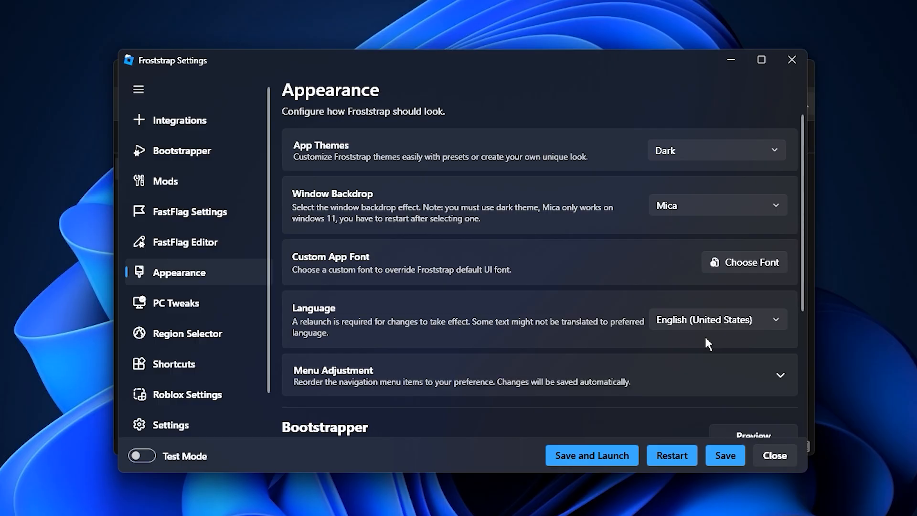
# Load the 'Froststrap Fast Flags For FPS' file through the FastFlag Editor's JSON import
pyautogui.click(185, 241)
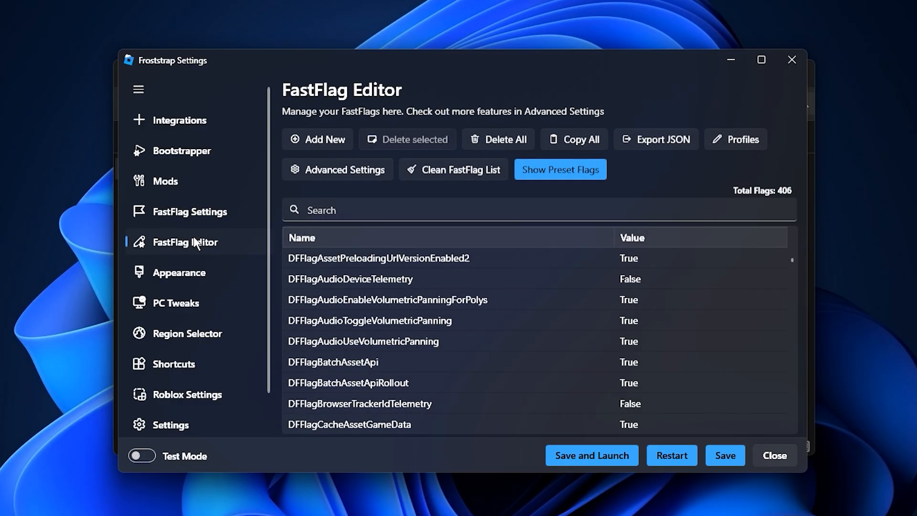
pyautogui.click(317, 139)
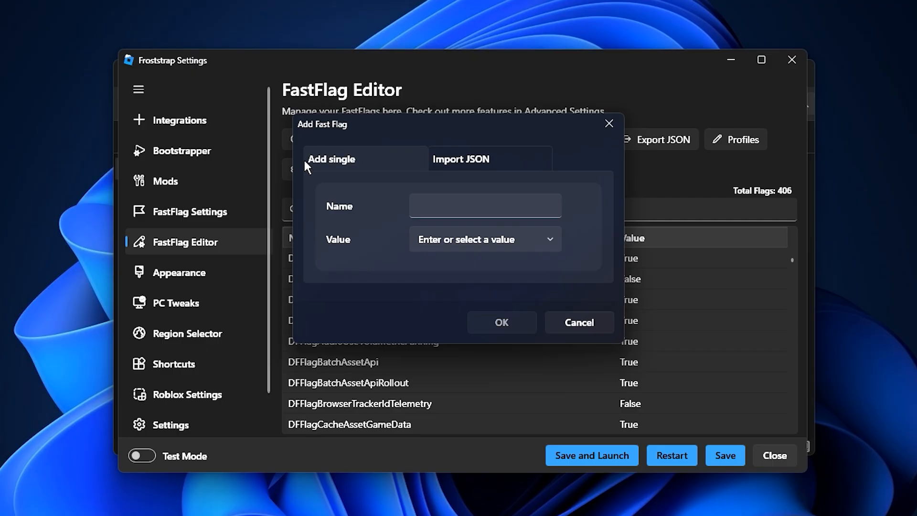
pyautogui.click(461, 159)
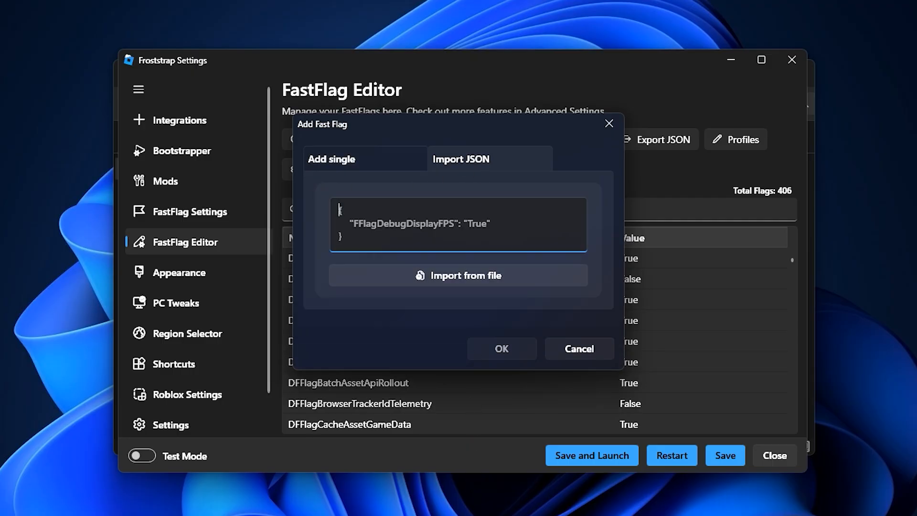
pyautogui.click(459, 275)
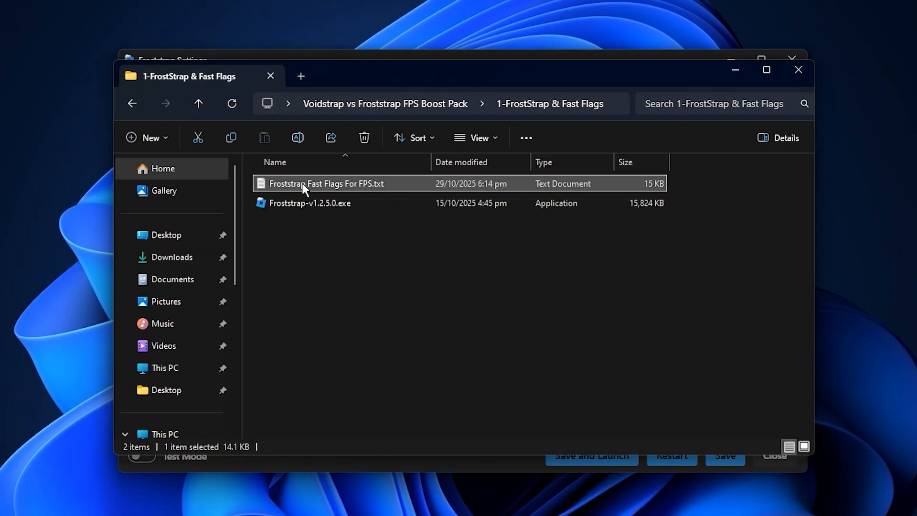
pyautogui.doubleClick(306, 183)
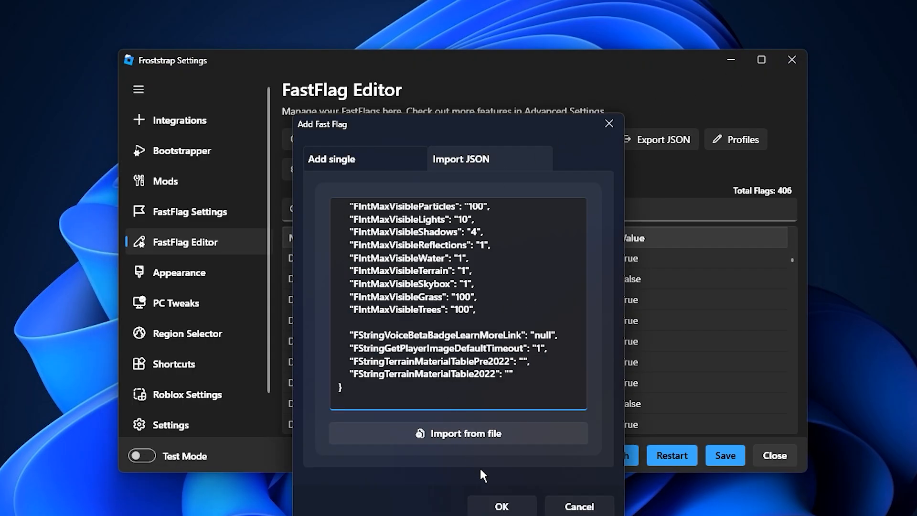
# Confirm the import and overwrite existing flags, bringing the total to 408 flags
pyautogui.click(503, 506)
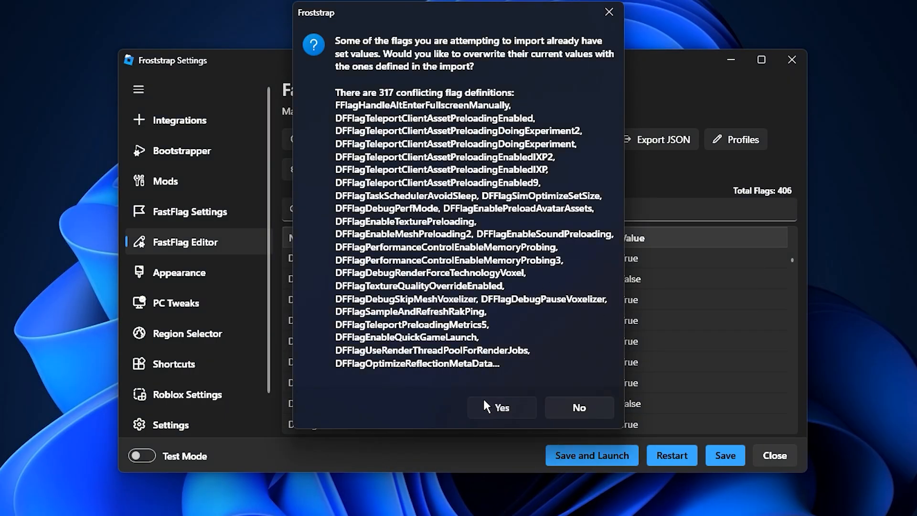
pyautogui.click(502, 408)
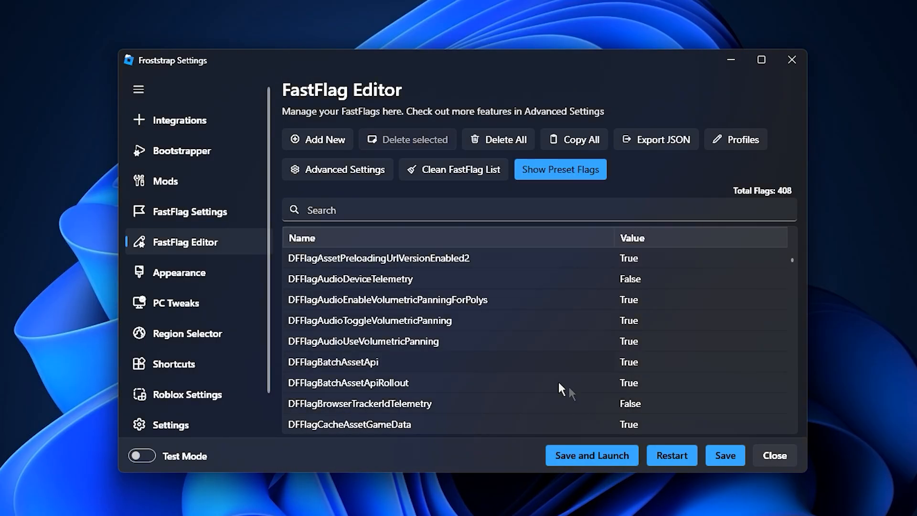
pyautogui.click(726, 455)
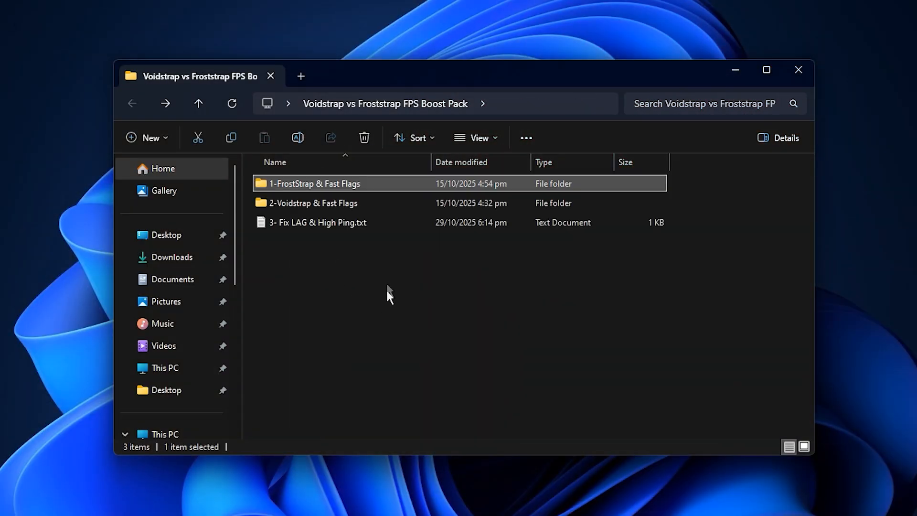
# Launch Voidstrap.exe from the 2-Voidstrap & Fast Flags folder
pyautogui.doubleClick(312, 203)
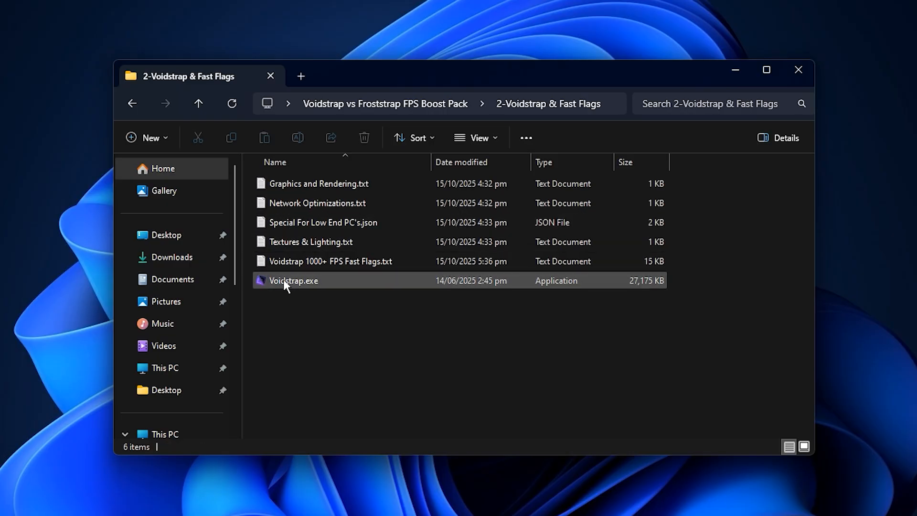
pyautogui.doubleClick(293, 281)
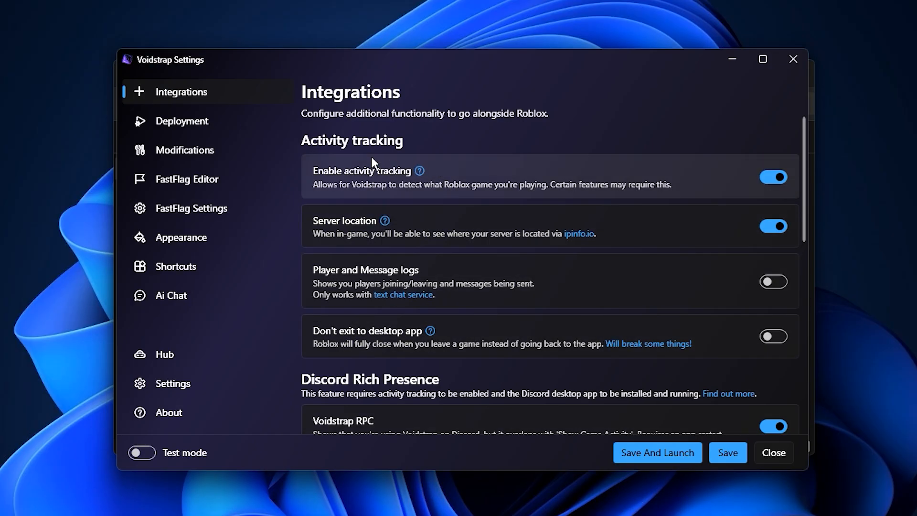
pyautogui.moveTo(371, 196)
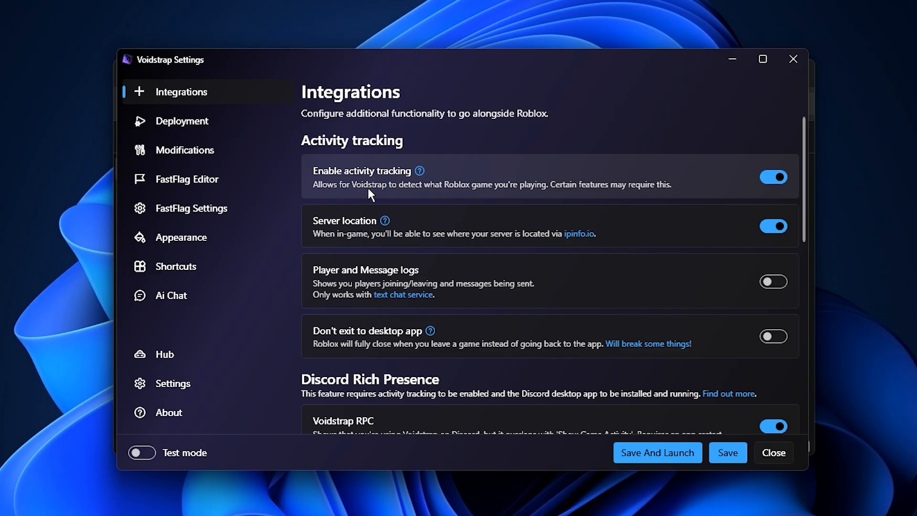
pyautogui.moveTo(596, 228)
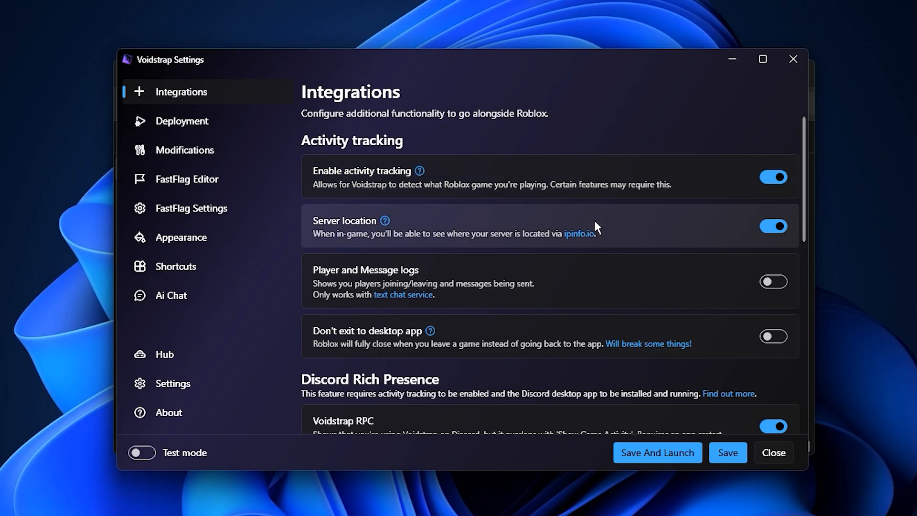
pyautogui.moveTo(752, 282)
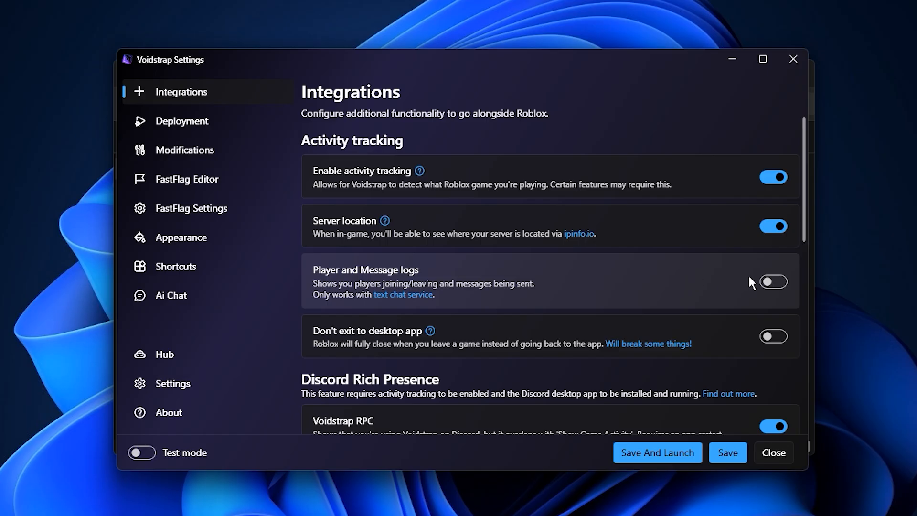
pyautogui.moveTo(750, 309)
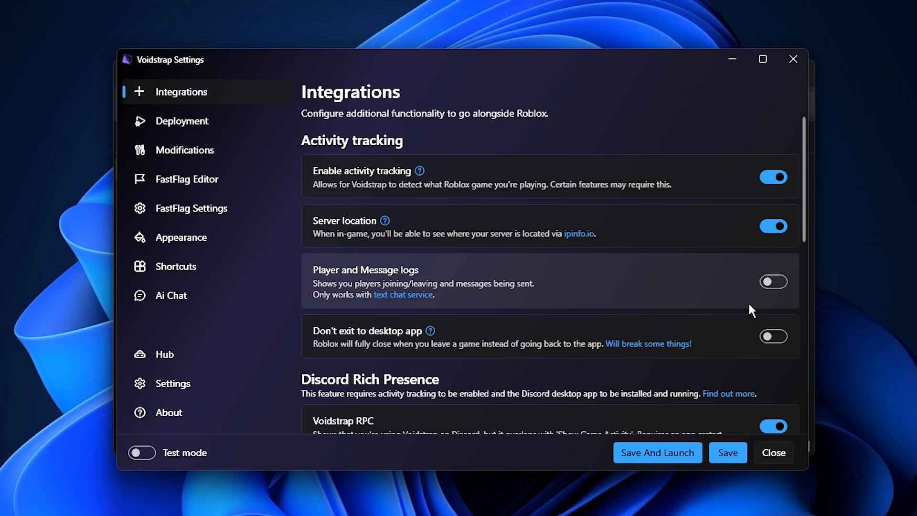
pyautogui.moveTo(754, 298)
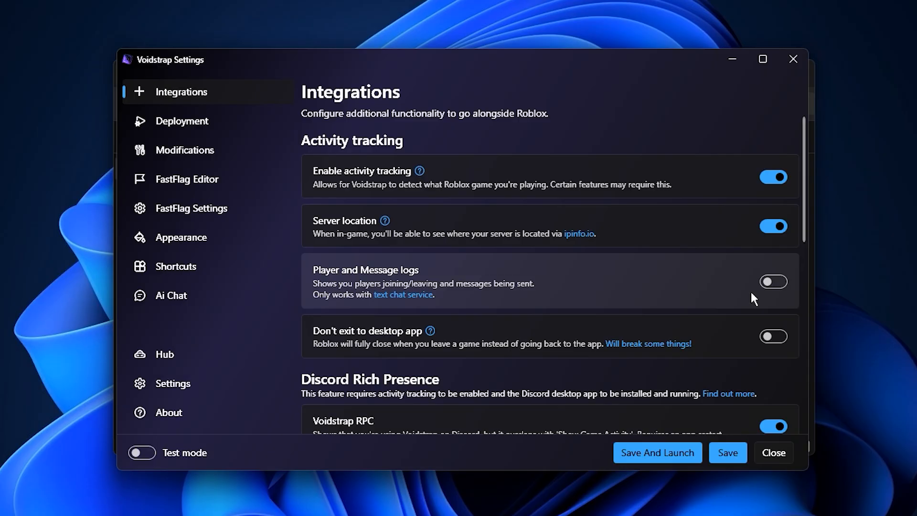
pyautogui.moveTo(205, 119)
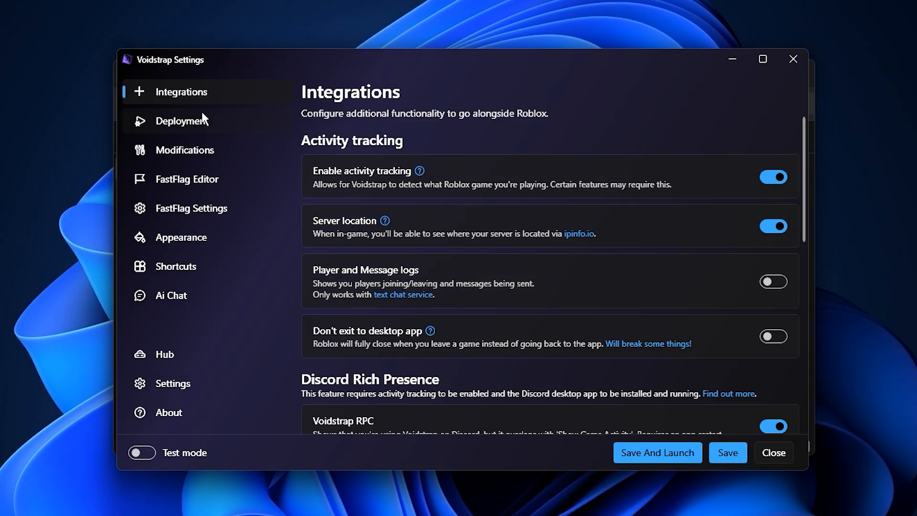
# Review the Deployment launch options, leaving multi-instance and cross-game teleportation off
pyautogui.click(181, 121)
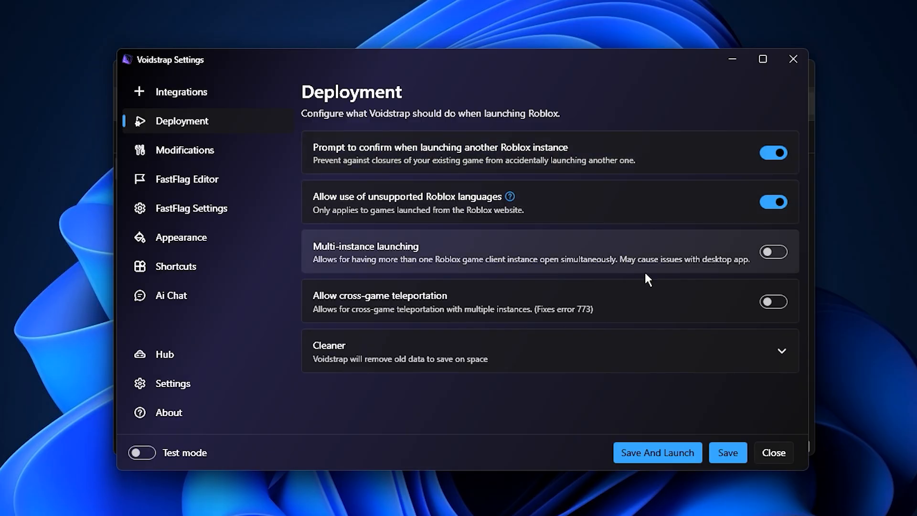
pyautogui.moveTo(670, 303)
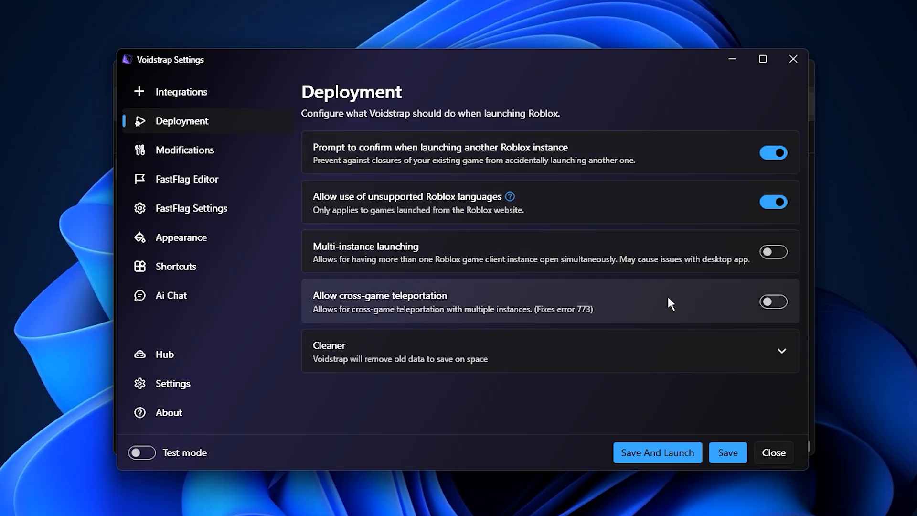
pyautogui.moveTo(710, 314)
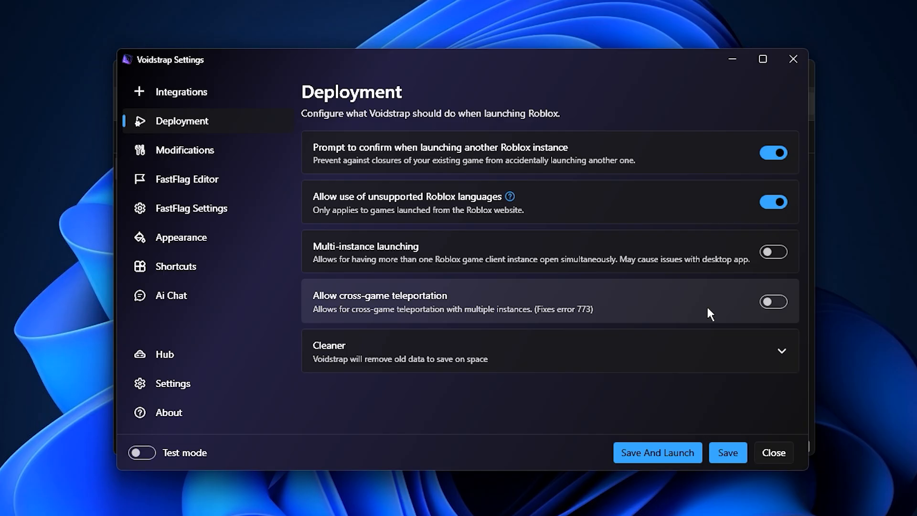
pyautogui.moveTo(704, 273)
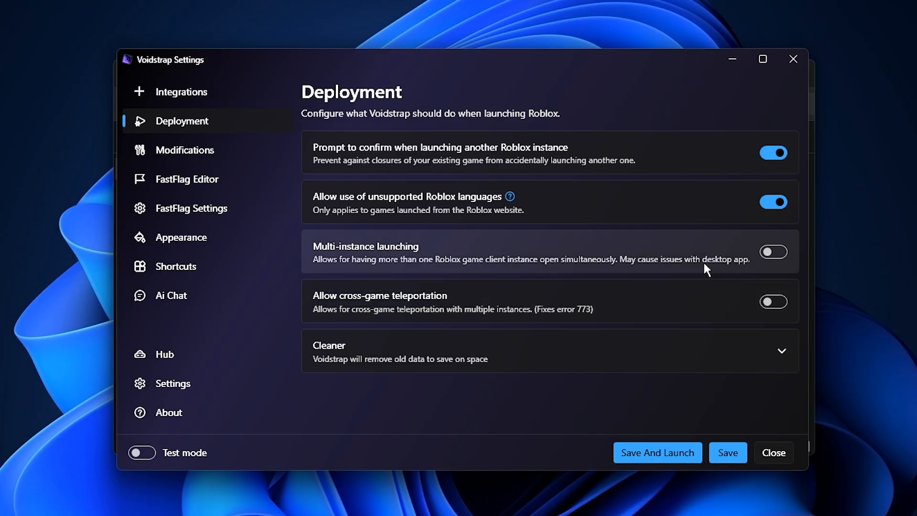
pyautogui.moveTo(643, 277)
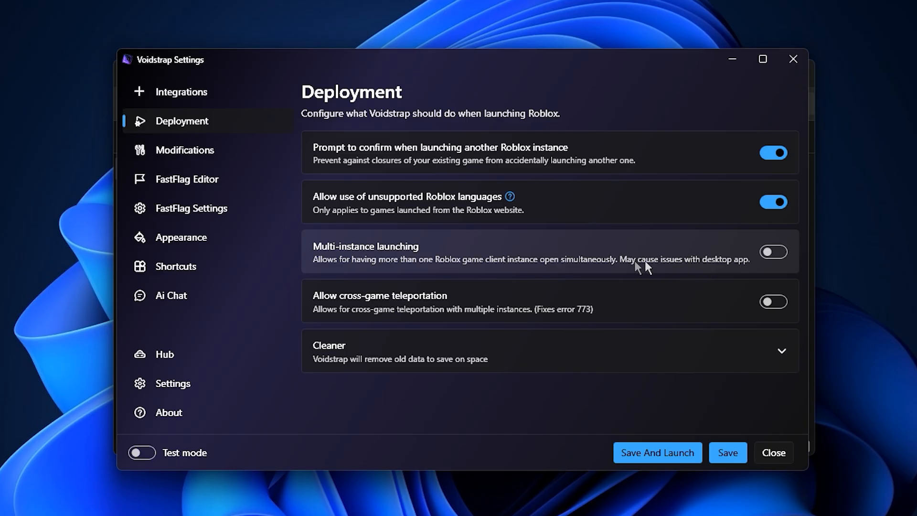
pyautogui.moveTo(549, 275)
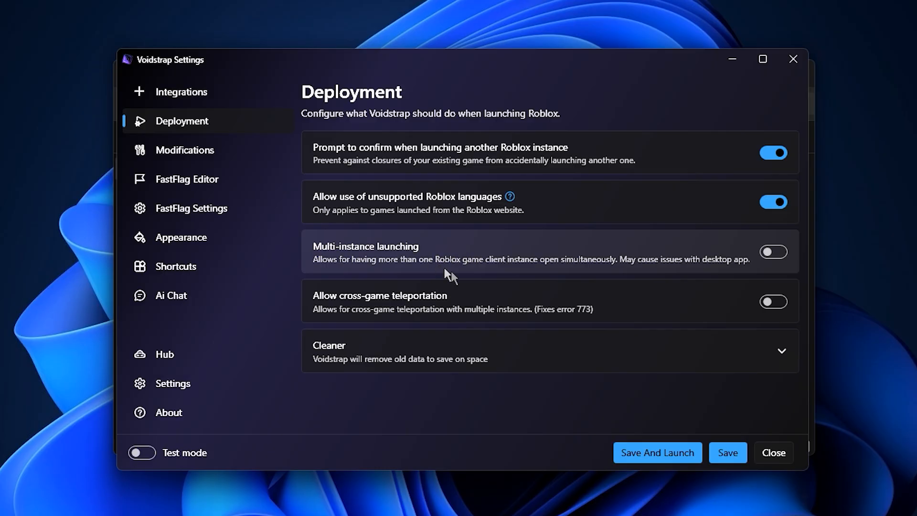
pyautogui.moveTo(471, 269)
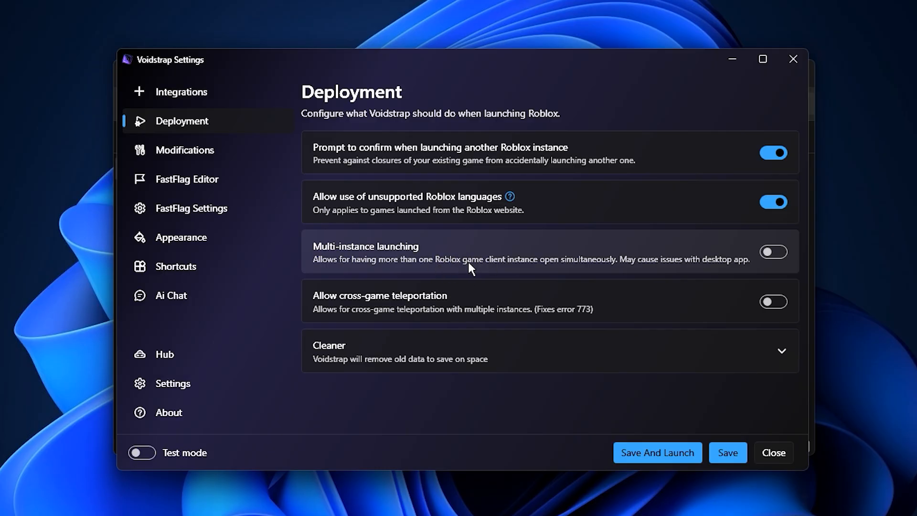
pyautogui.moveTo(538, 319)
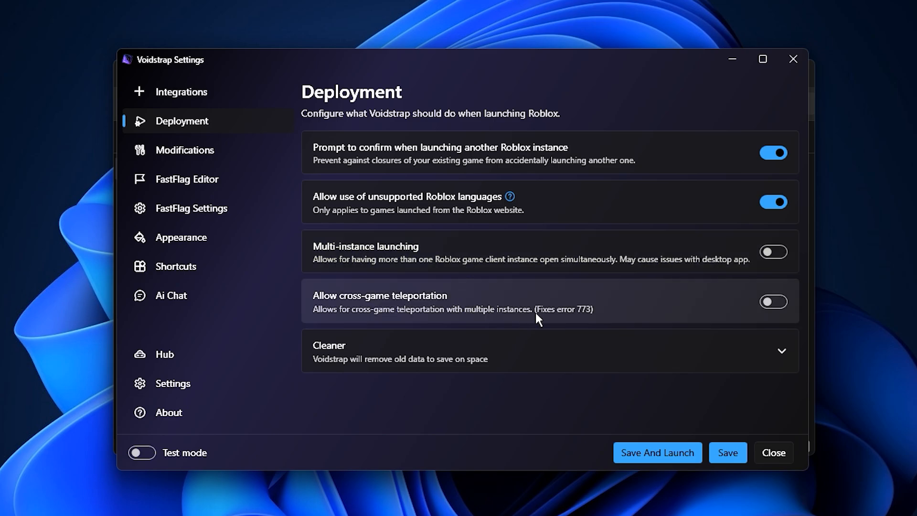
pyautogui.moveTo(517, 325)
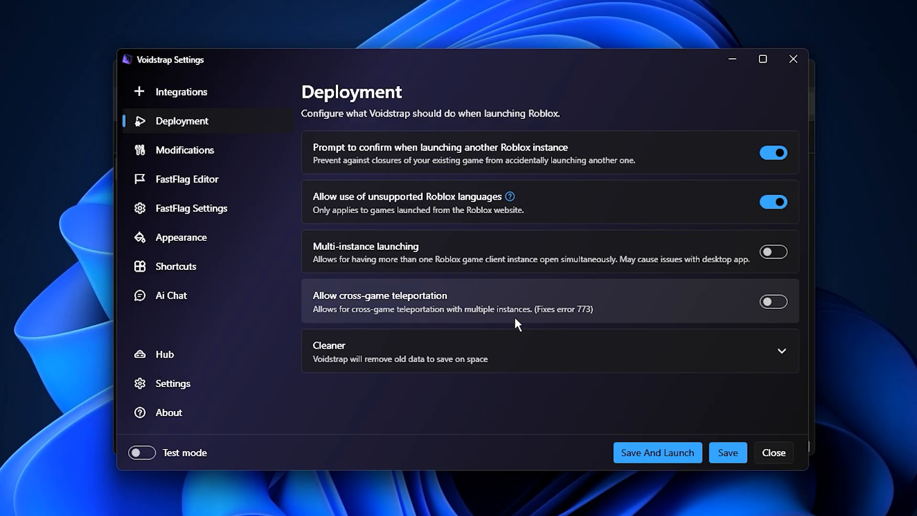
pyautogui.moveTo(538, 324)
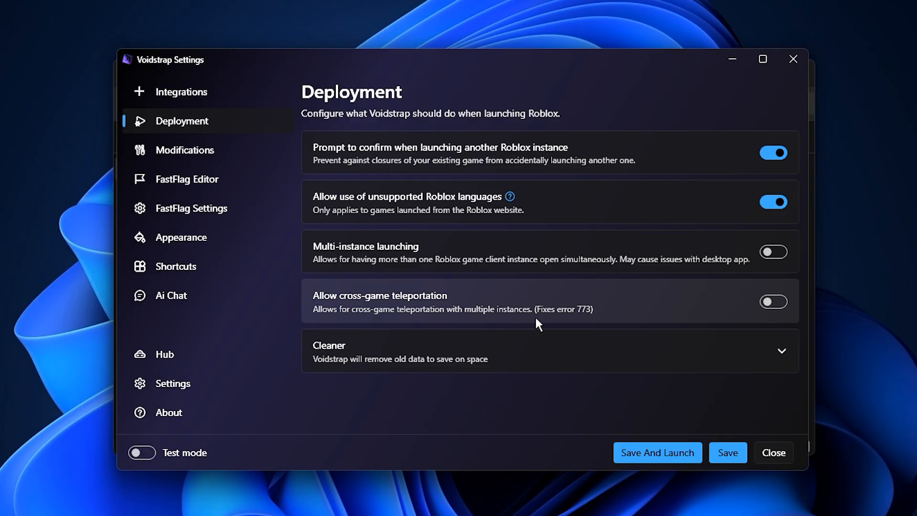
pyautogui.moveTo(506, 320)
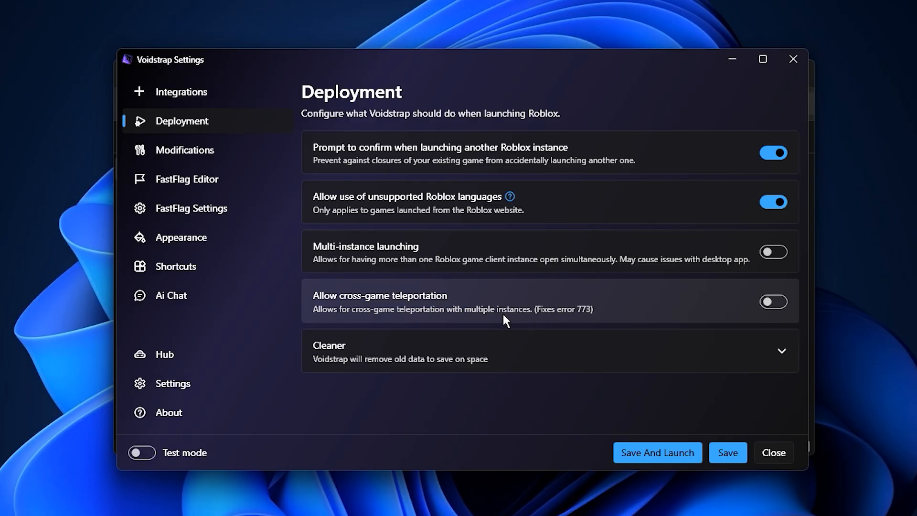
pyautogui.moveTo(238, 154)
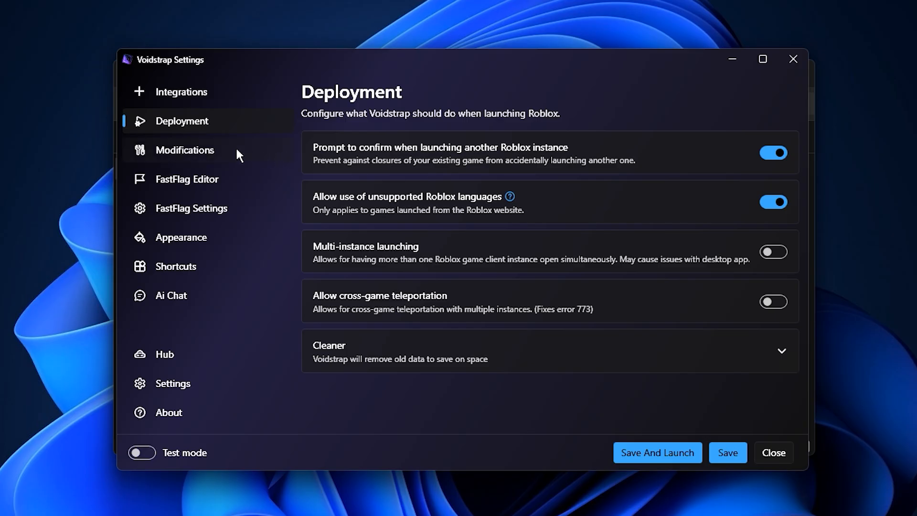
pyautogui.click(185, 150)
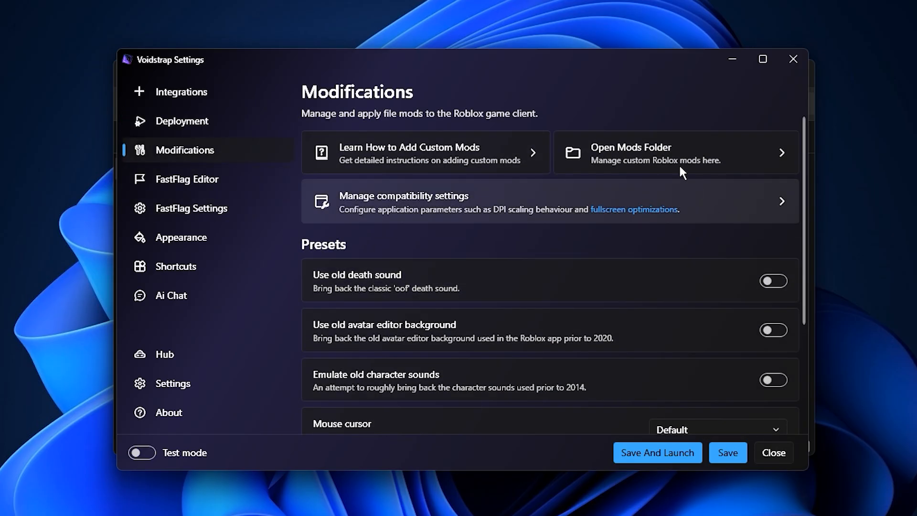
pyautogui.moveTo(589, 259)
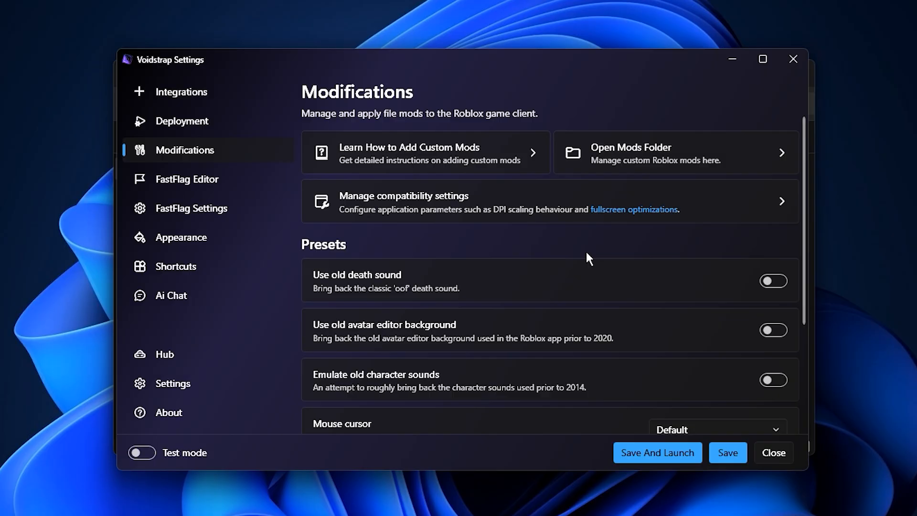
pyautogui.moveTo(615, 173)
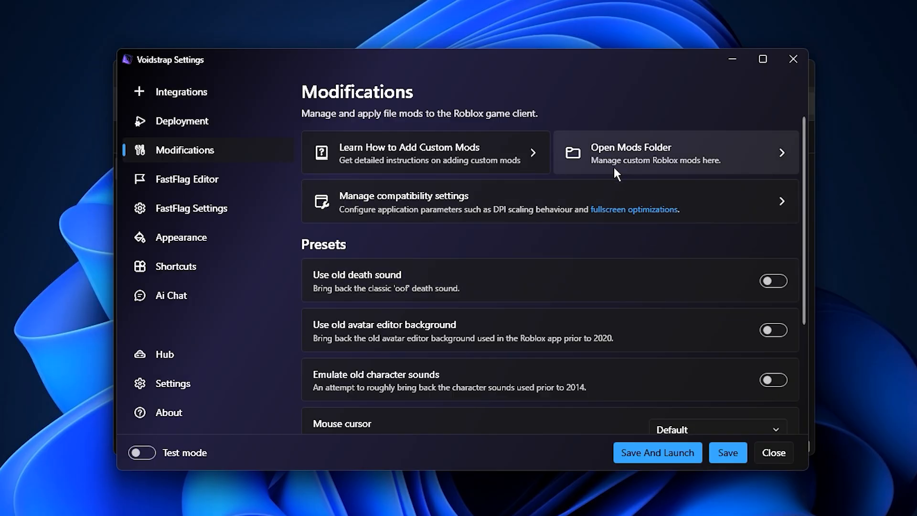
pyautogui.moveTo(570, 289)
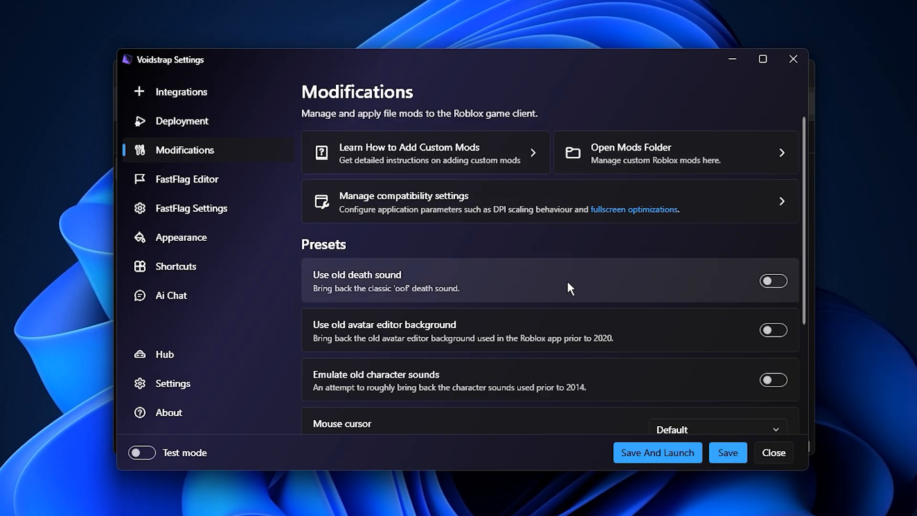
pyautogui.moveTo(551, 361)
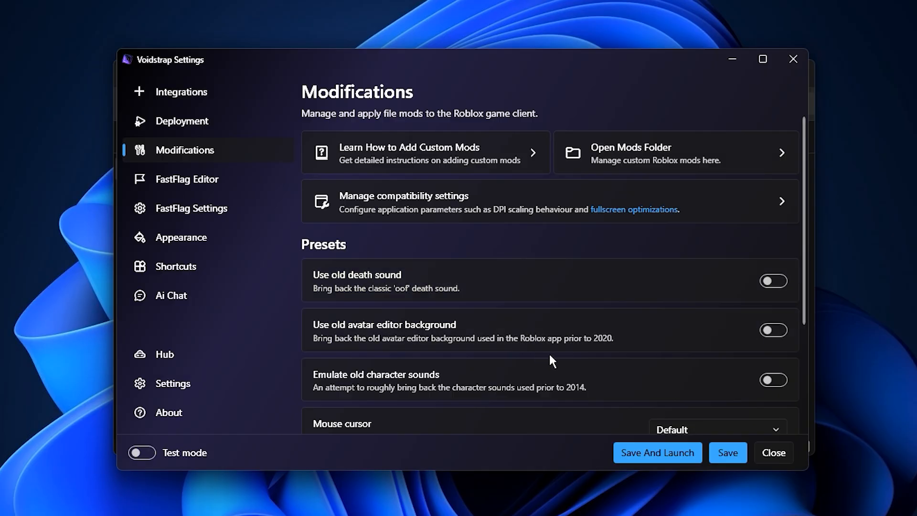
pyautogui.scroll(-3)
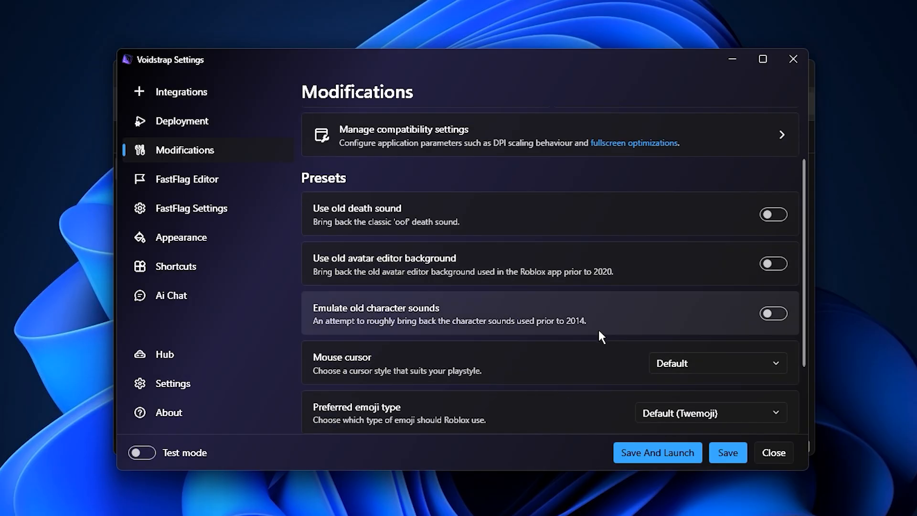
pyautogui.scroll(-3)
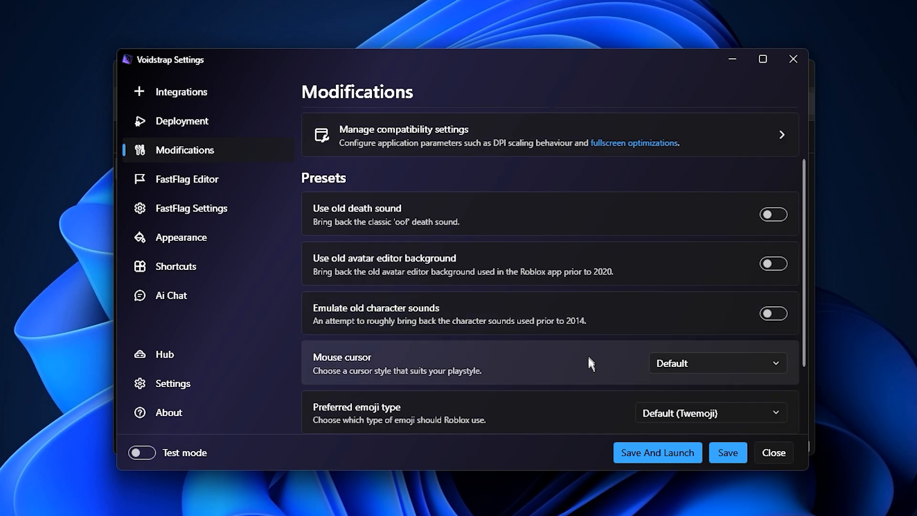
pyautogui.moveTo(563, 266)
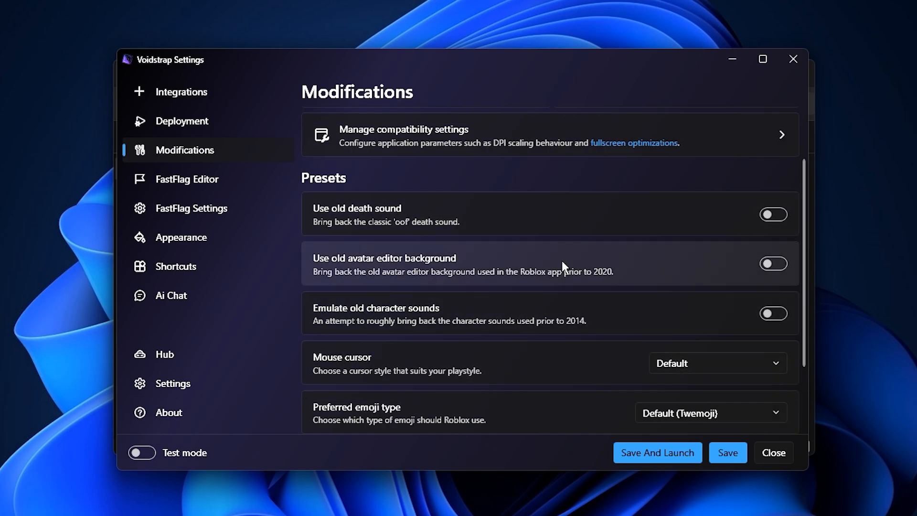
# View Voidstrap's FastFlag Editor listing 226 configured flags
pyautogui.click(187, 179)
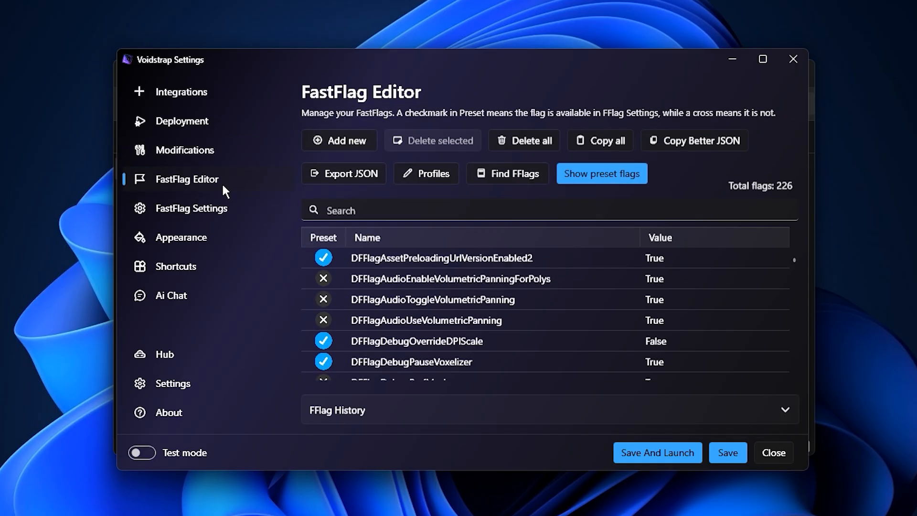
pyautogui.moveTo(414, 245)
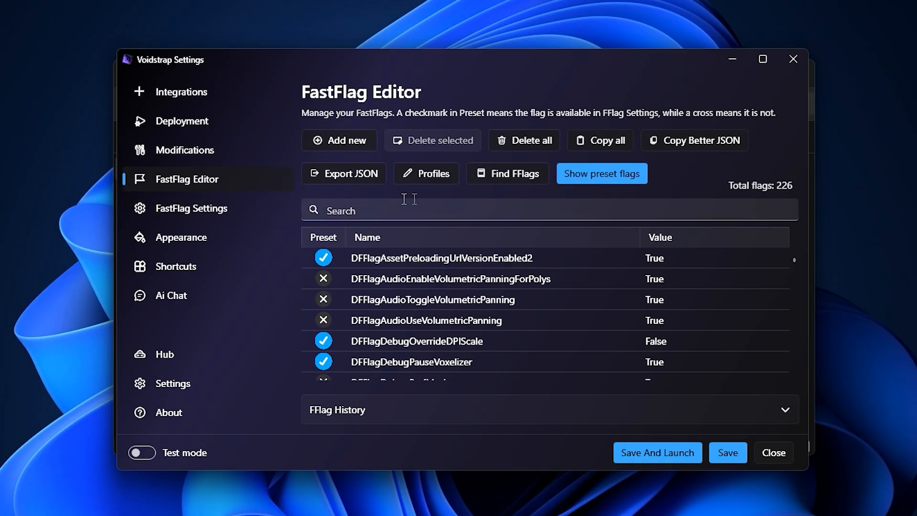
pyautogui.moveTo(637, 124)
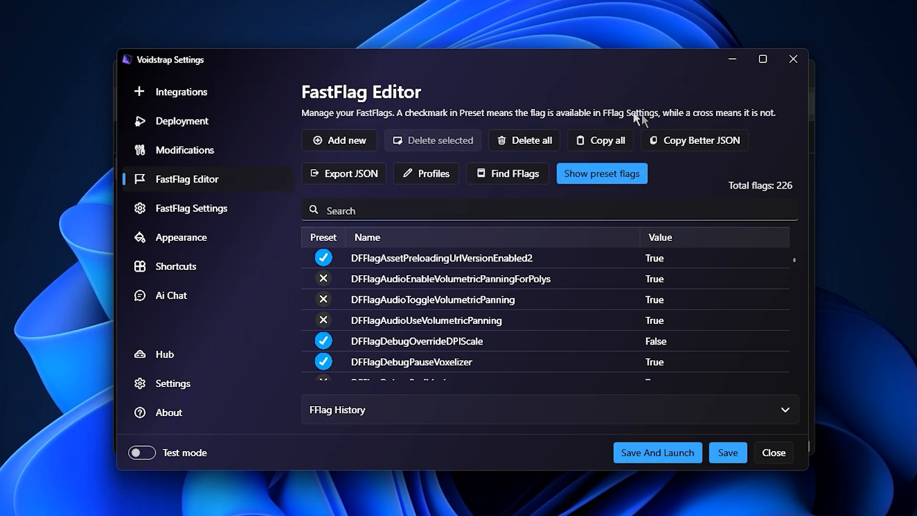
pyautogui.moveTo(698, 153)
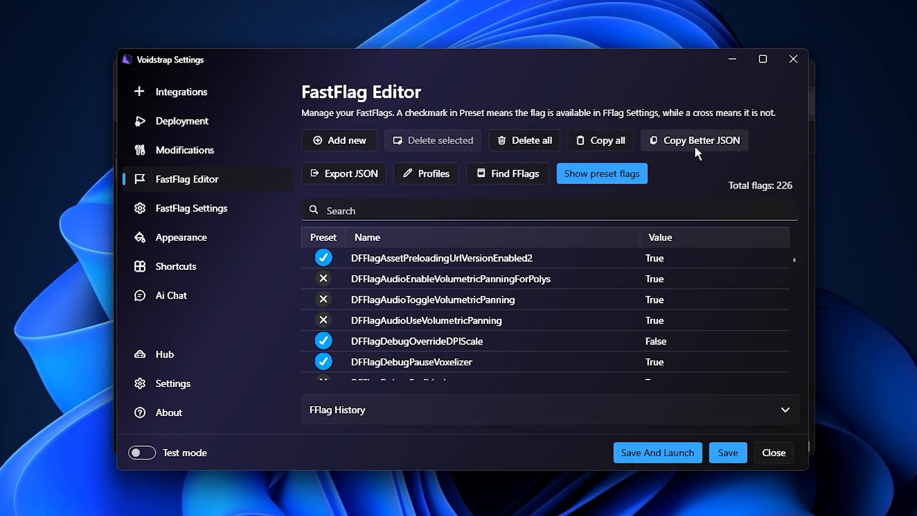
pyautogui.moveTo(503, 182)
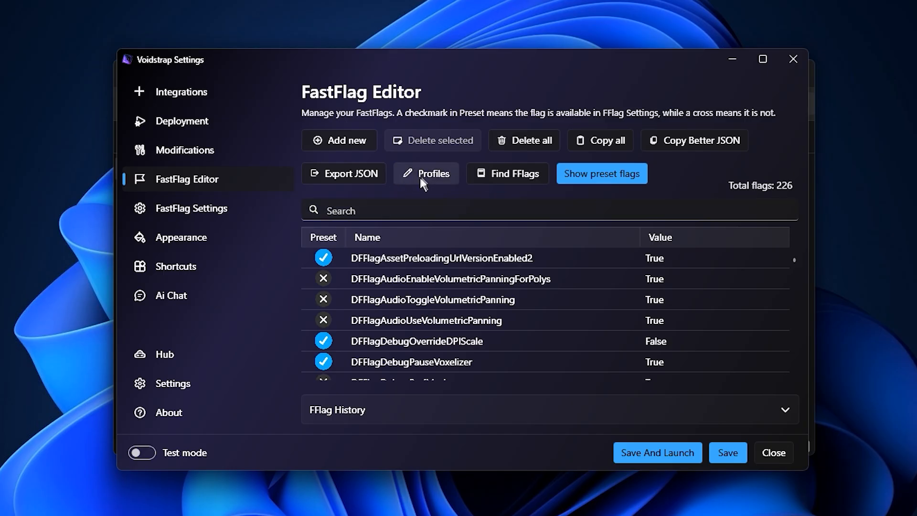
pyautogui.moveTo(427, 177)
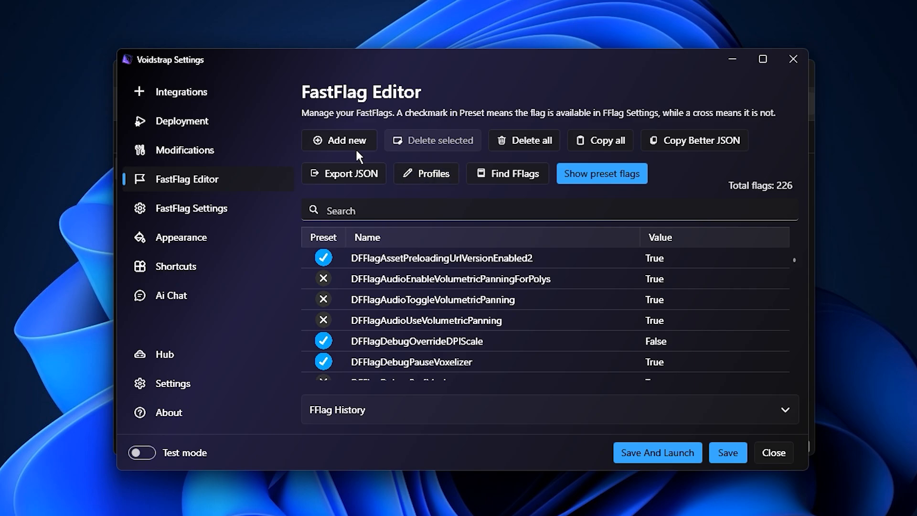
pyautogui.click(340, 141)
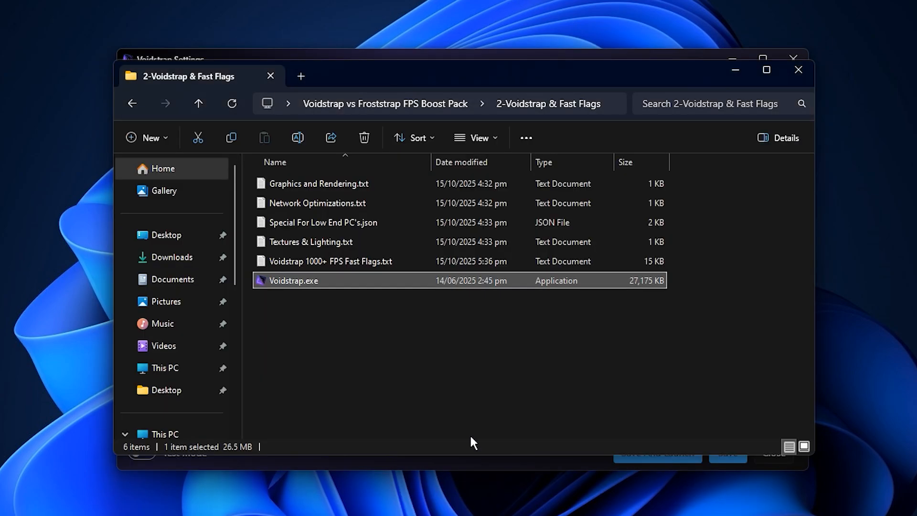
pyautogui.doubleClick(317, 184)
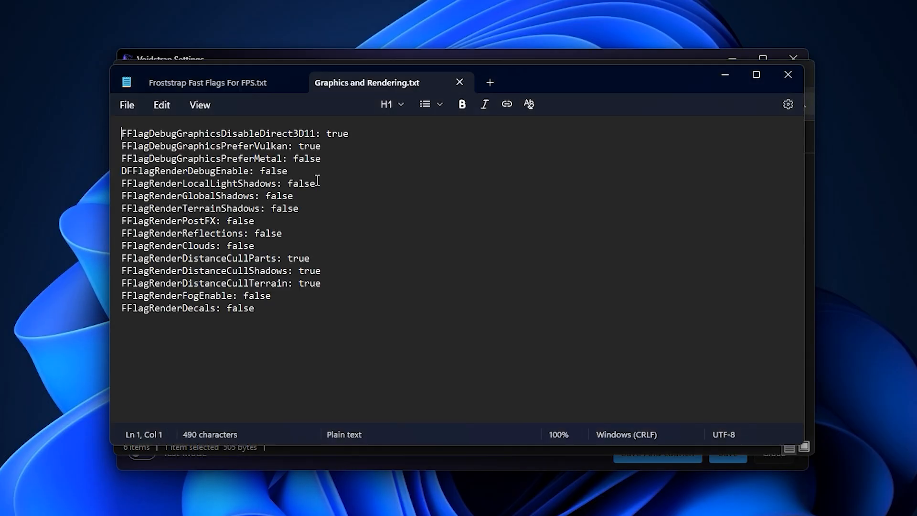
pyautogui.press('Ctrl+a')
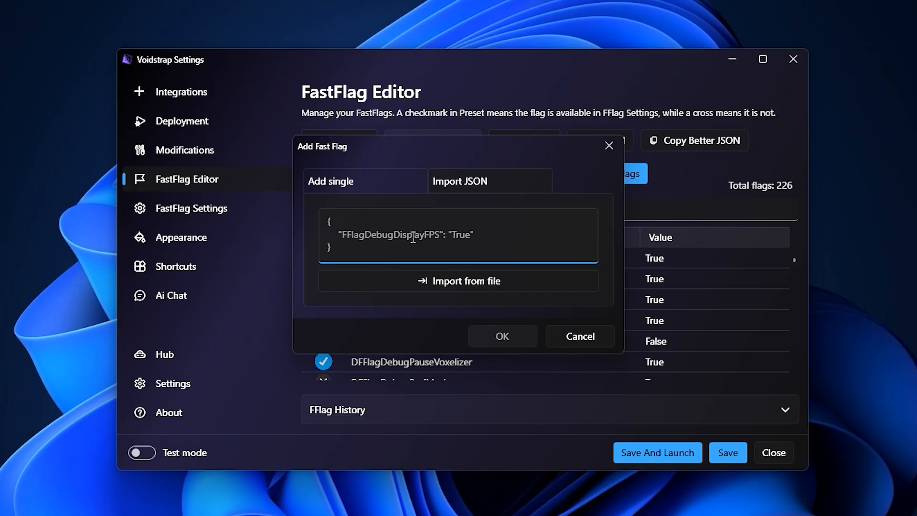
pyautogui.click(580, 336)
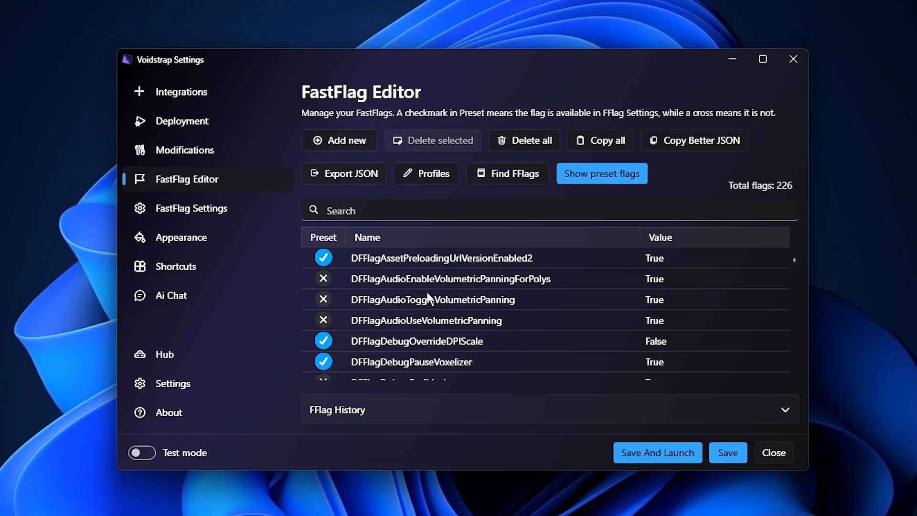
pyautogui.moveTo(446, 294)
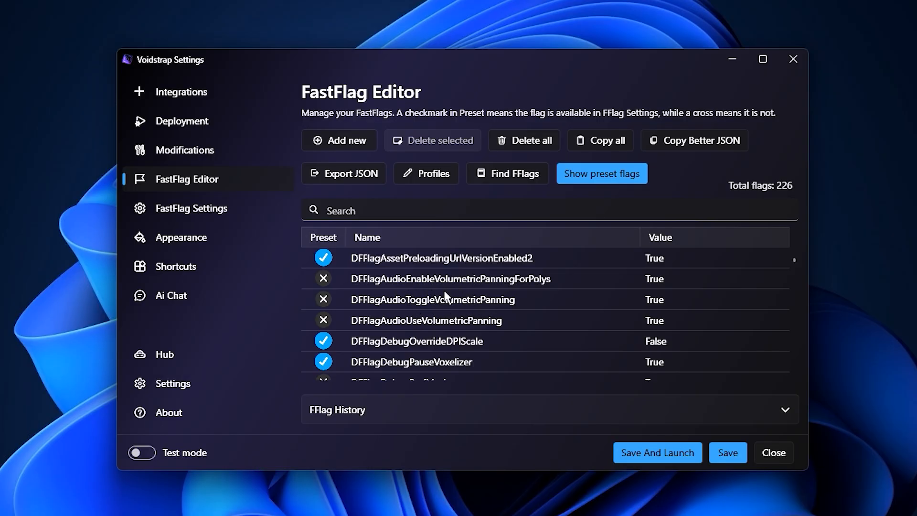
pyautogui.moveTo(436, 307)
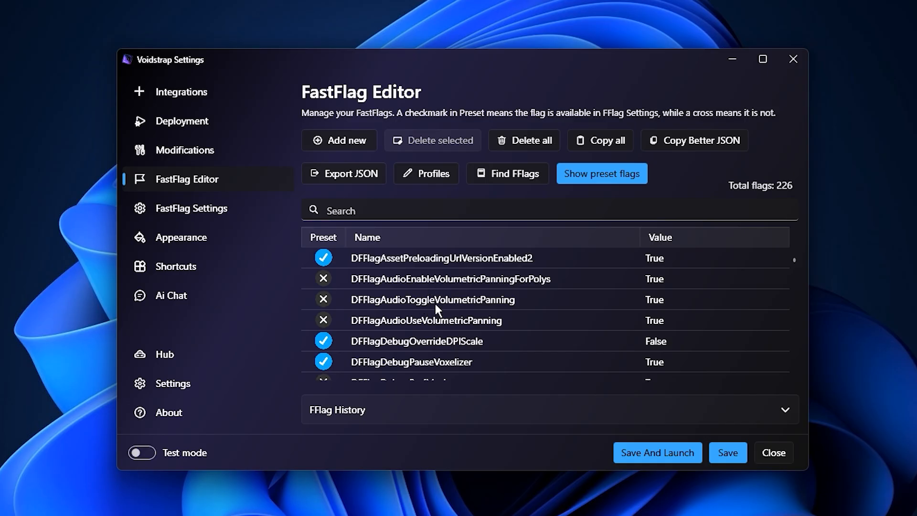
# Browse the Appearance and Shortcuts pages unchanged, then switch to Ai Chat
pyautogui.click(181, 237)
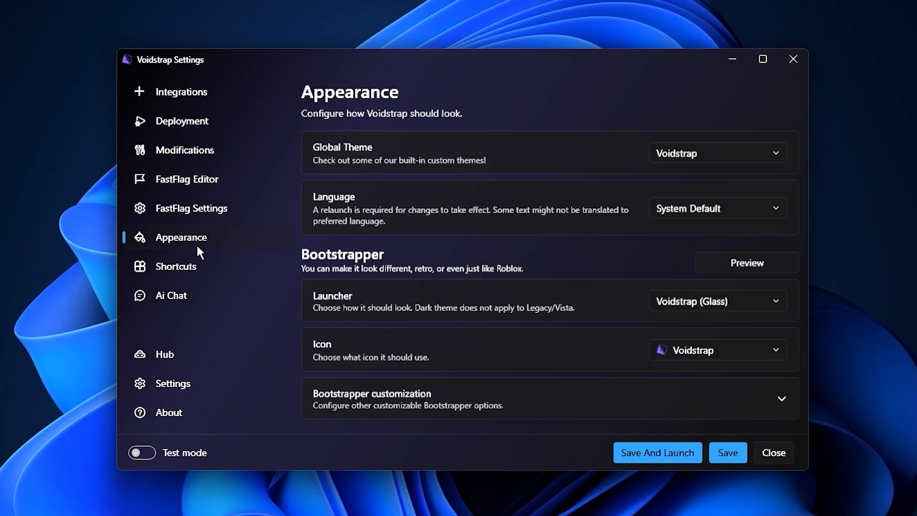
pyautogui.click(176, 266)
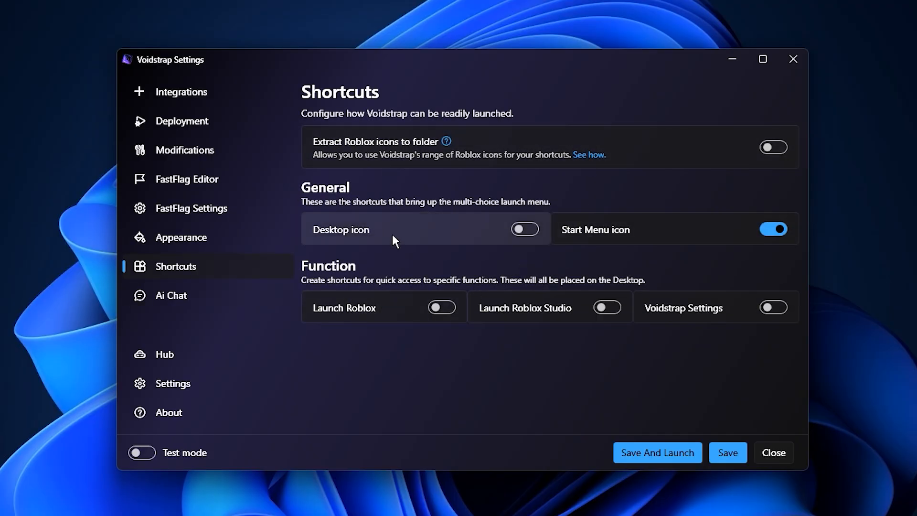
pyautogui.click(181, 237)
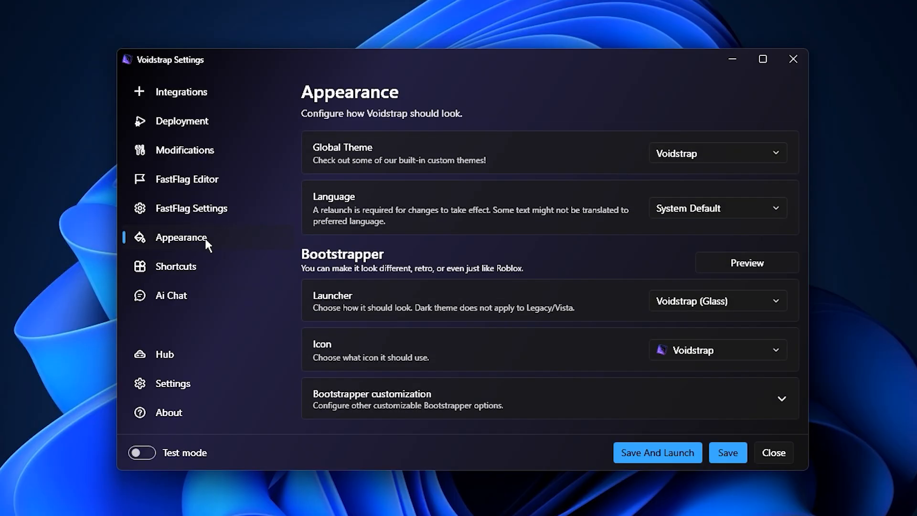
pyautogui.moveTo(408, 263)
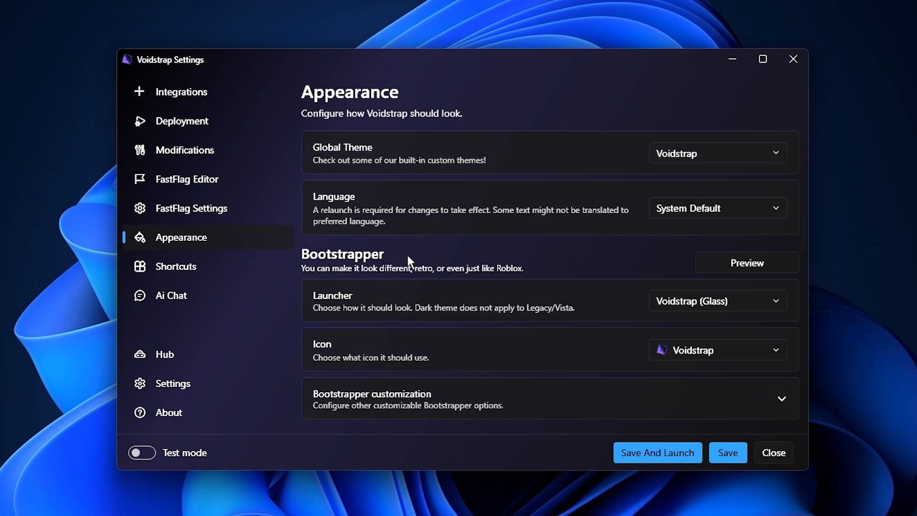
pyautogui.click(171, 296)
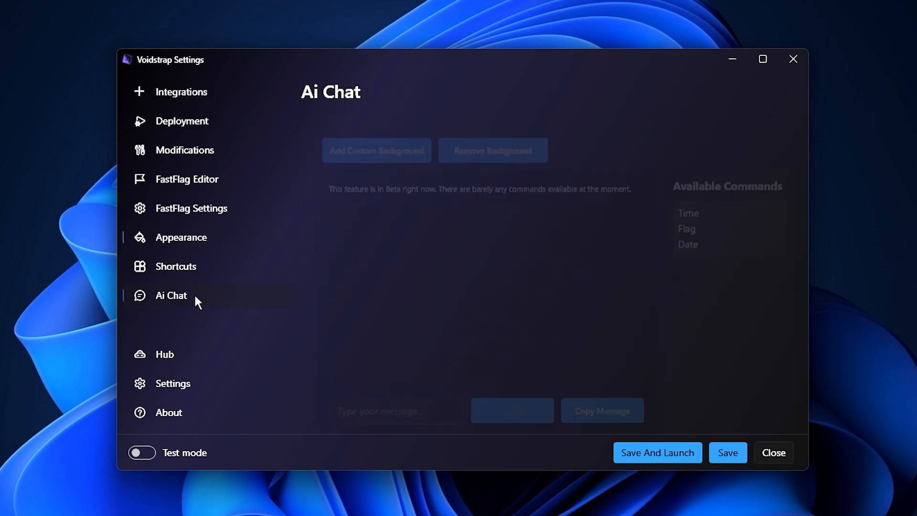
pyautogui.click(171, 296)
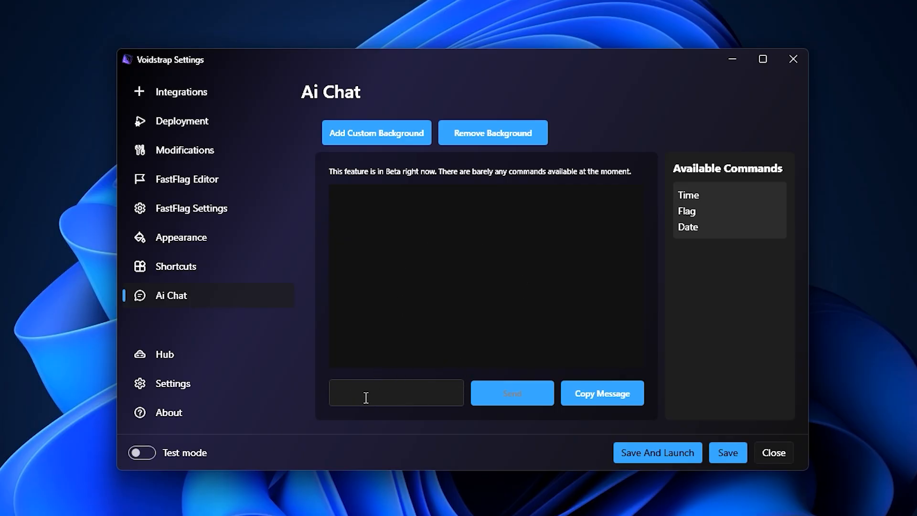
pyautogui.moveTo(444, 222)
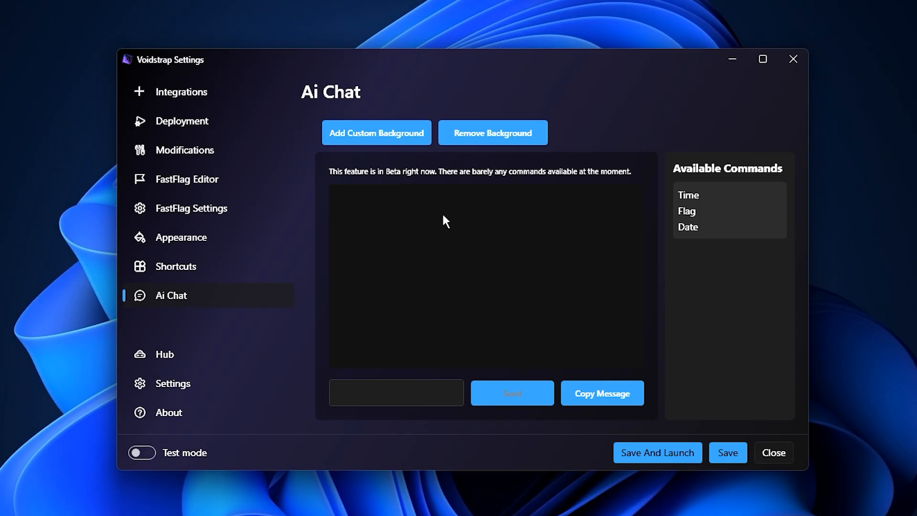
pyautogui.moveTo(449, 280)
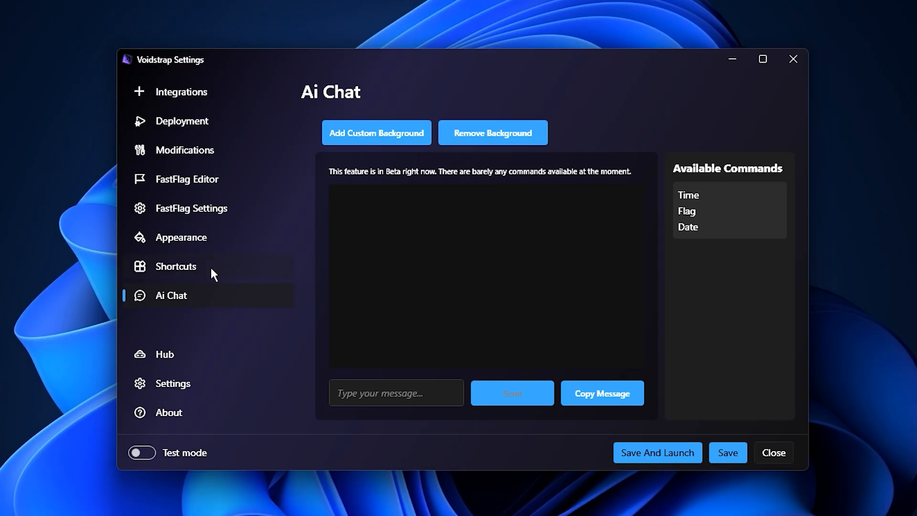
# Revisit Appearance, FastFlag Editor and Deployment, then return to the boost pack folder
pyautogui.click(181, 238)
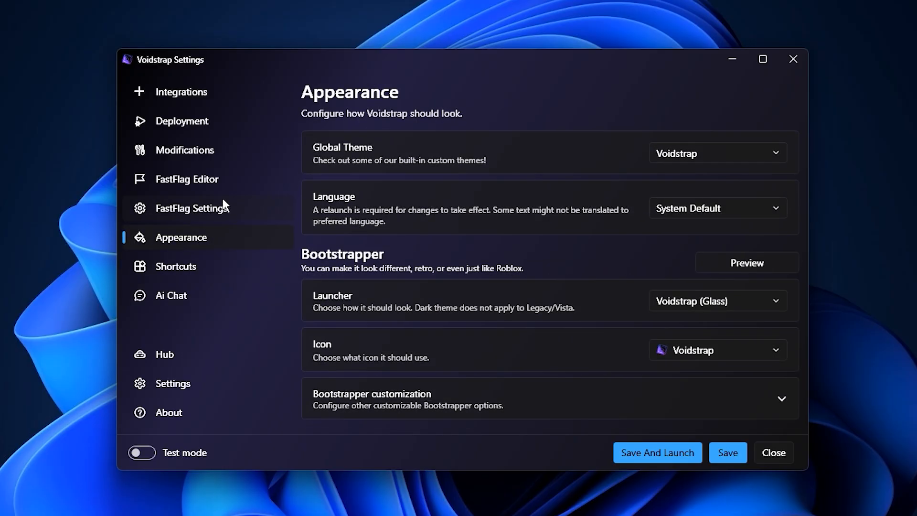
pyautogui.click(186, 179)
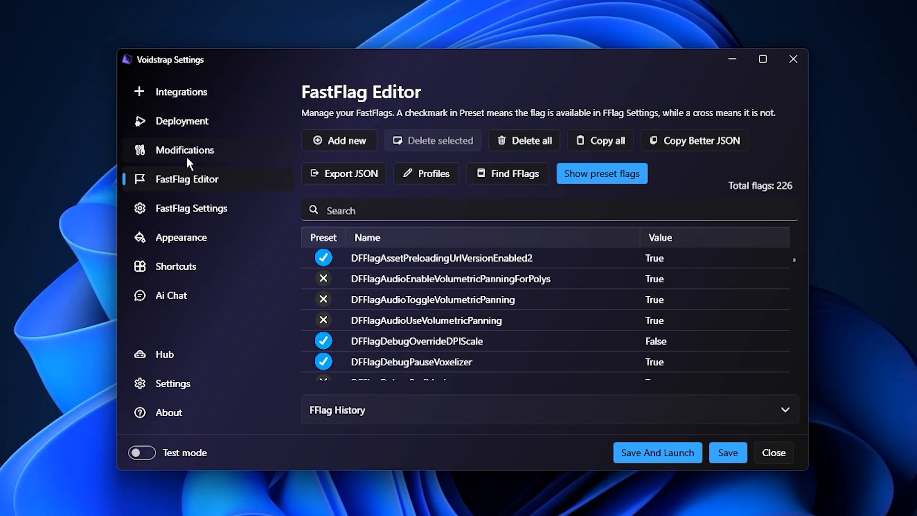
pyautogui.click(182, 121)
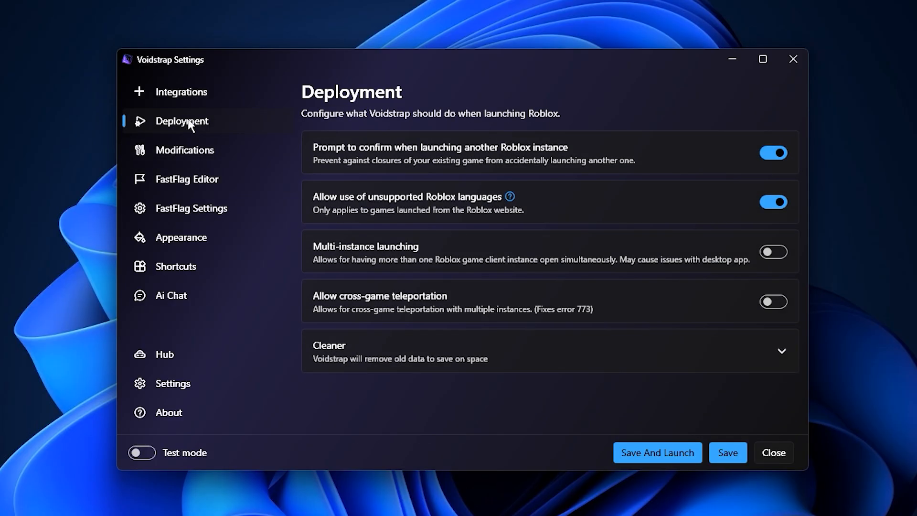
pyautogui.click(181, 92)
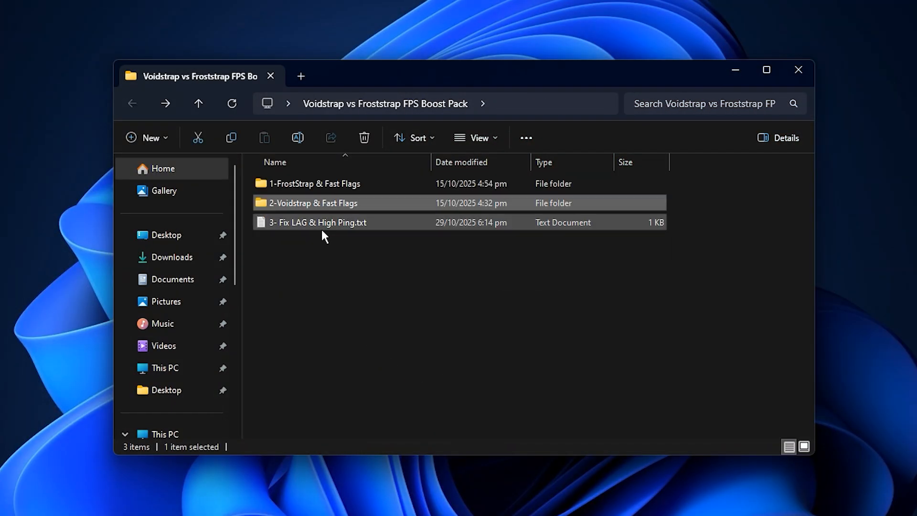
# Open the '3- Fix LAG & High Ping.txt' notes showing the GearUP Booster link
pyautogui.click(338, 223)
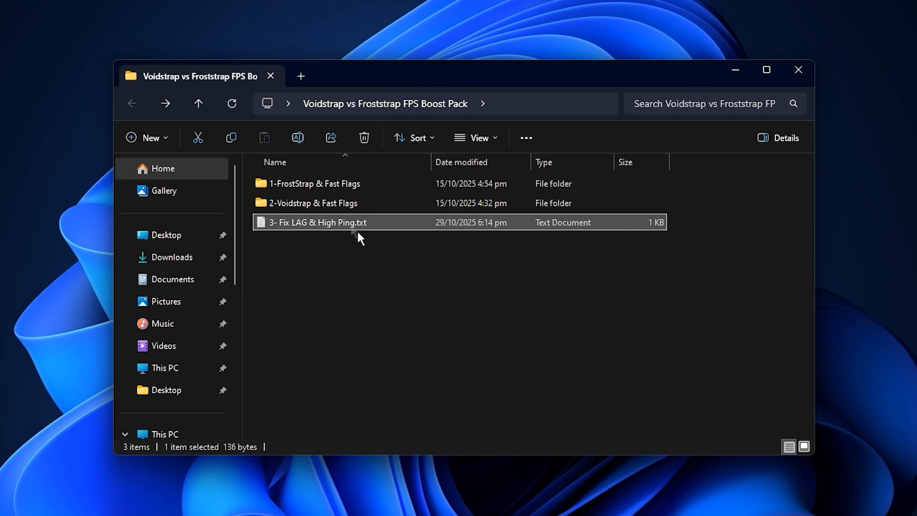
pyautogui.doubleClick(337, 222)
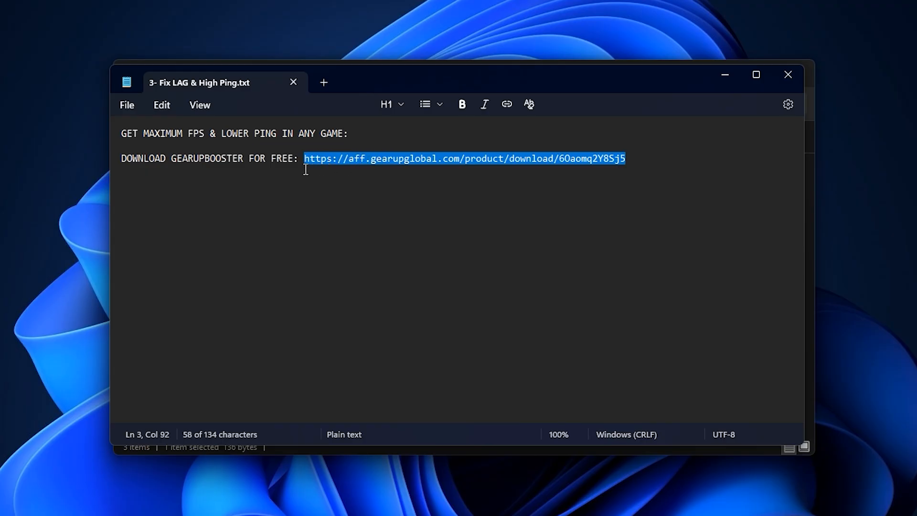
pyautogui.moveTo(459, 194)
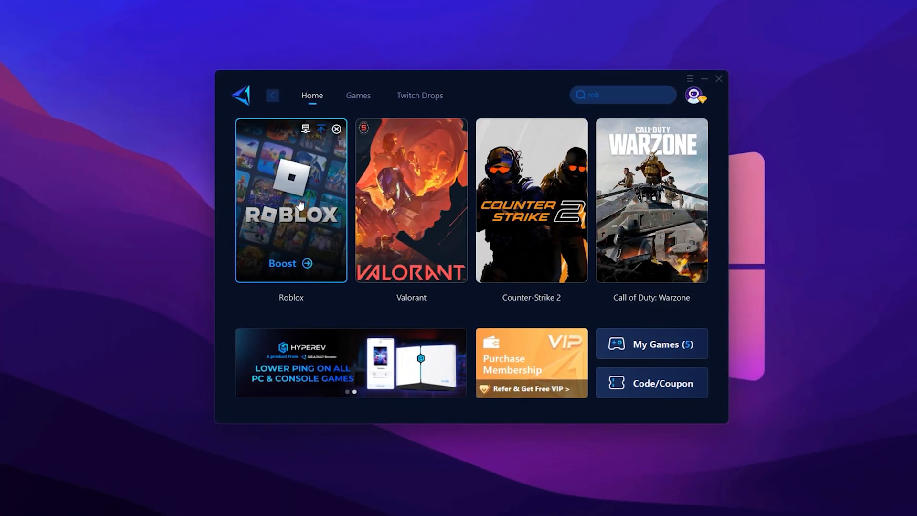
# Start boosting Roblox in GearUP Booster on Auto server and Auto node
pyautogui.click(696, 96)
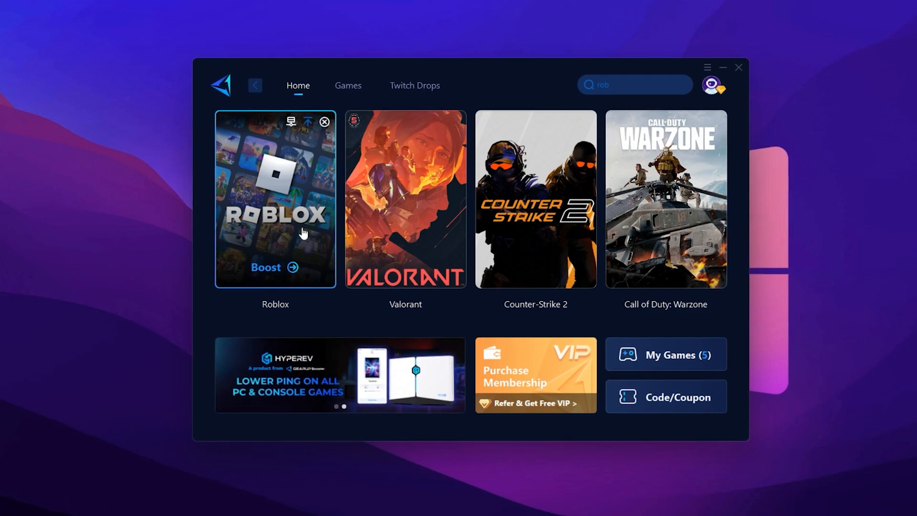
pyautogui.click(349, 85)
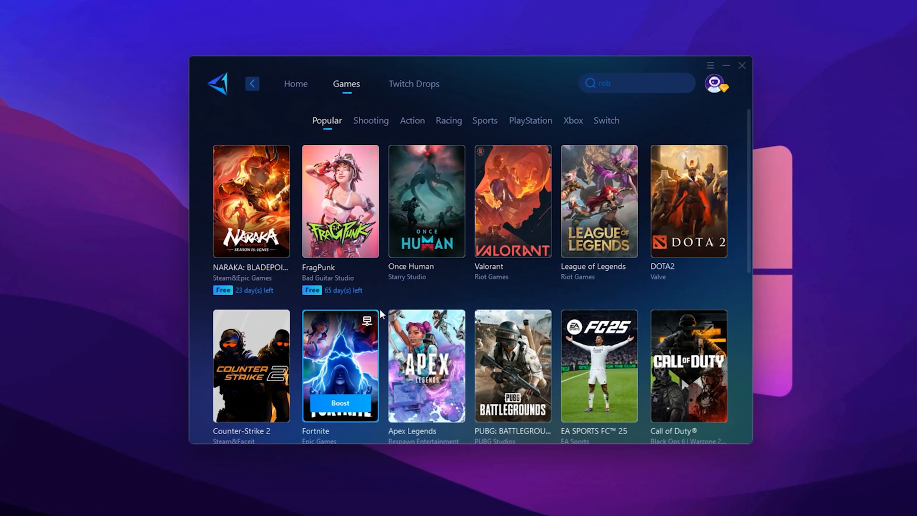
pyautogui.click(294, 82)
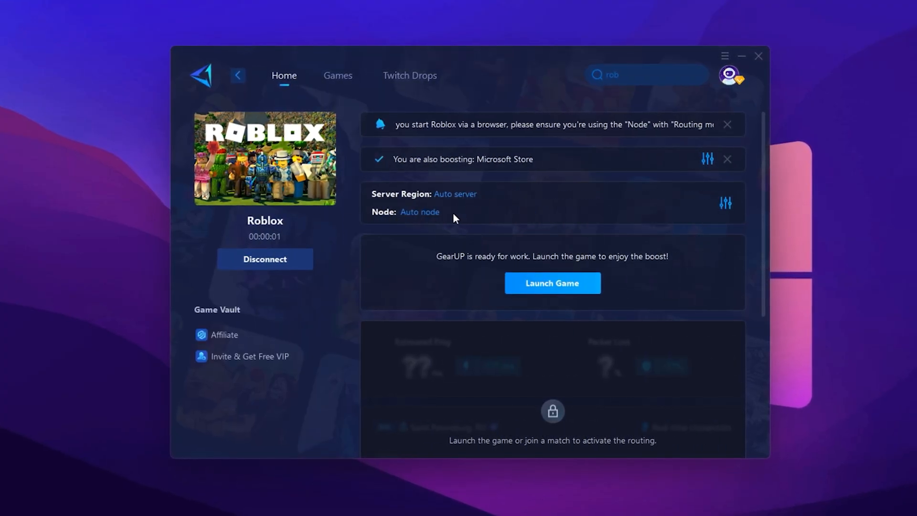
pyautogui.moveTo(450, 200)
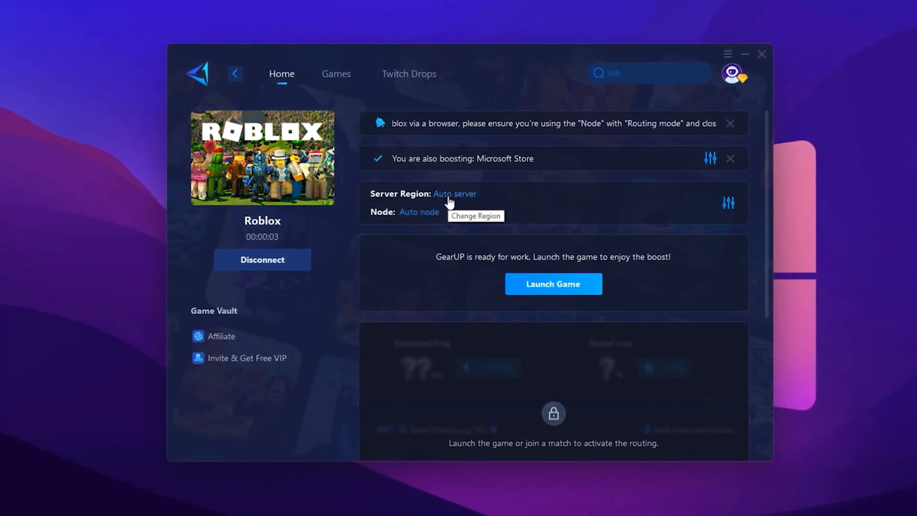
pyautogui.click(455, 194)
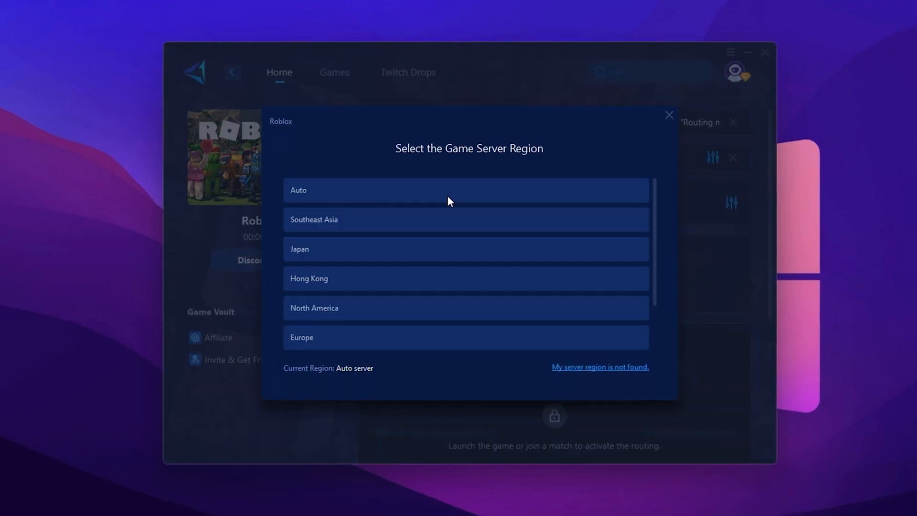
pyautogui.scroll(-3)
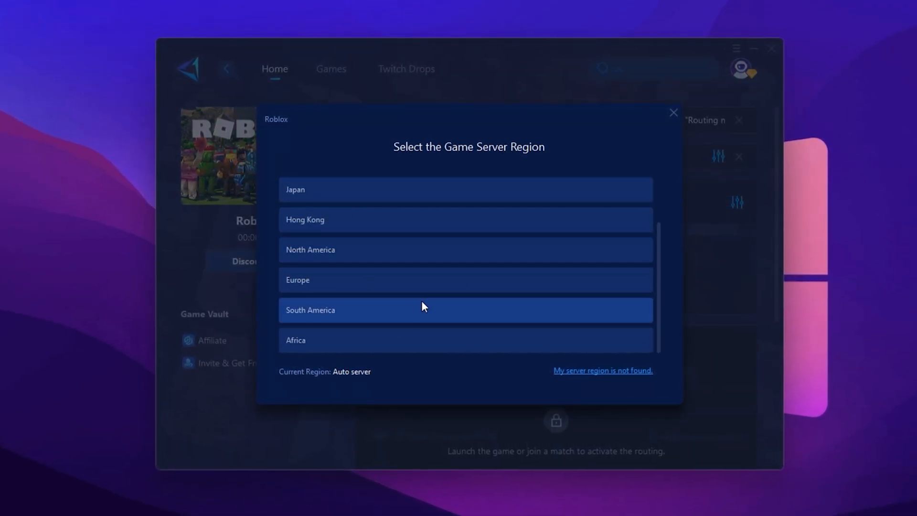
pyautogui.scroll(3)
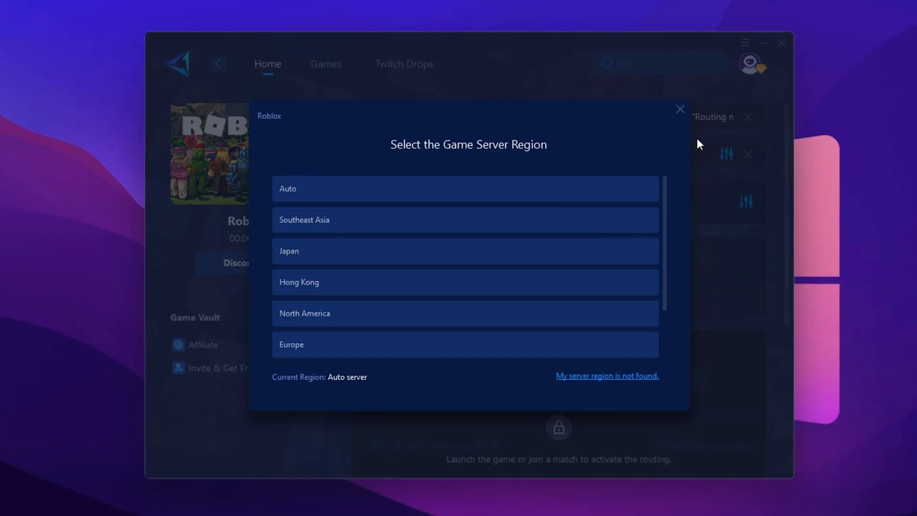
pyautogui.click(681, 109)
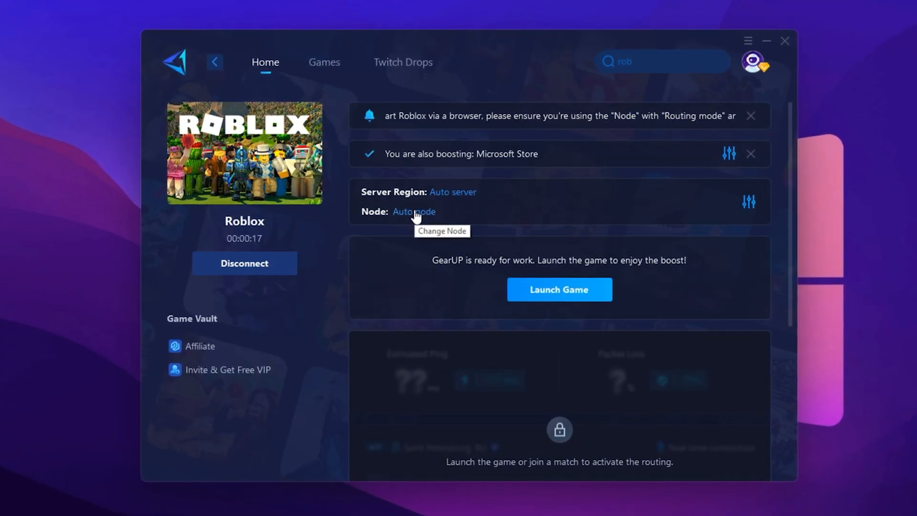
pyautogui.click(414, 212)
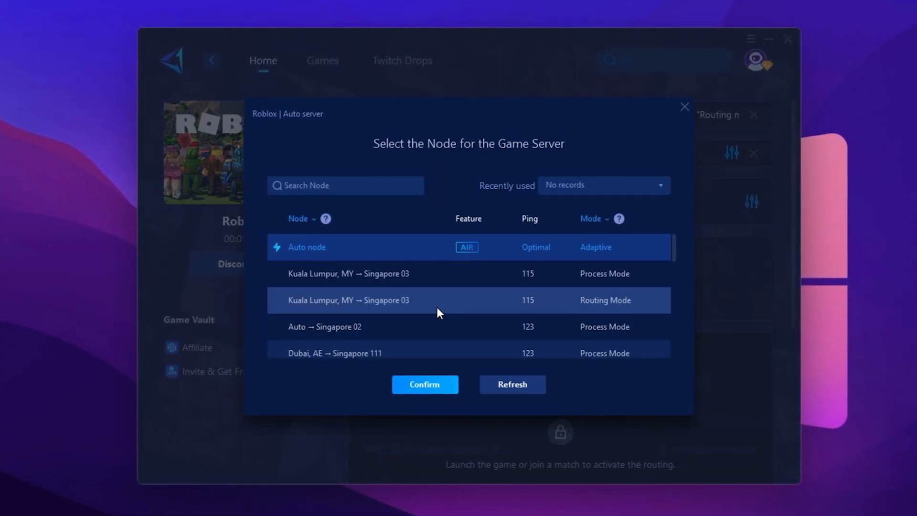
pyautogui.scroll(-3)
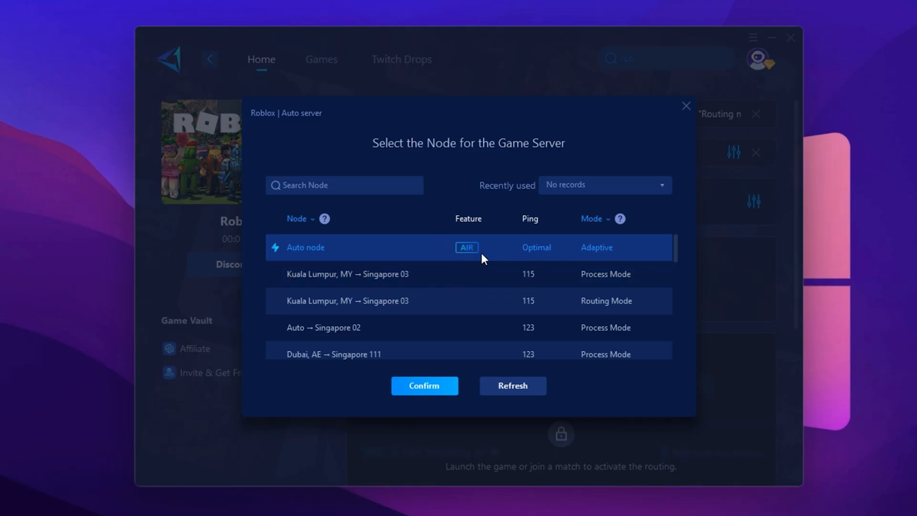
pyautogui.click(424, 385)
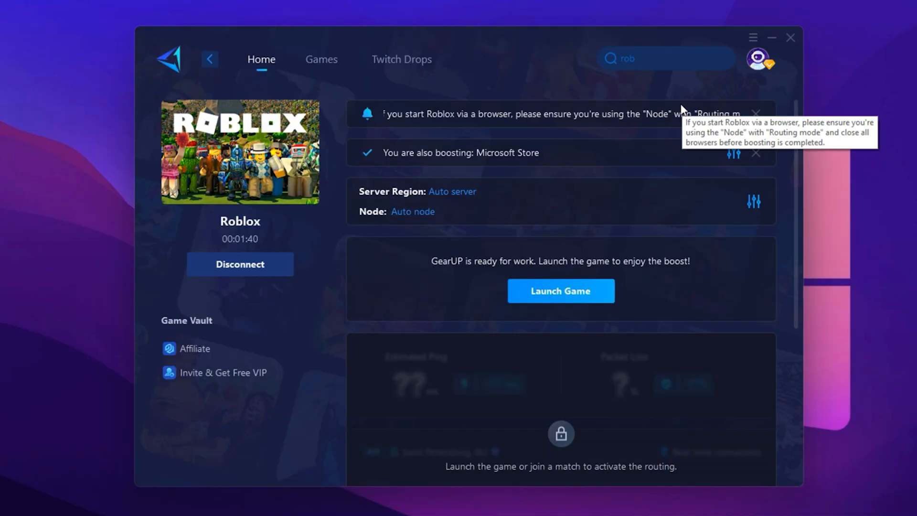
pyautogui.moveTo(539, 300)
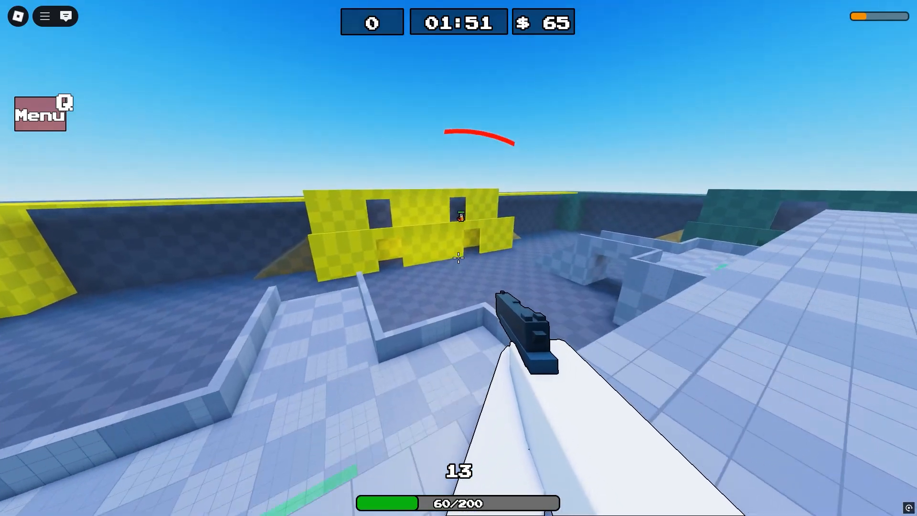
# Play a Roblox shooter round with the boost active, then exit to the desktop
pyautogui.click(456, 264)
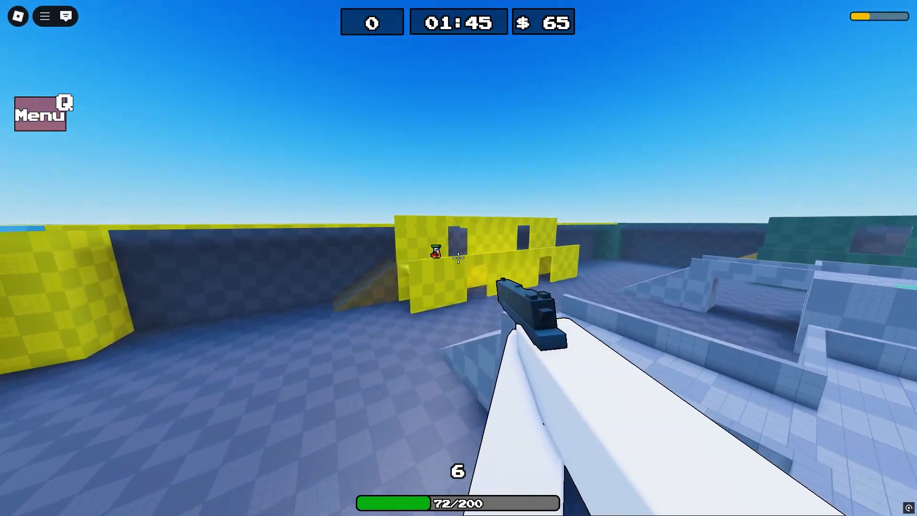
pyautogui.click(459, 258)
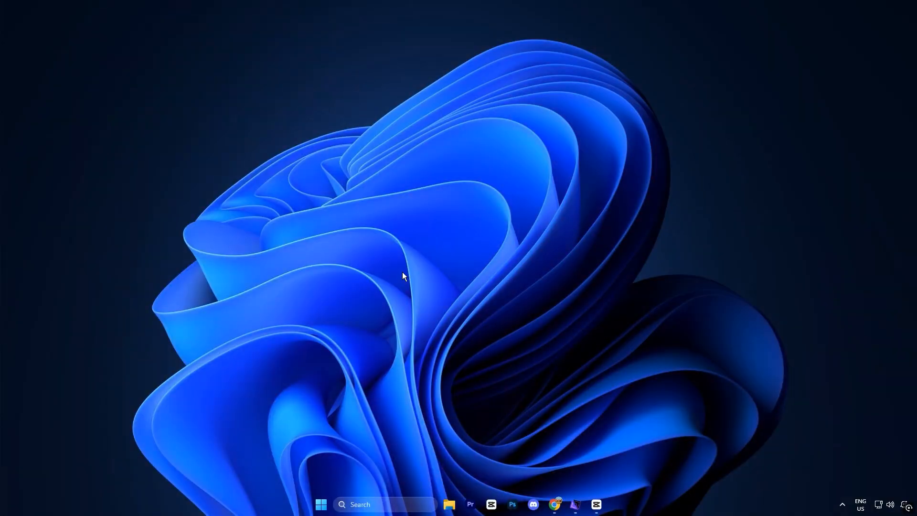
# Run gpedit.msc to launch the Local Group Policy Editor
pyautogui.press('Win+r')
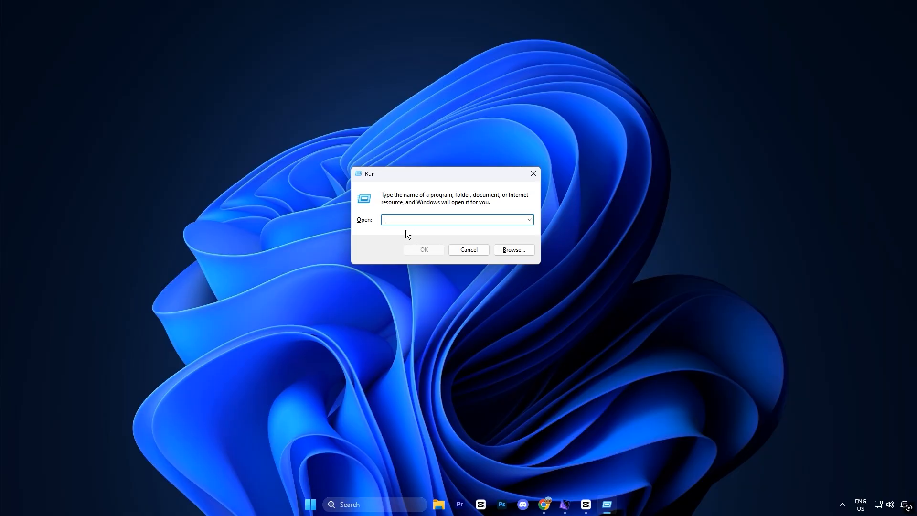
pyautogui.write('gpedit.msc')
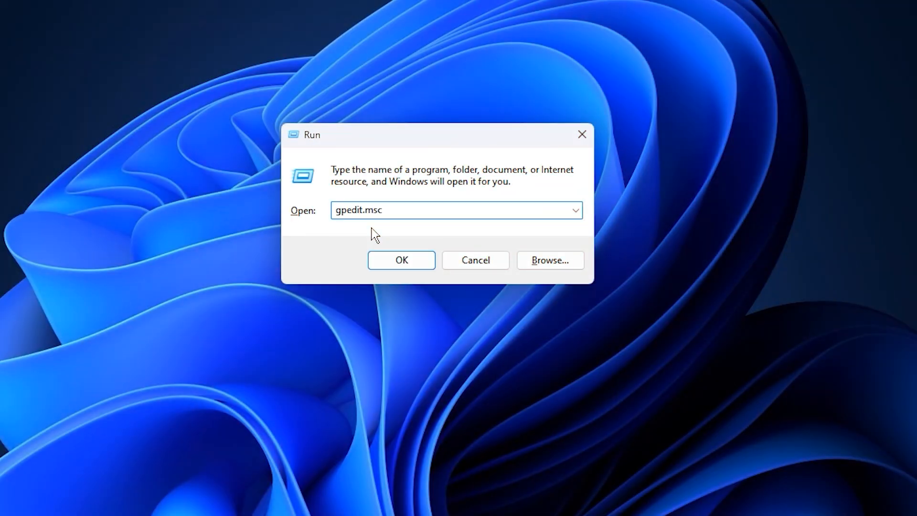
pyautogui.click(401, 261)
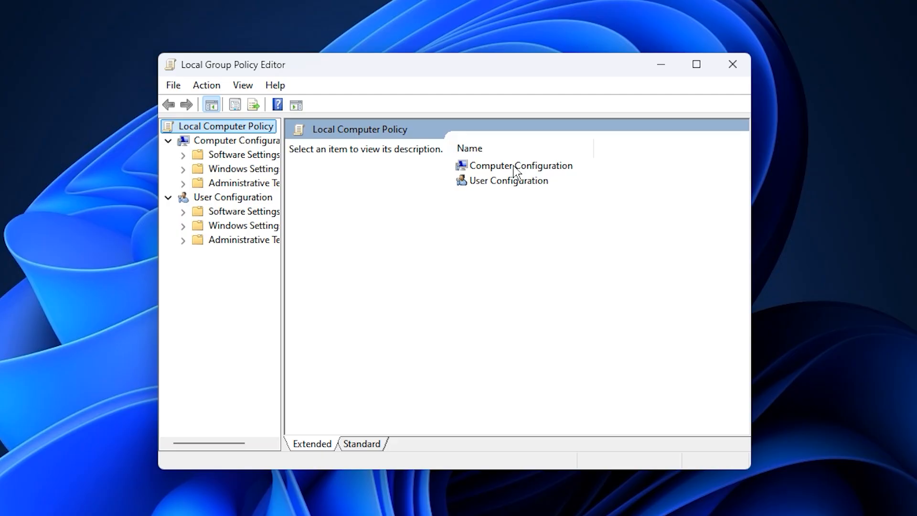
# Navigate to App Privacy and bring up 'Let Windows apps run in the background' policy settings
pyautogui.doubleClick(515, 166)
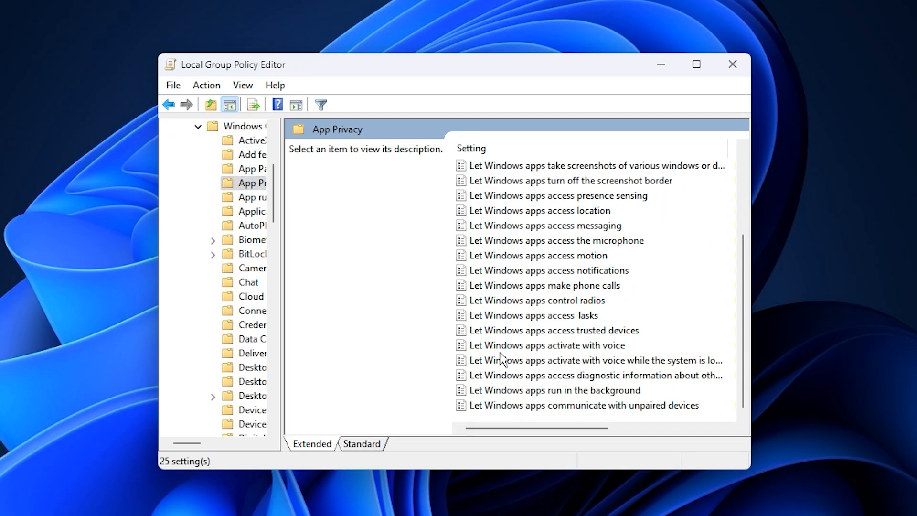
pyautogui.click(554, 390)
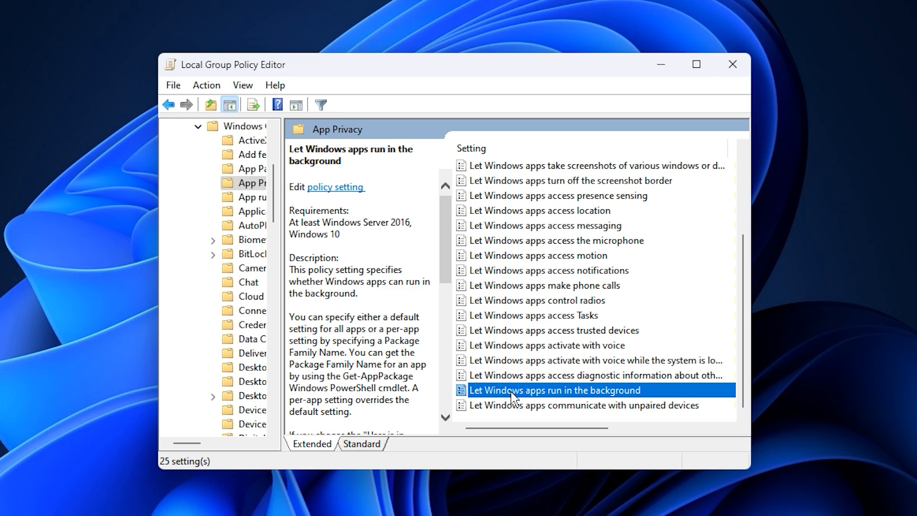
pyautogui.doubleClick(553, 391)
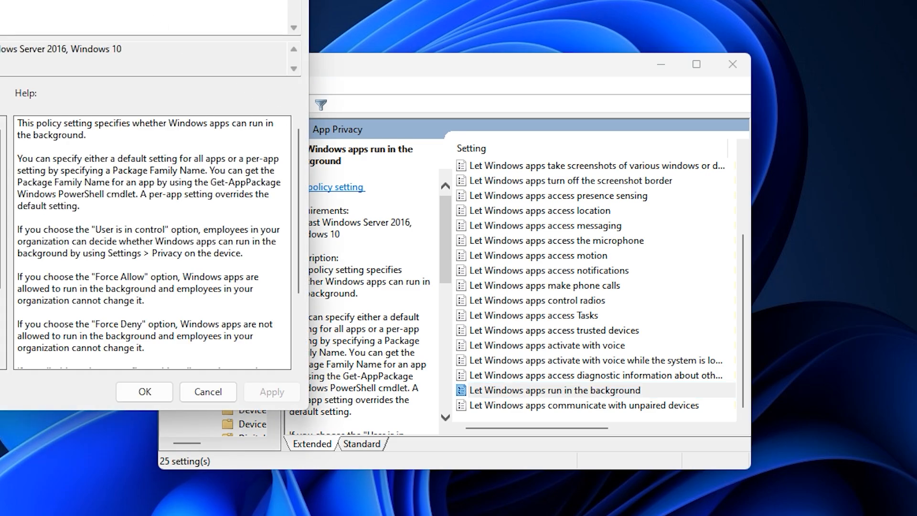
# Enable the policy with Force Deny as the default for all apps and confirm
pyautogui.doubleClick(553, 391)
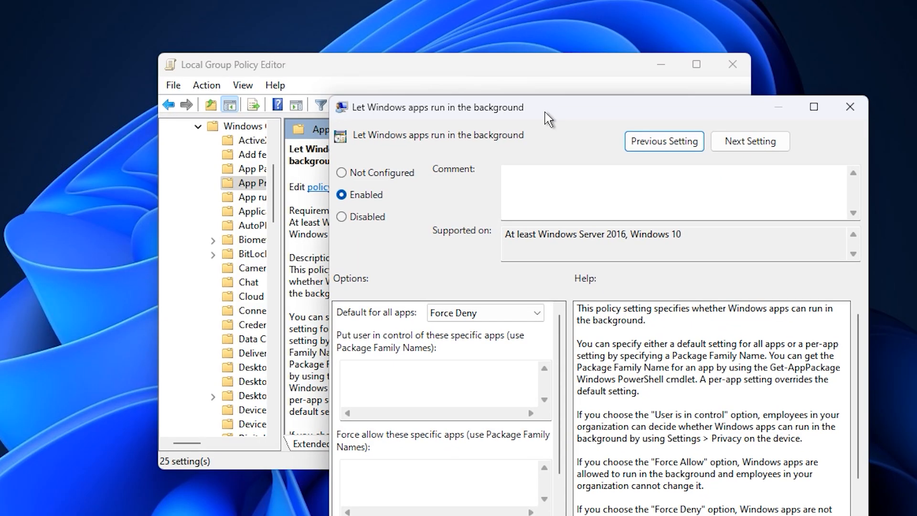
pyautogui.moveTo(378, 185)
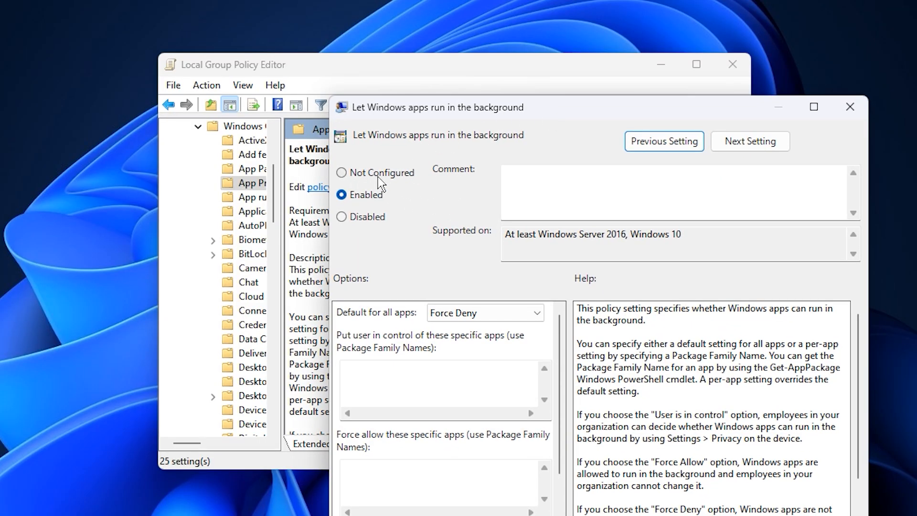
pyautogui.moveTo(382, 197)
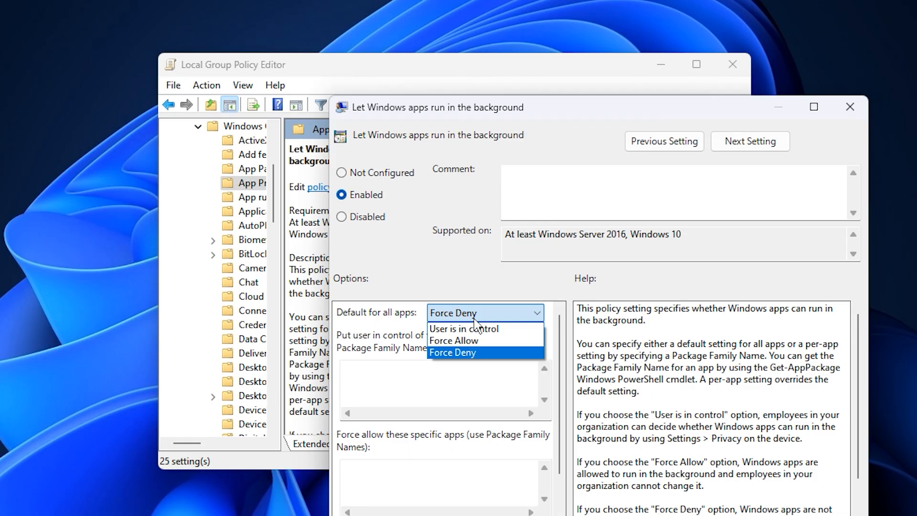
pyautogui.moveTo(461, 364)
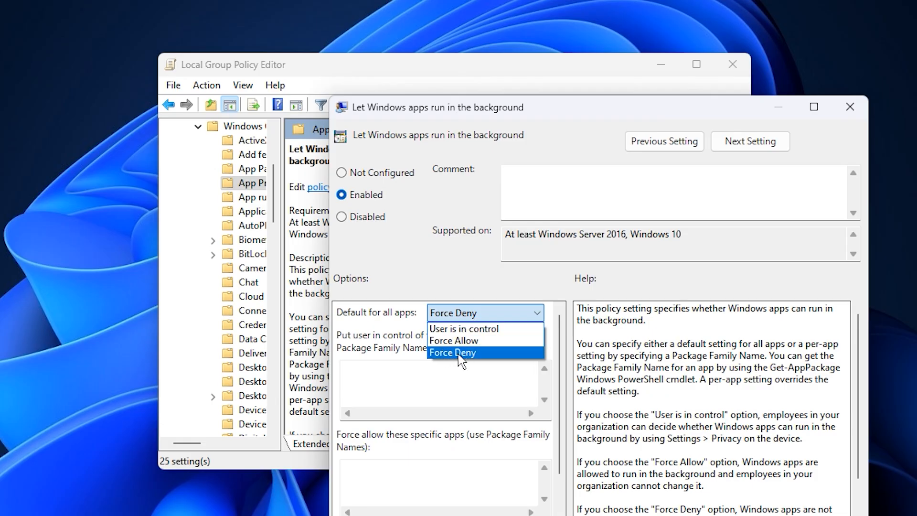
pyautogui.click(452, 353)
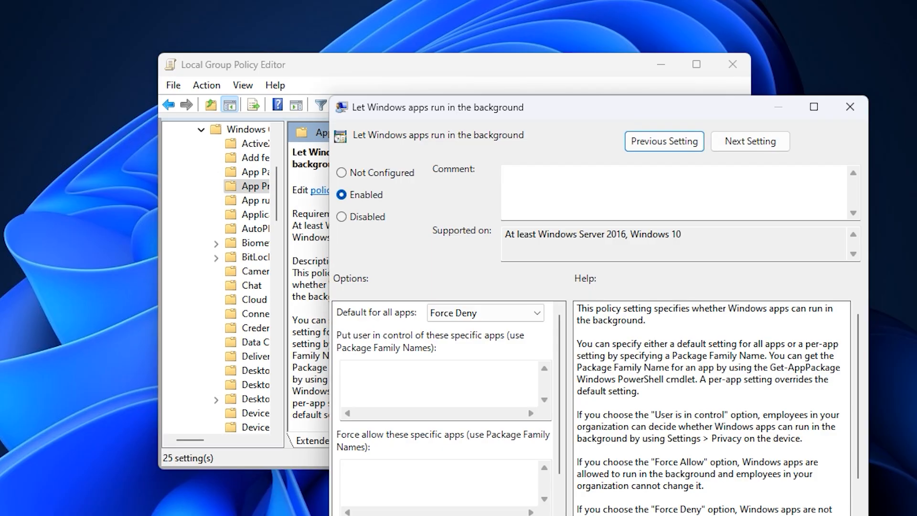
pyautogui.click(850, 107)
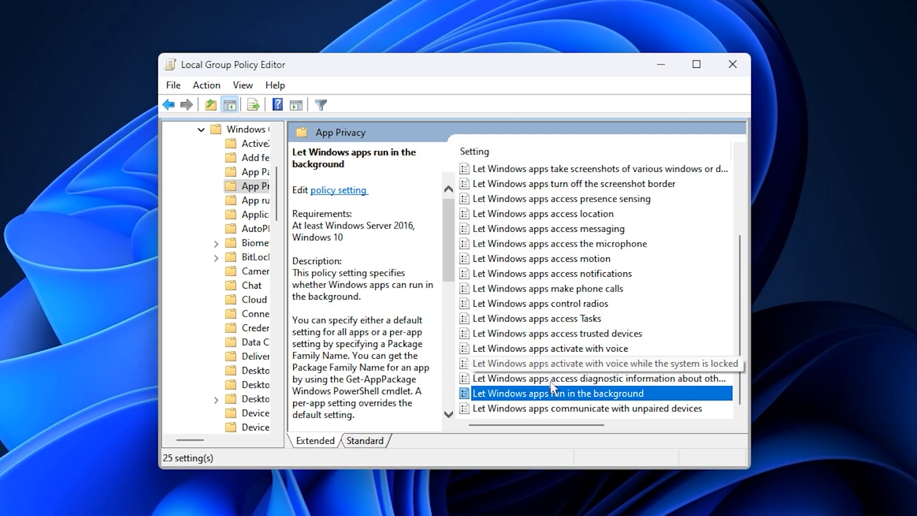
pyautogui.moveTo(539, 363)
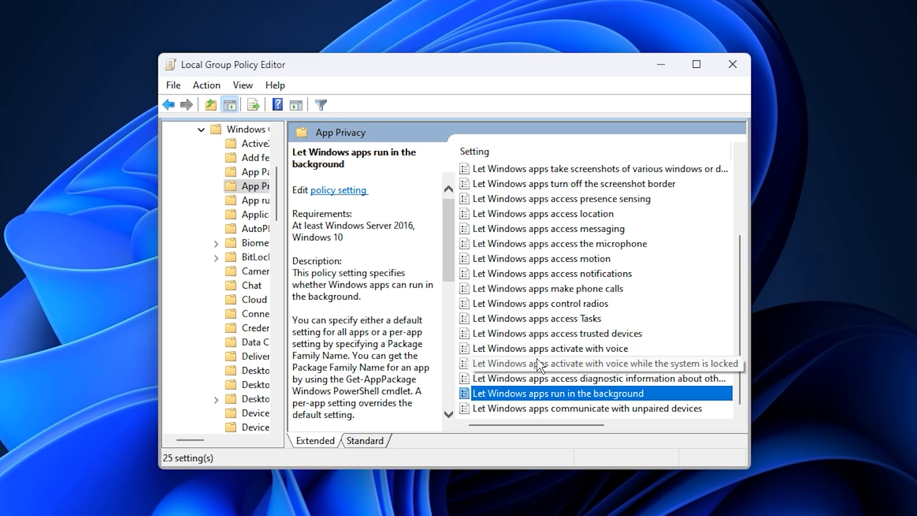
pyautogui.moveTo(526, 337)
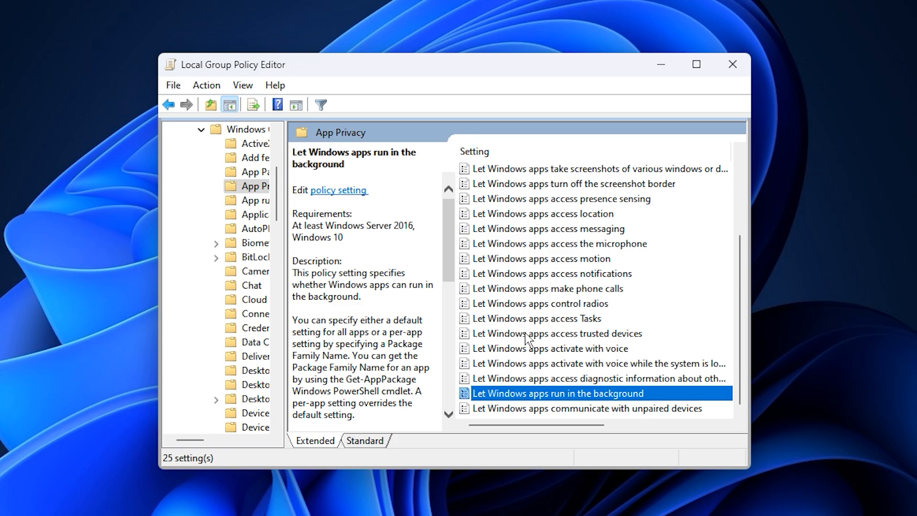
pyautogui.moveTo(518, 346)
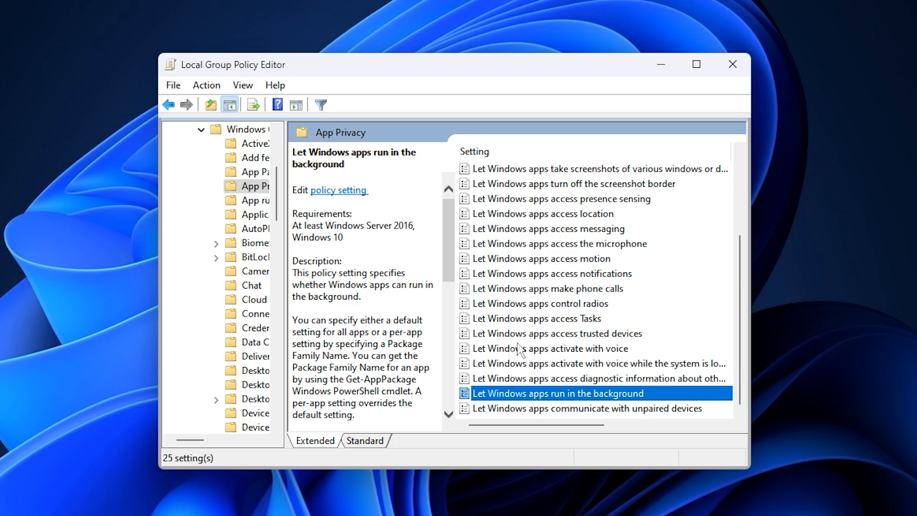
pyautogui.moveTo(508, 334)
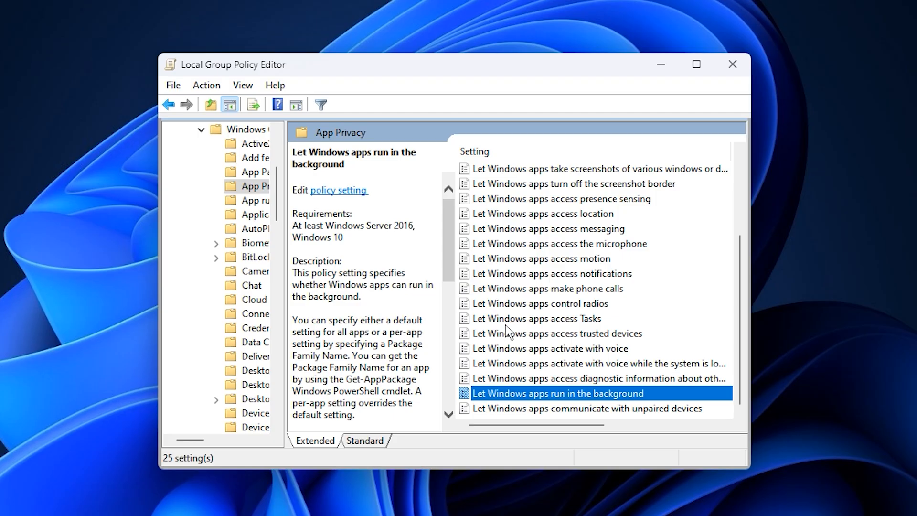
pyautogui.moveTo(545, 322)
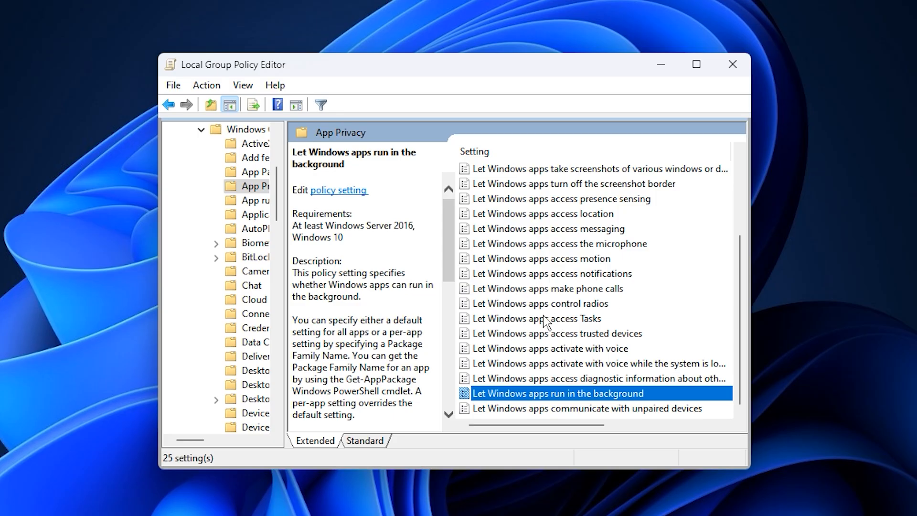